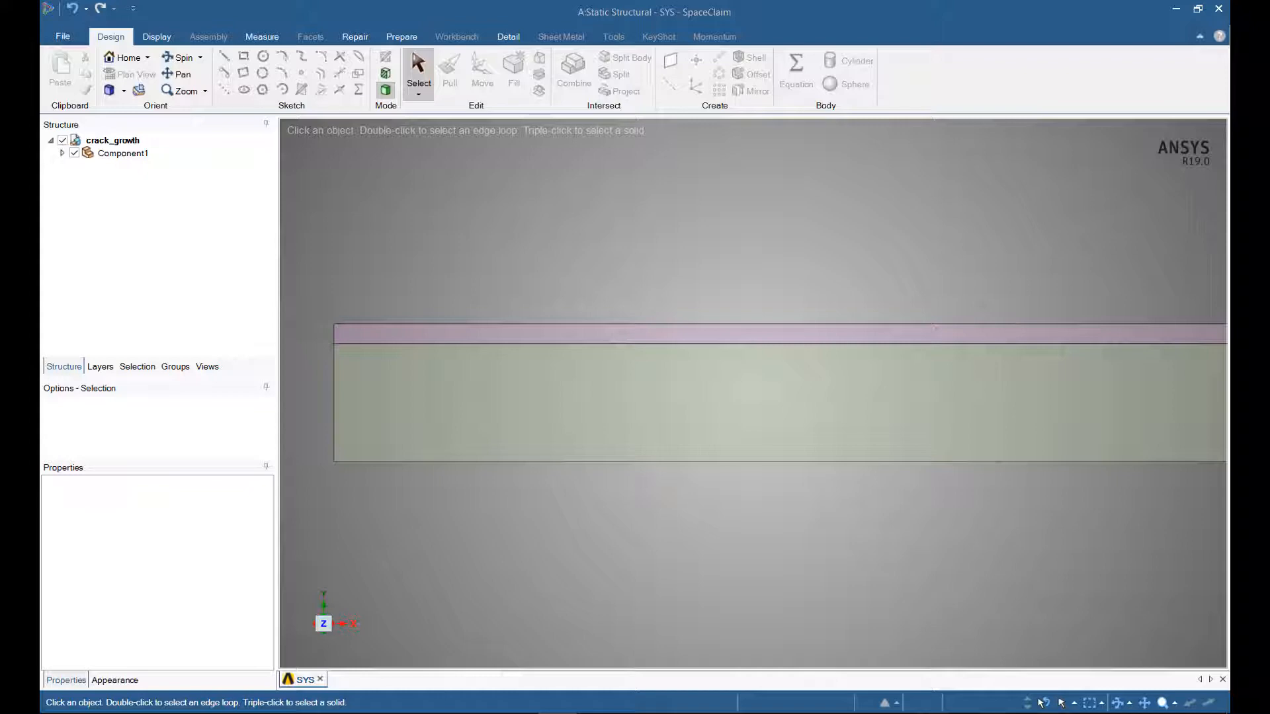
# Step: Inspect the thin layer's top edge and the thick body's face, then close SpaceClaim
pyautogui.click(627, 331)
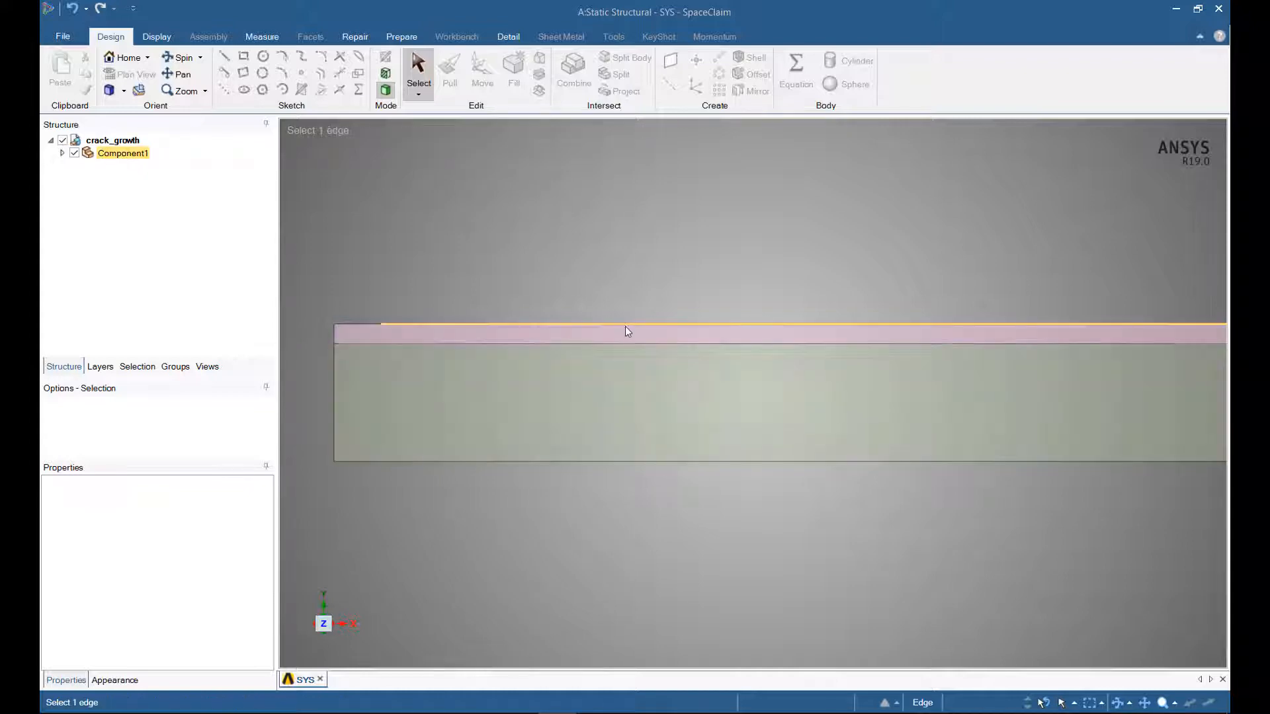
pyautogui.click(626, 332)
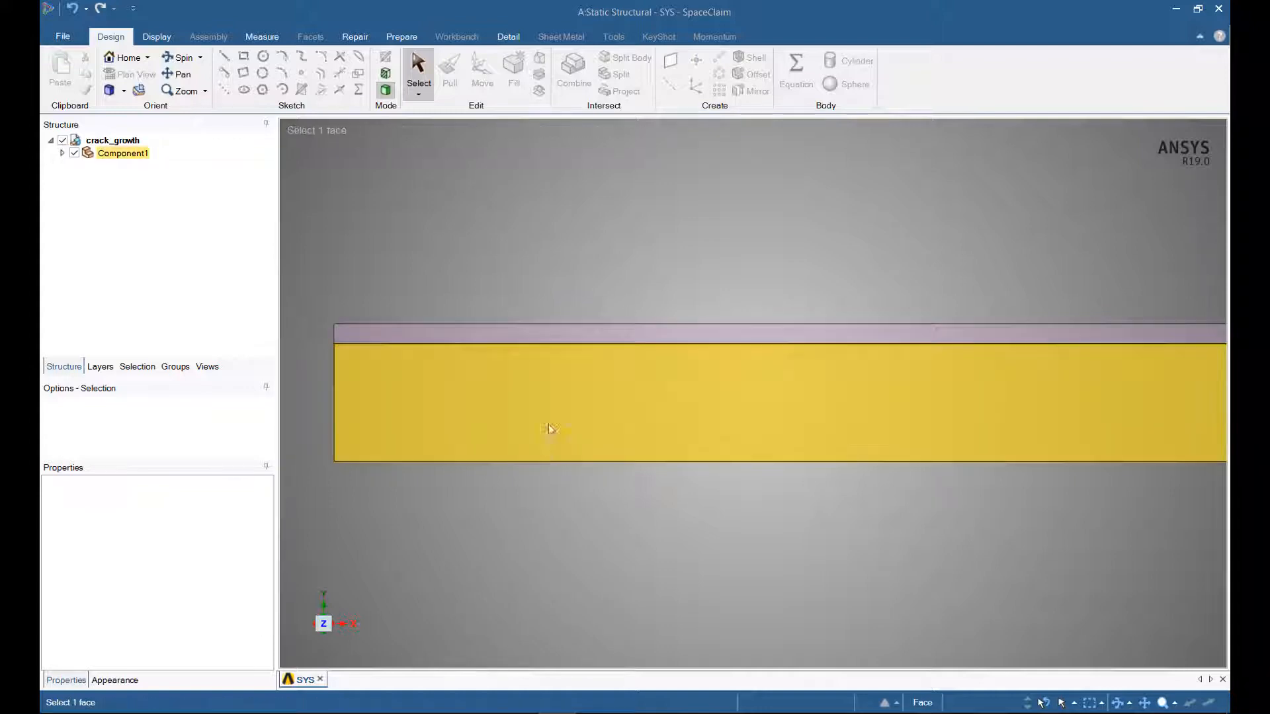
pyautogui.moveTo(573, 355)
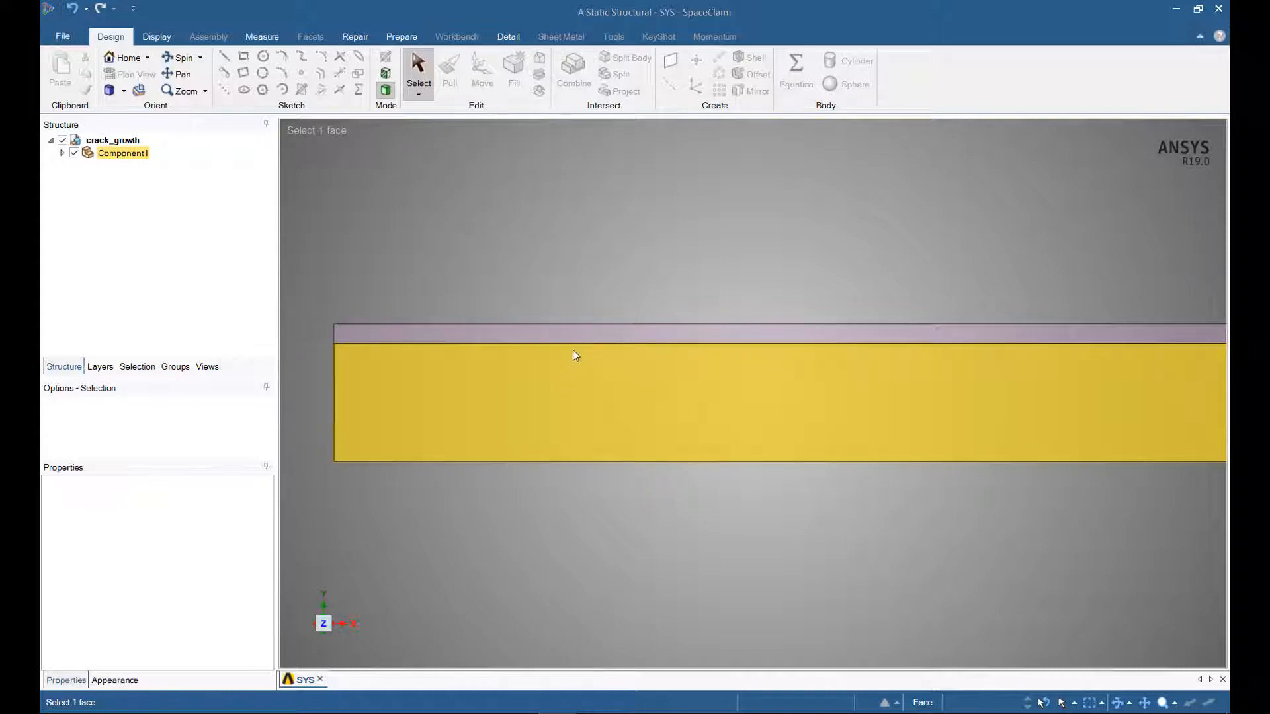
pyautogui.click(575, 345)
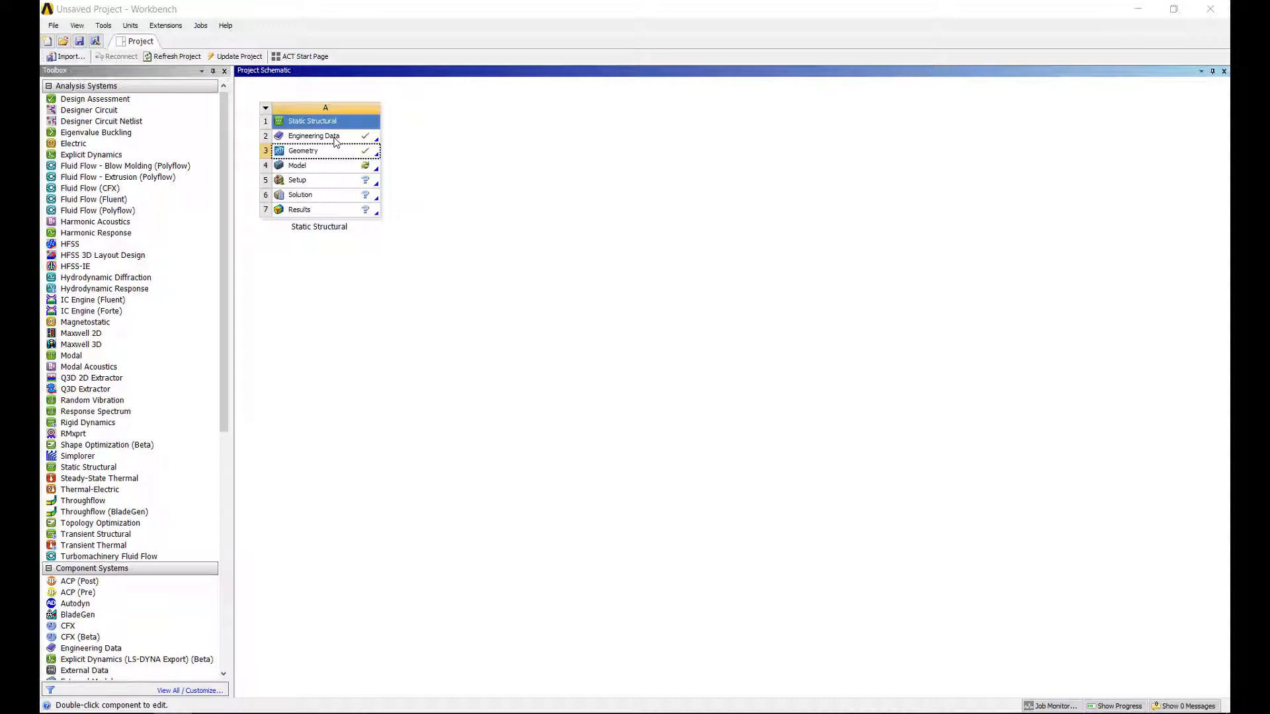
# Step: In Engineering Data, create material 'adhesive' with a Linear Fracture Criterion
pyautogui.doubleClick(313, 135)
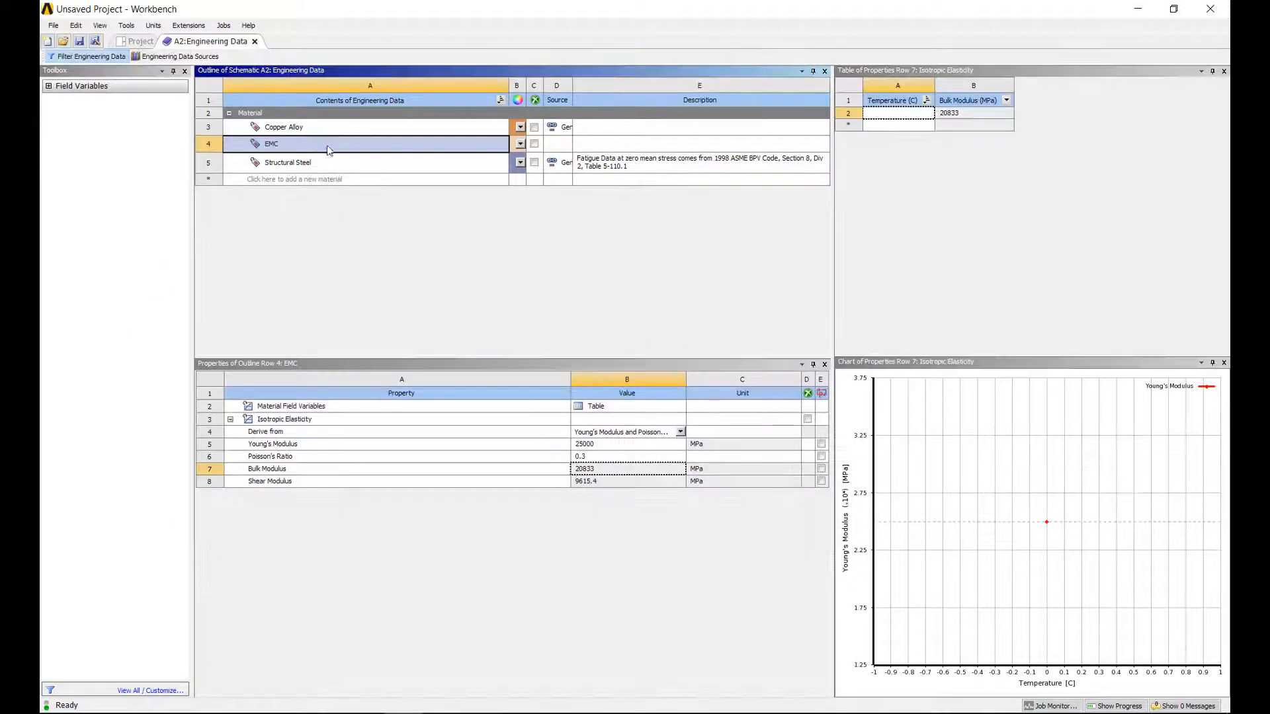
pyautogui.click(324, 179)
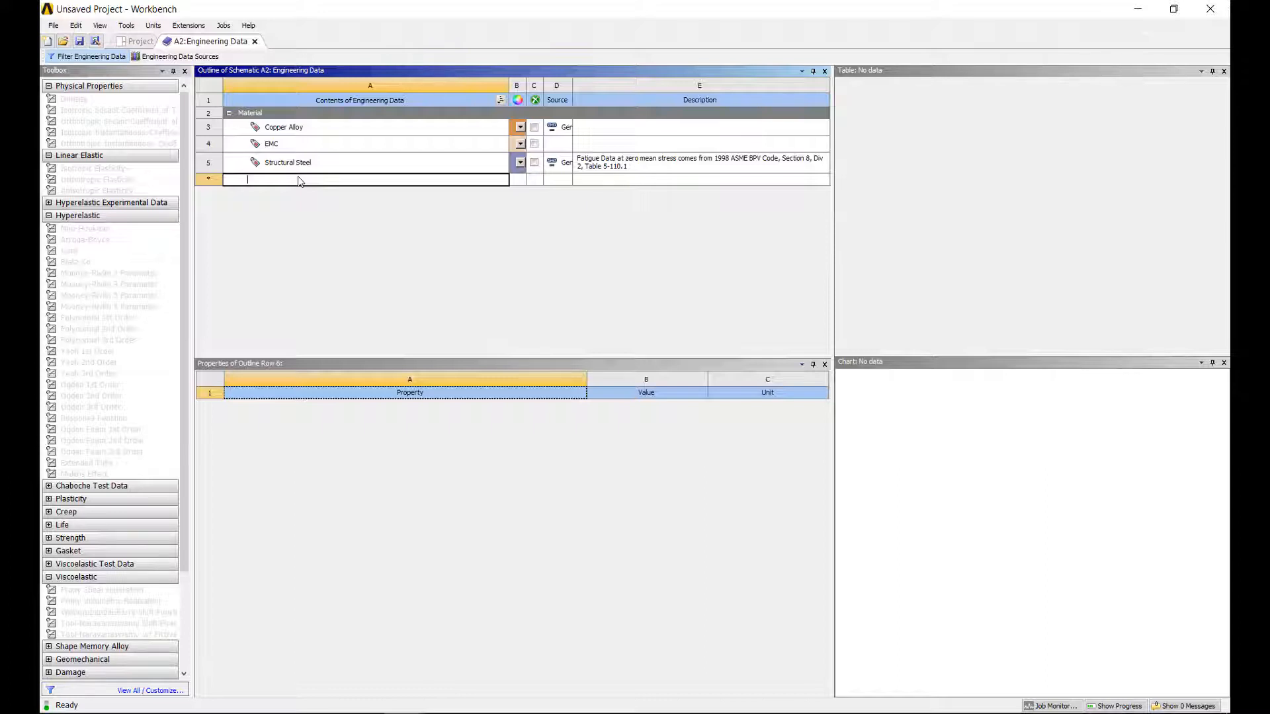
pyautogui.write('adhesive')
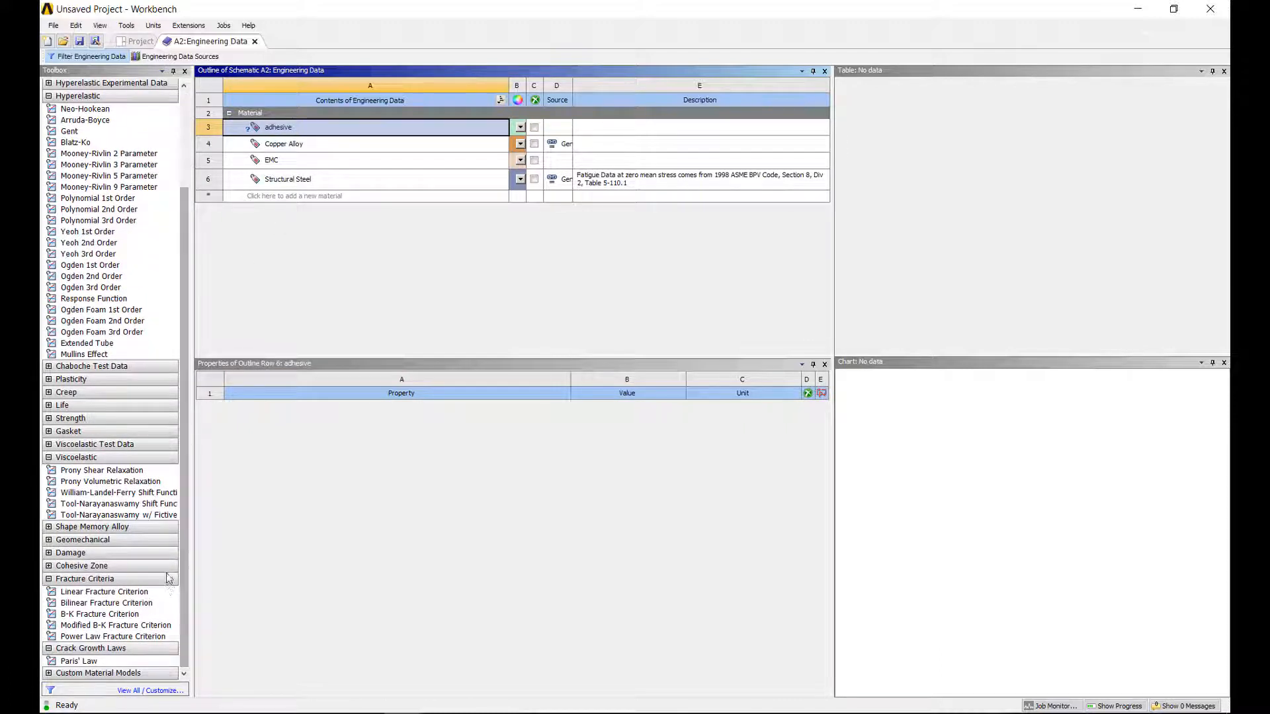
pyautogui.click(103, 592)
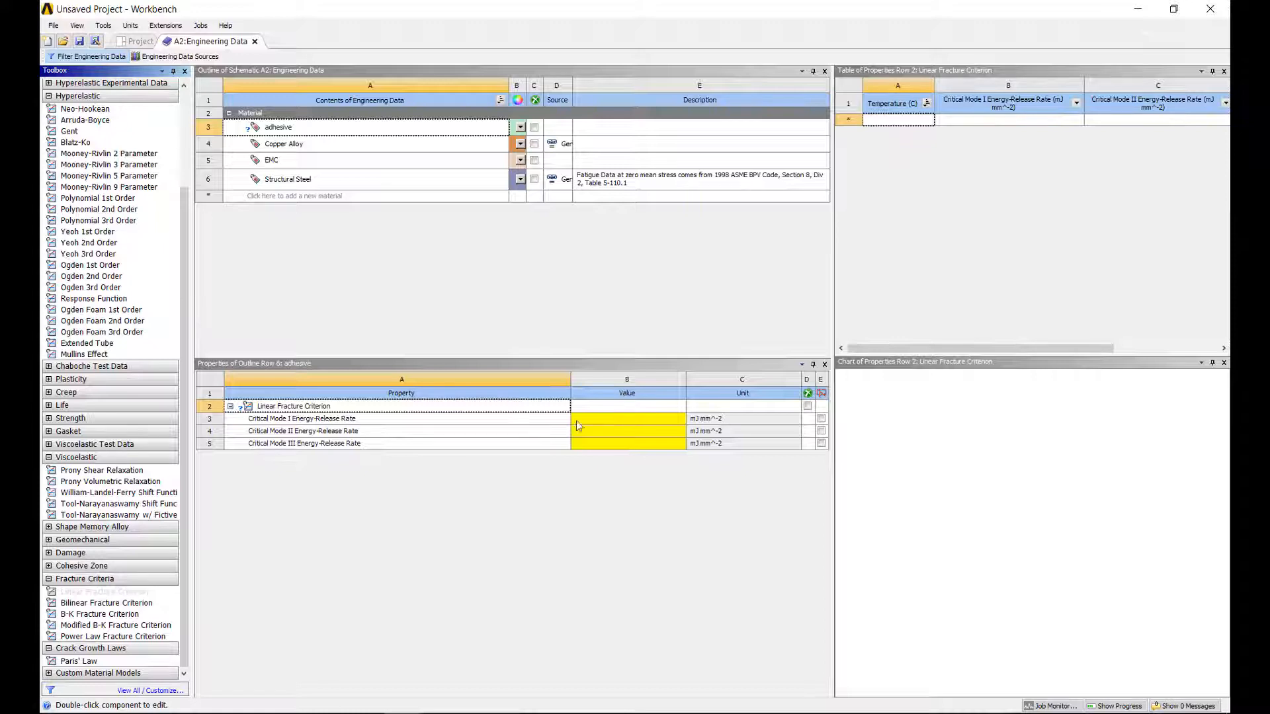
pyautogui.moveTo(275, 419)
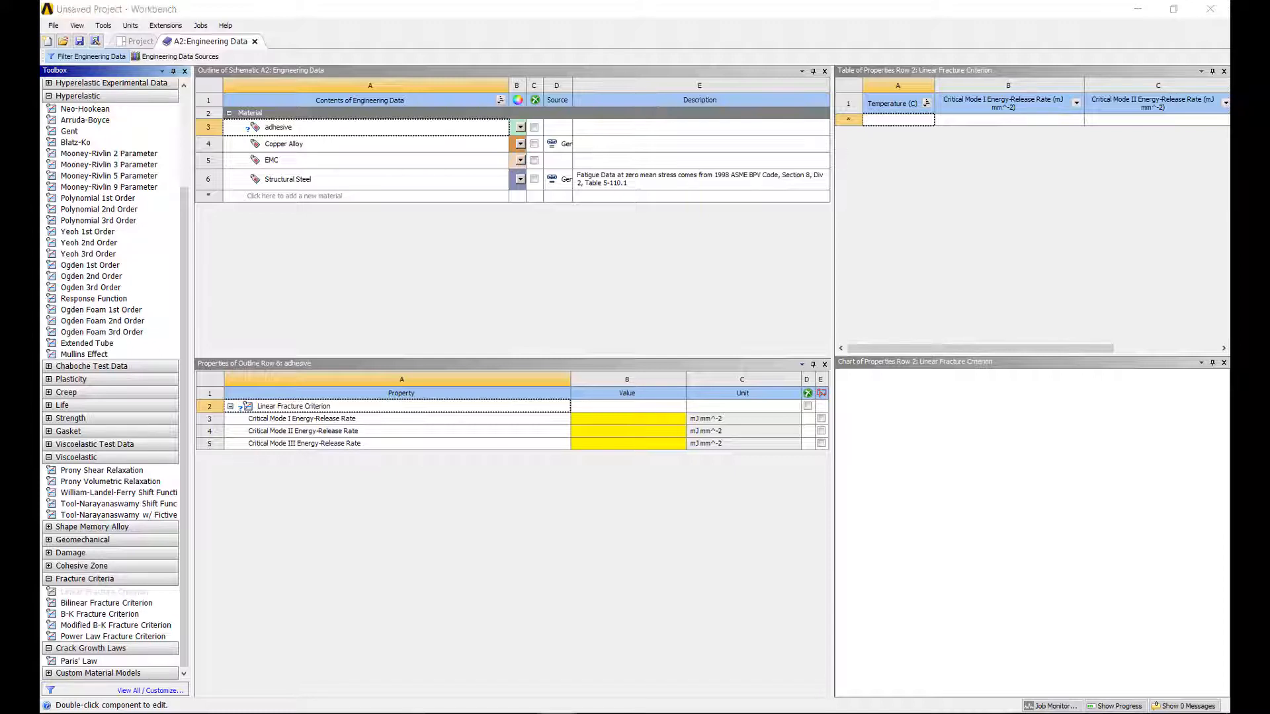
# Step: Enter critical energy-release rates of 100 for the adhesive's fracture modes
pyautogui.click(626, 419)
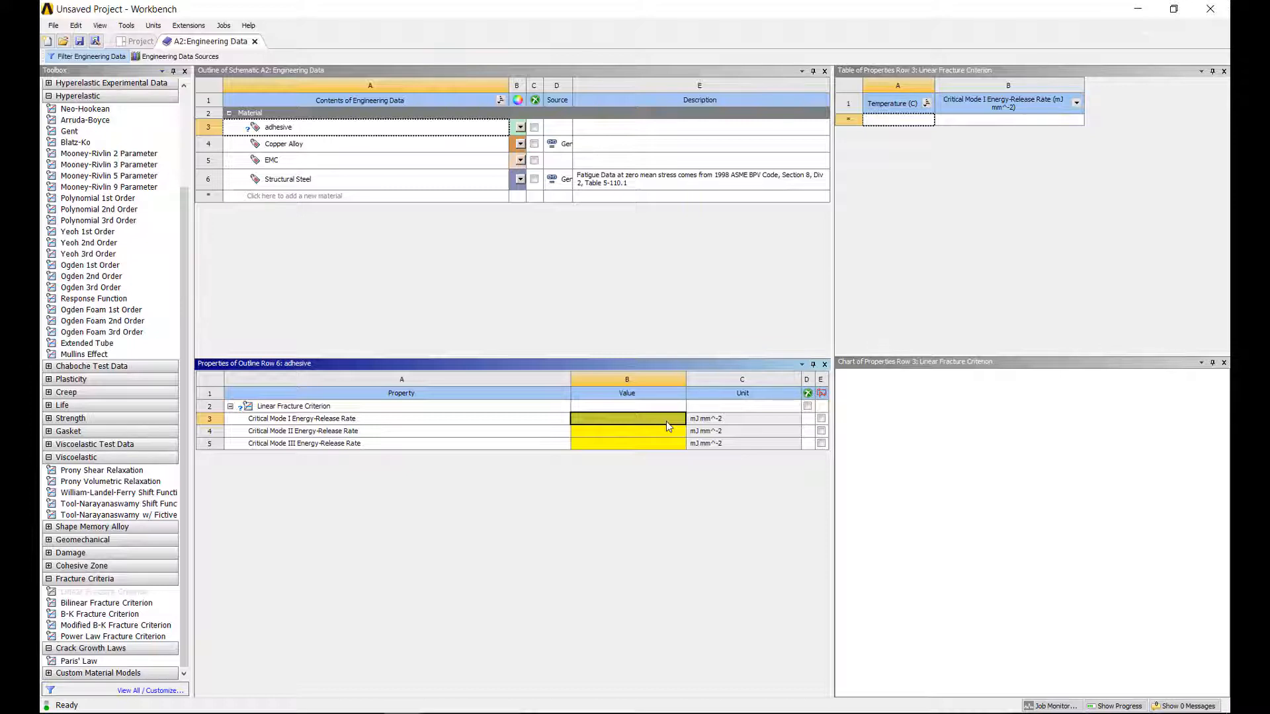
pyautogui.write('100')
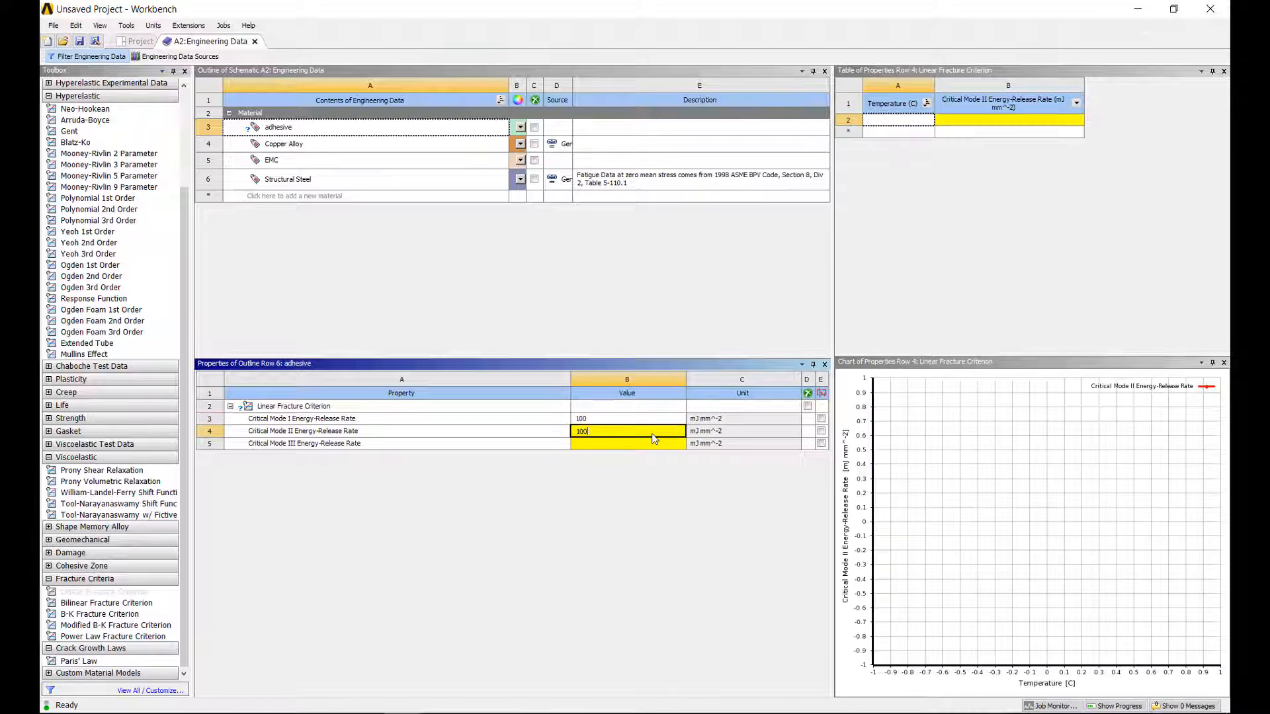
pyautogui.click(626, 443)
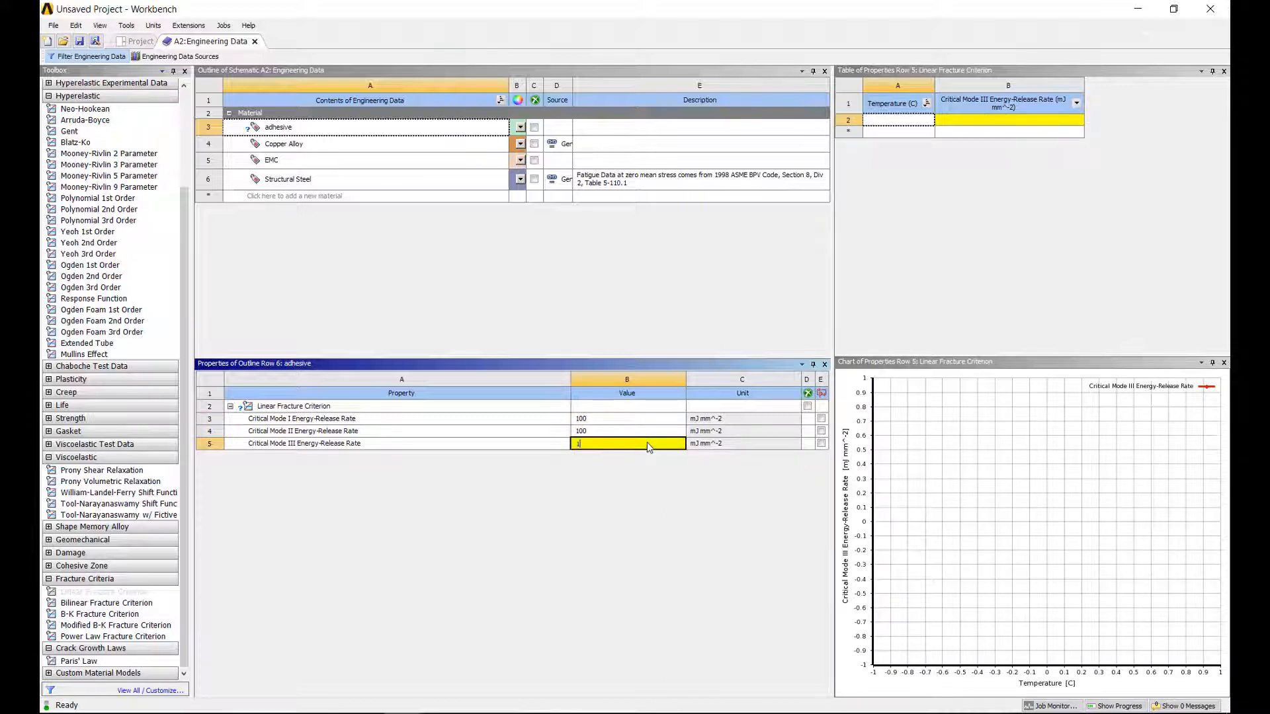
pyautogui.write('100')
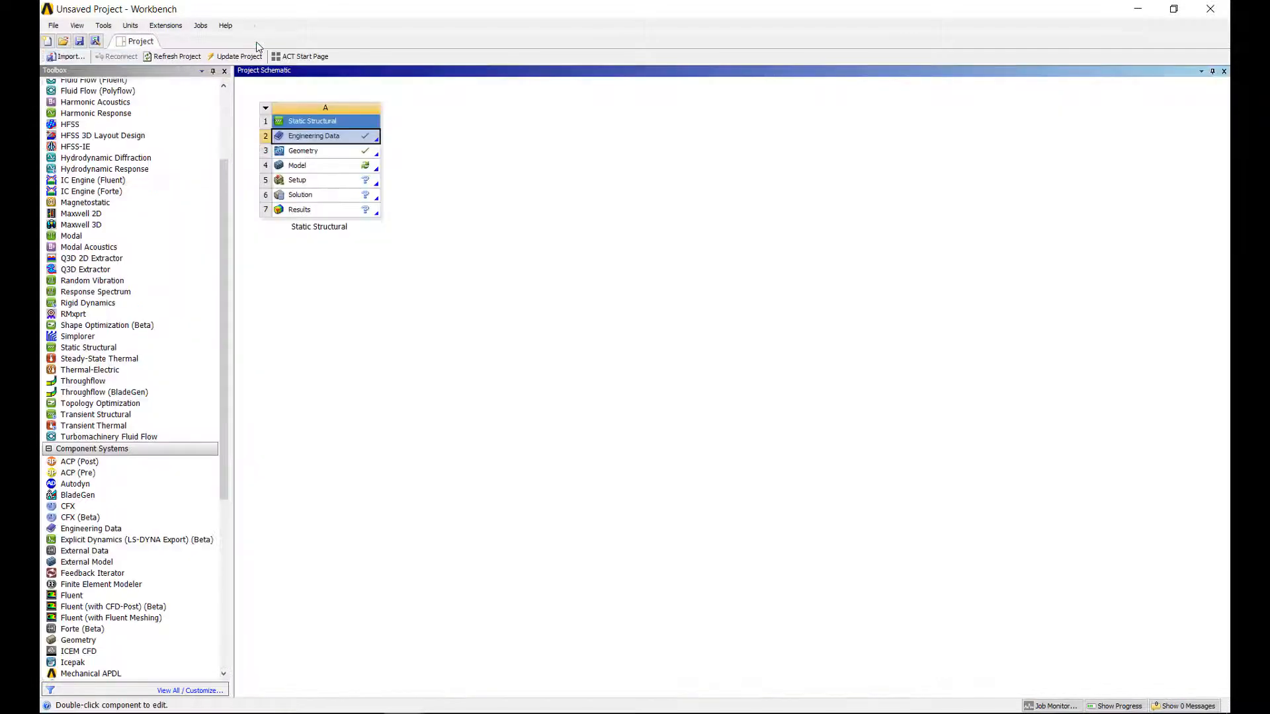
# Step: Set the geometry Analysis Type to 2D and open the model in Mechanical
pyautogui.click(324, 166)
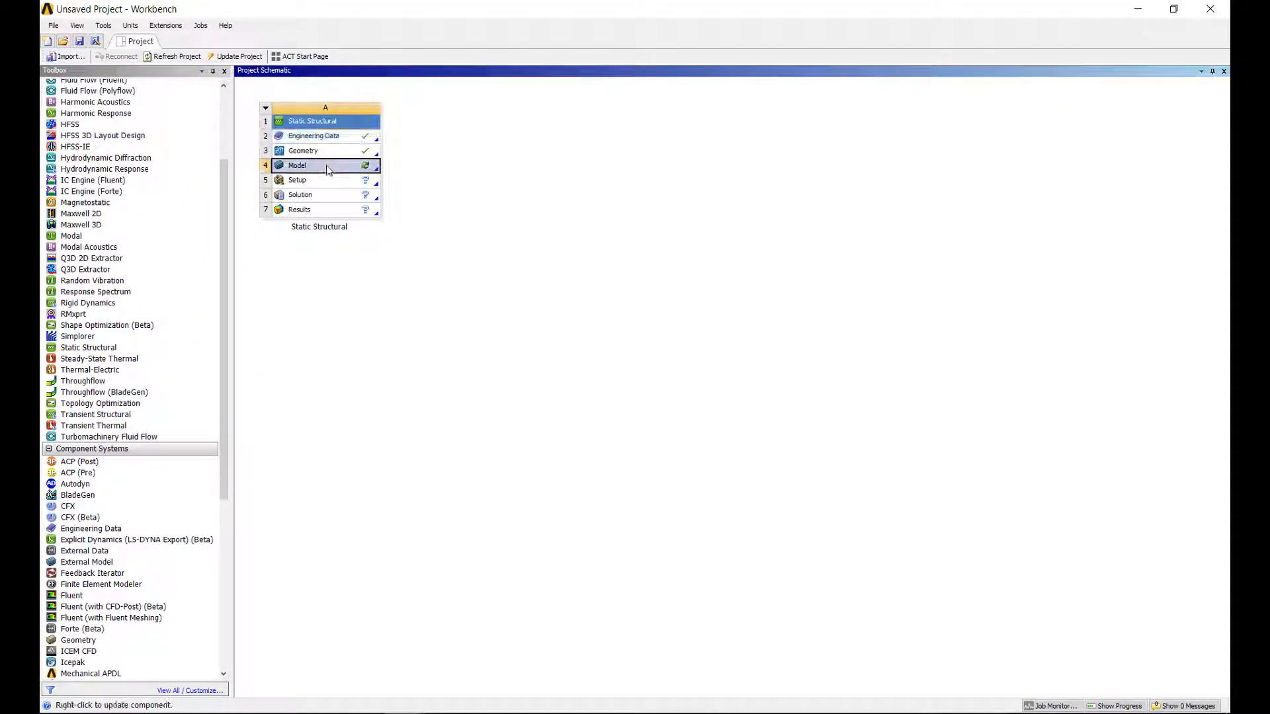
pyautogui.rightClick(303, 151)
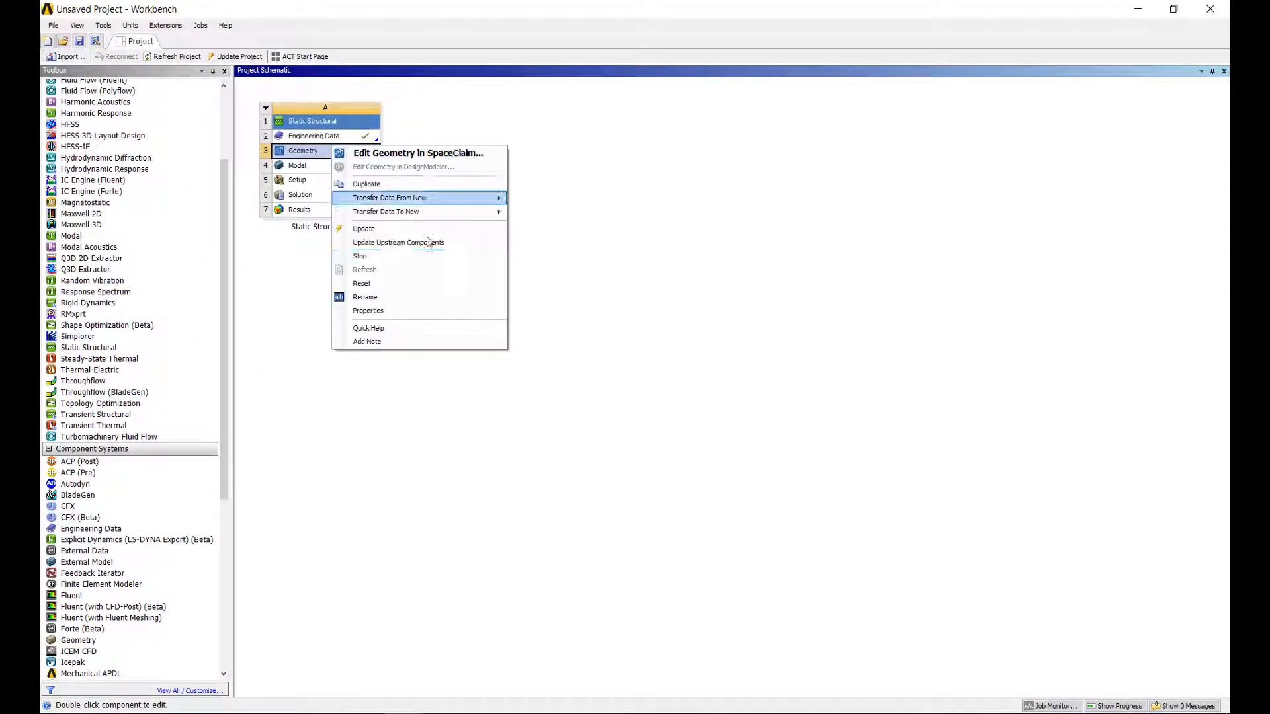
pyautogui.click(368, 311)
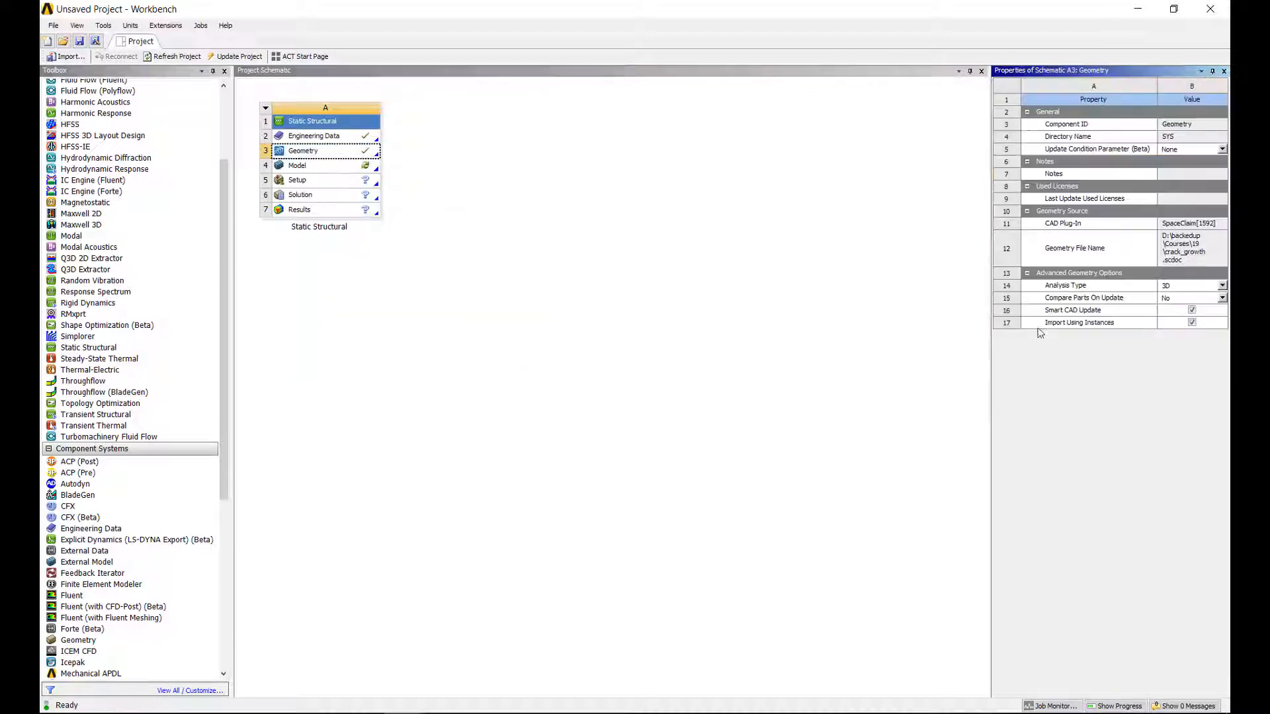
pyautogui.click(1191, 285)
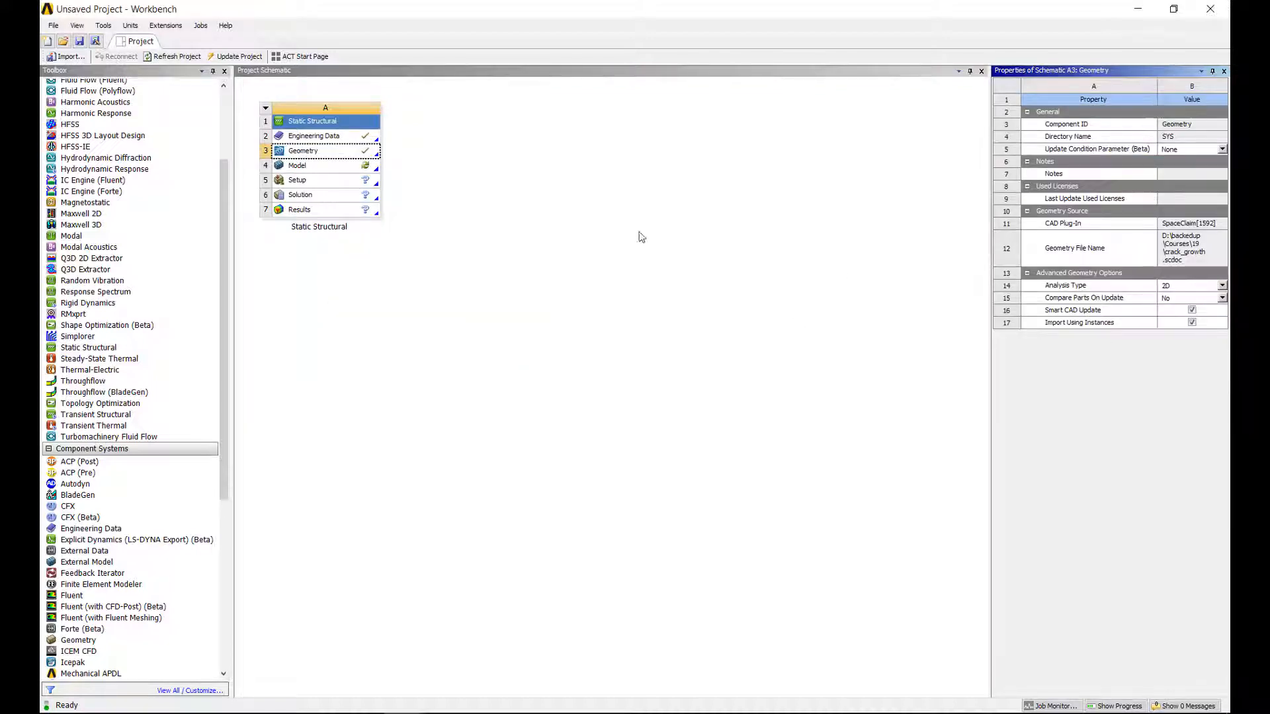
pyautogui.doubleClick(324, 165)
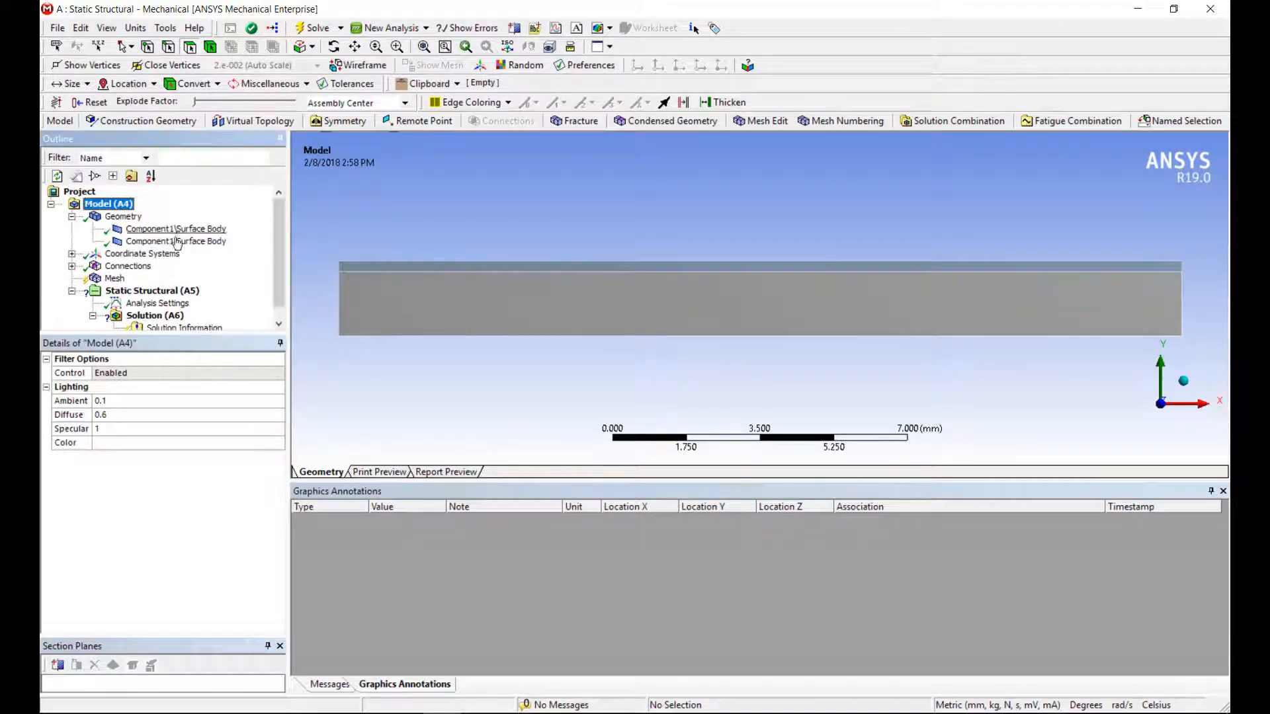
# Step: Check the lower body's EMC material and assign Copper Alloy to the thin upper body
pyautogui.click(176, 228)
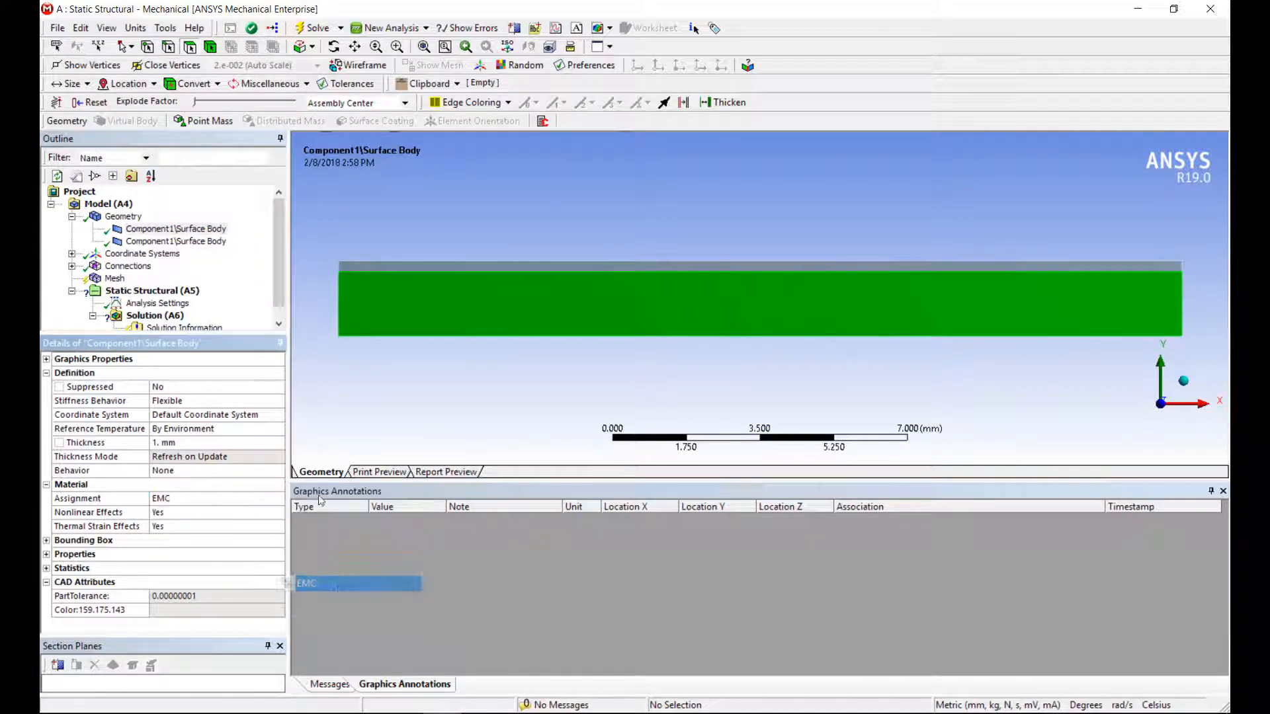
pyautogui.click(176, 242)
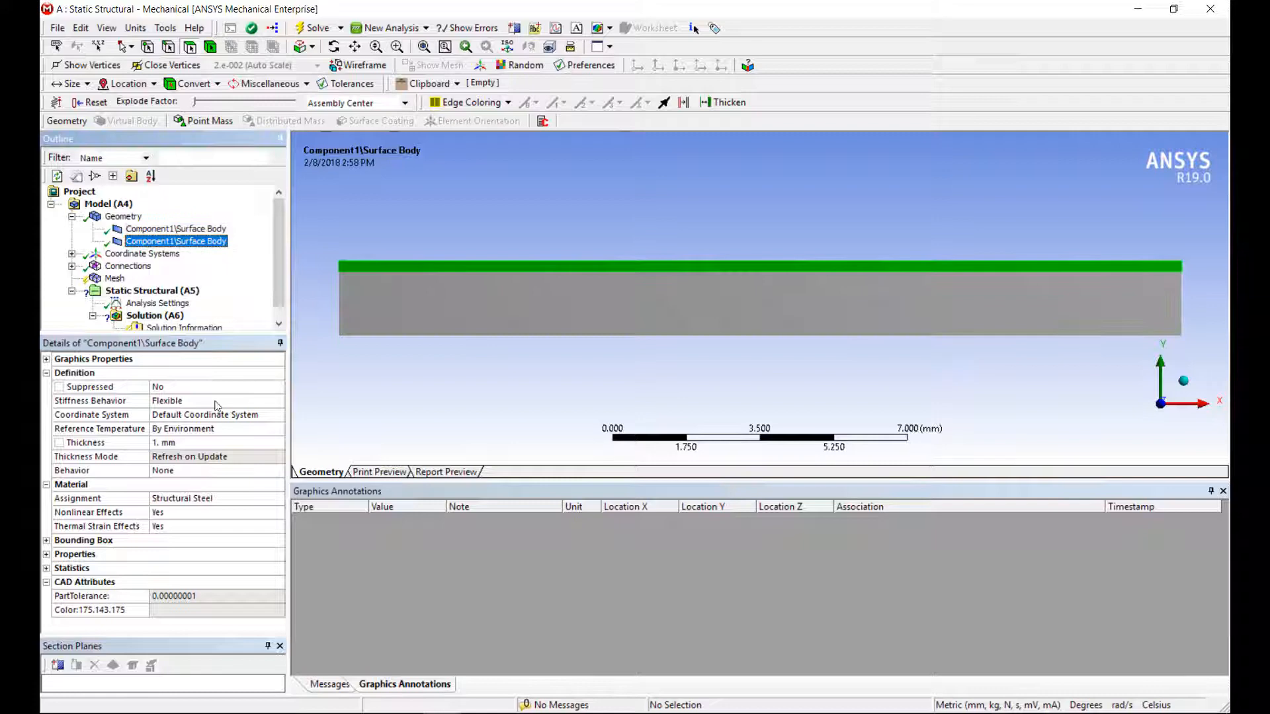
pyautogui.click(278, 498)
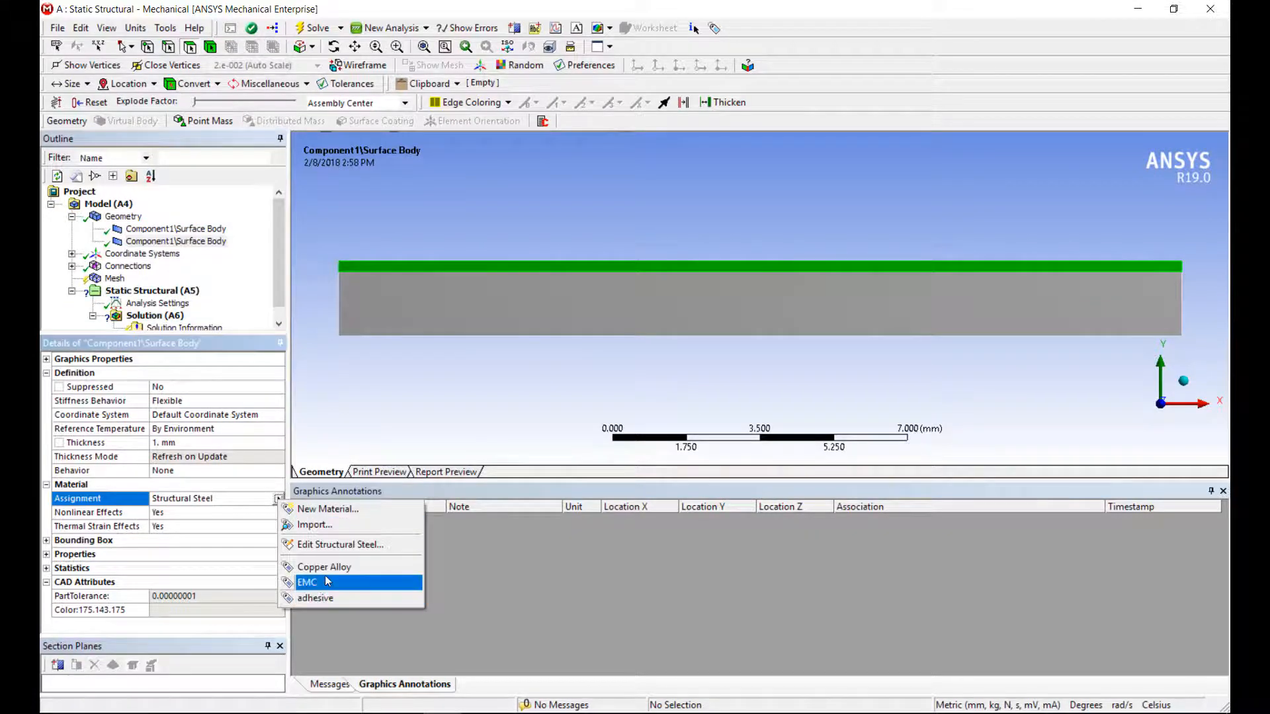
pyautogui.click(324, 566)
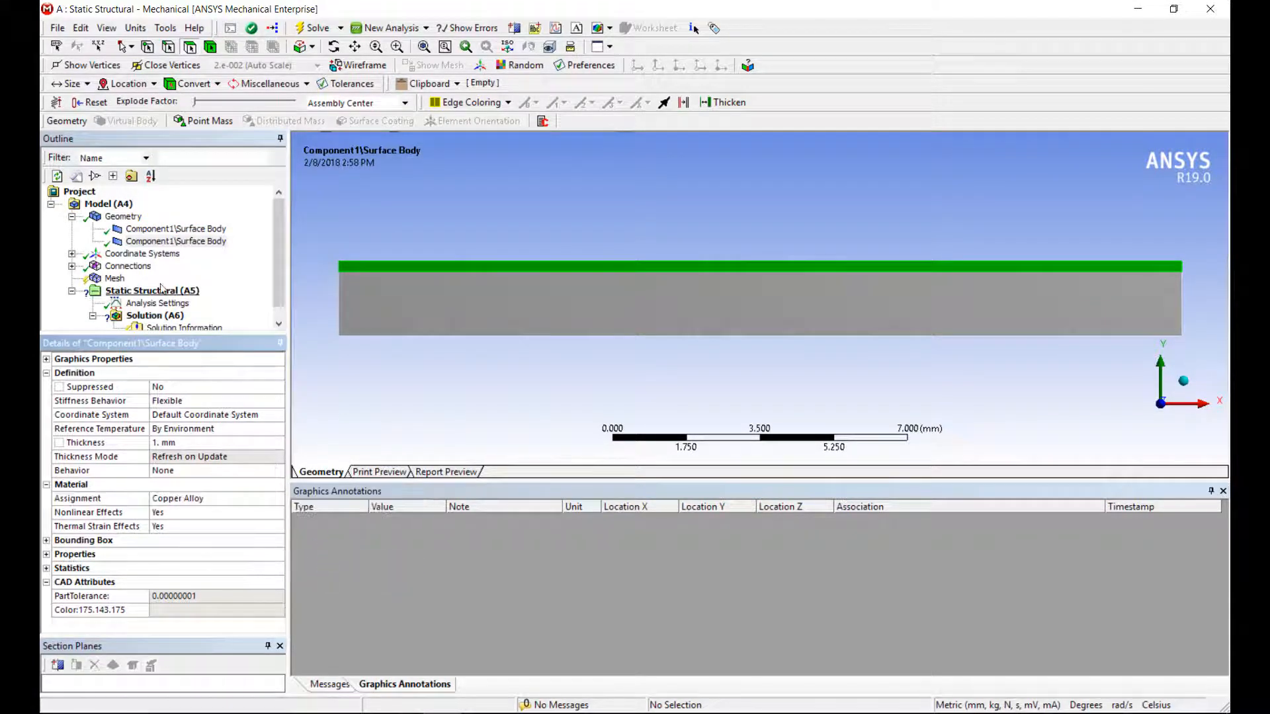
# Step: Suppress the bonded contact region under Connections
pyautogui.click(176, 242)
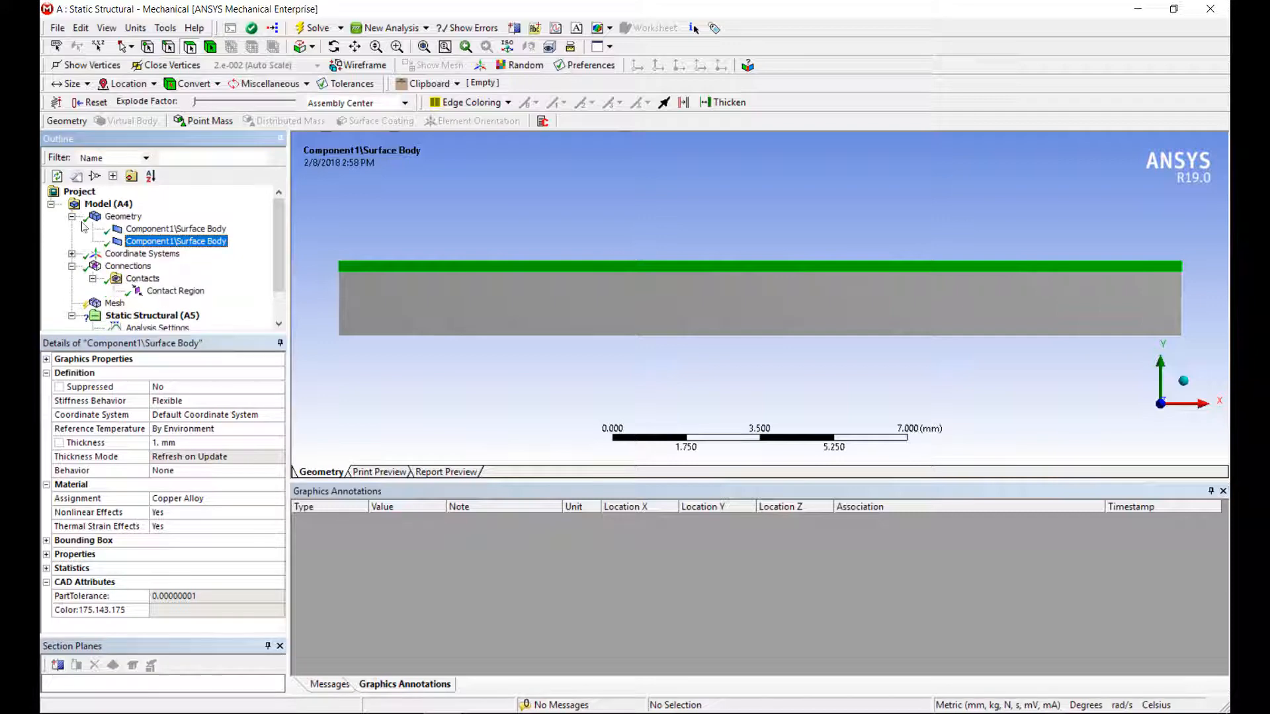
pyautogui.rightClick(175, 289)
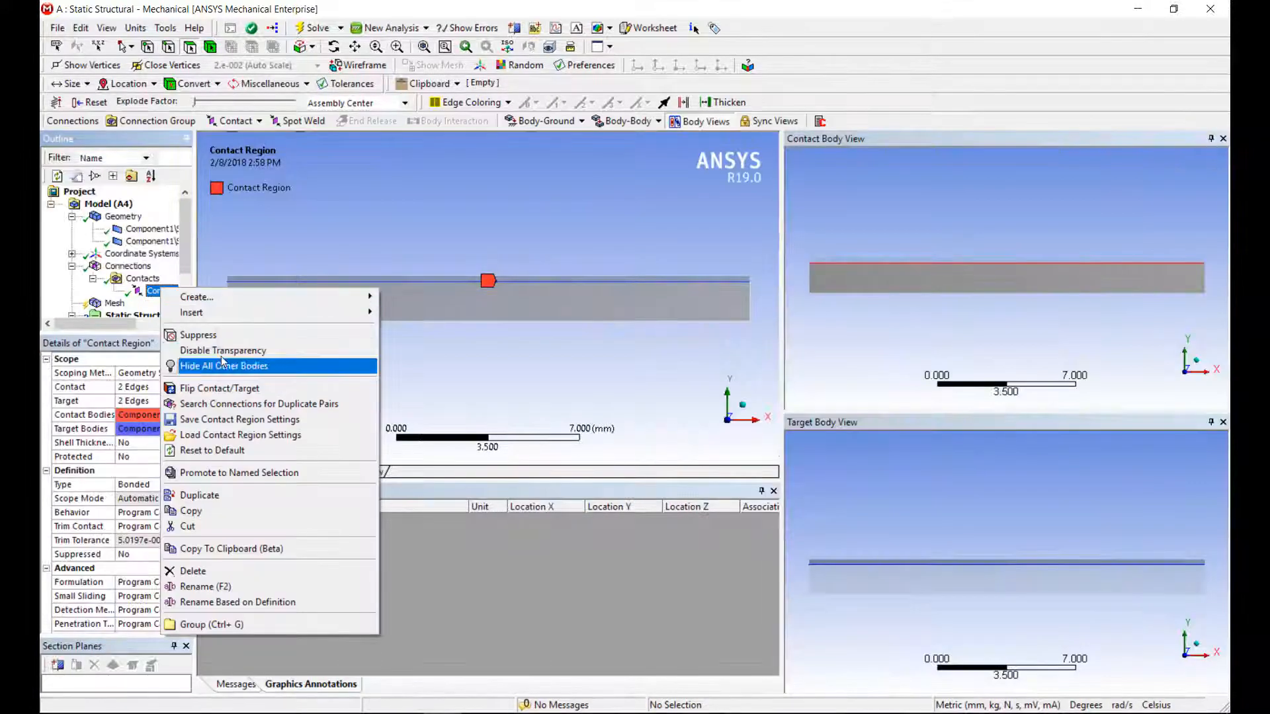
pyautogui.click(198, 334)
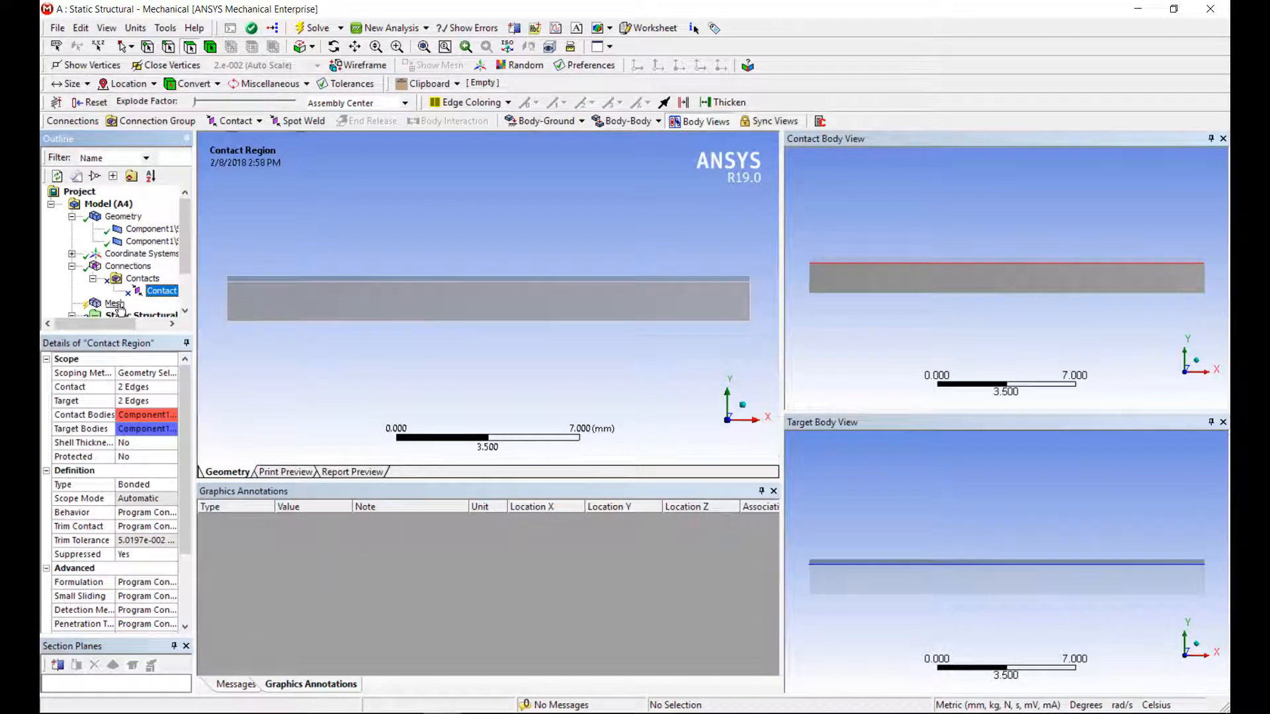
# Step: Generate the mesh and regenerate it with a 0.1 mm maximum face size
pyautogui.rightClick(114, 303)
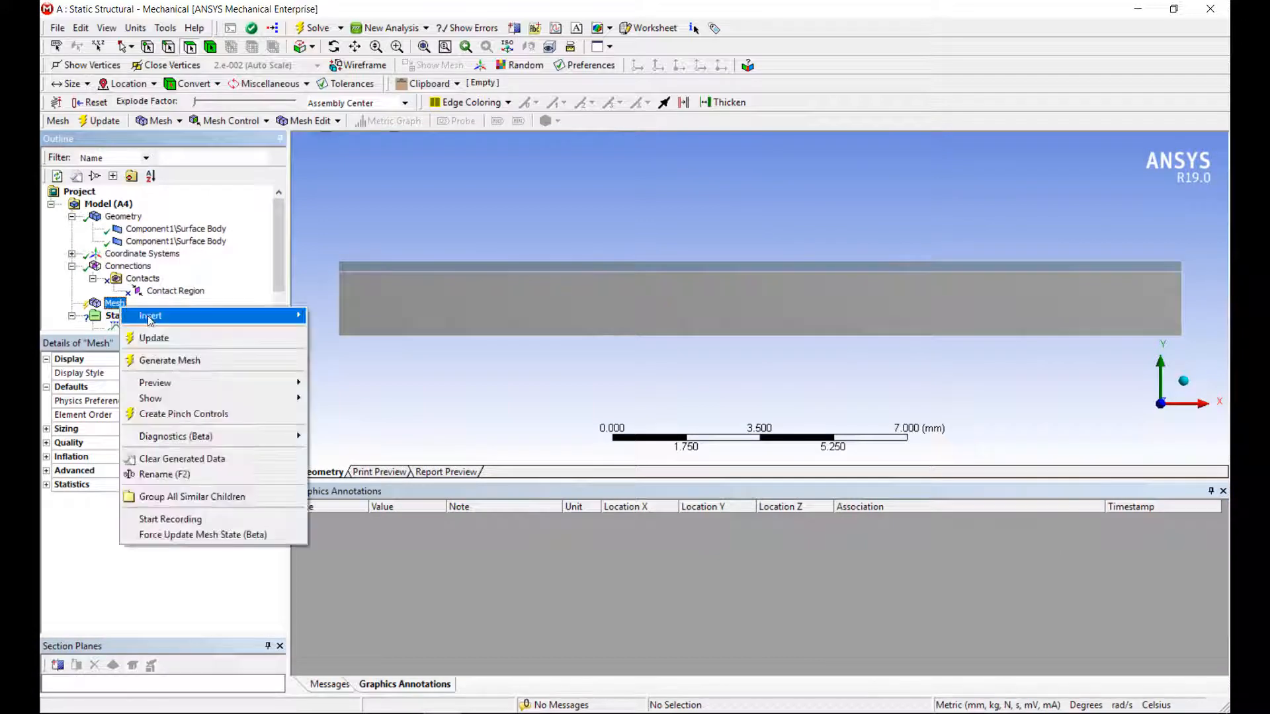
pyautogui.click(169, 361)
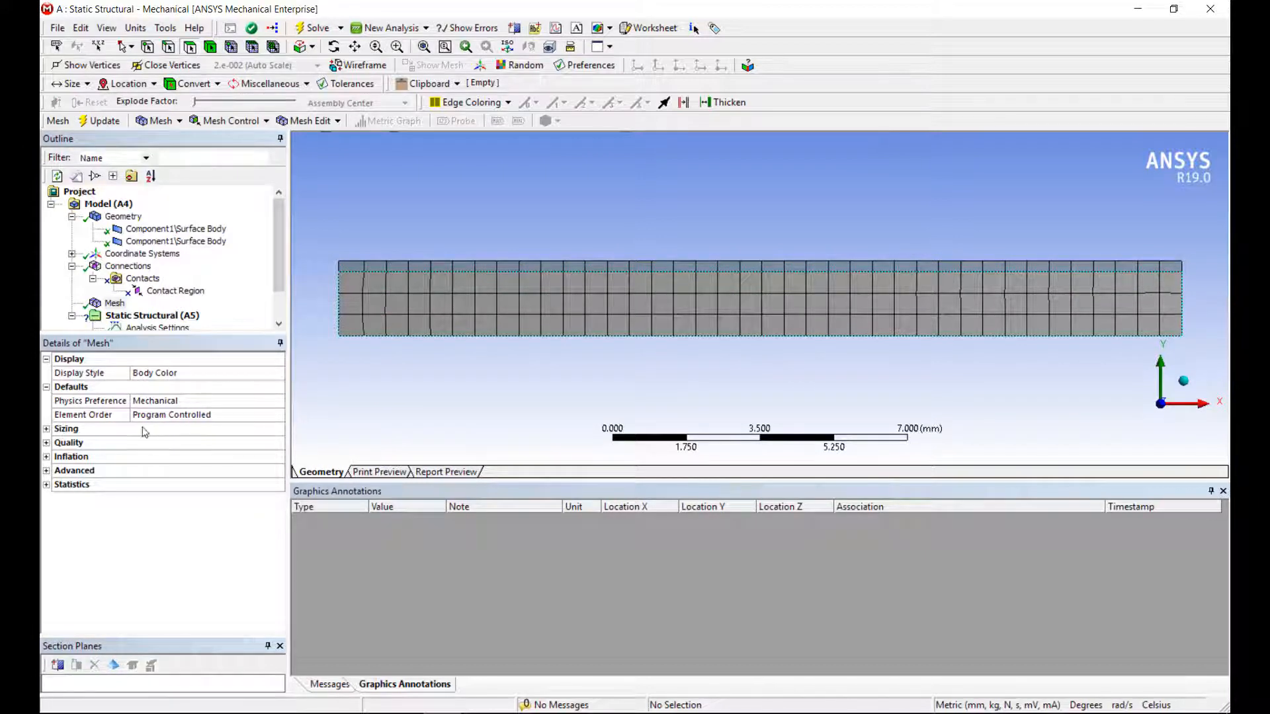
pyautogui.click(46, 429)
pyautogui.write('0.25')
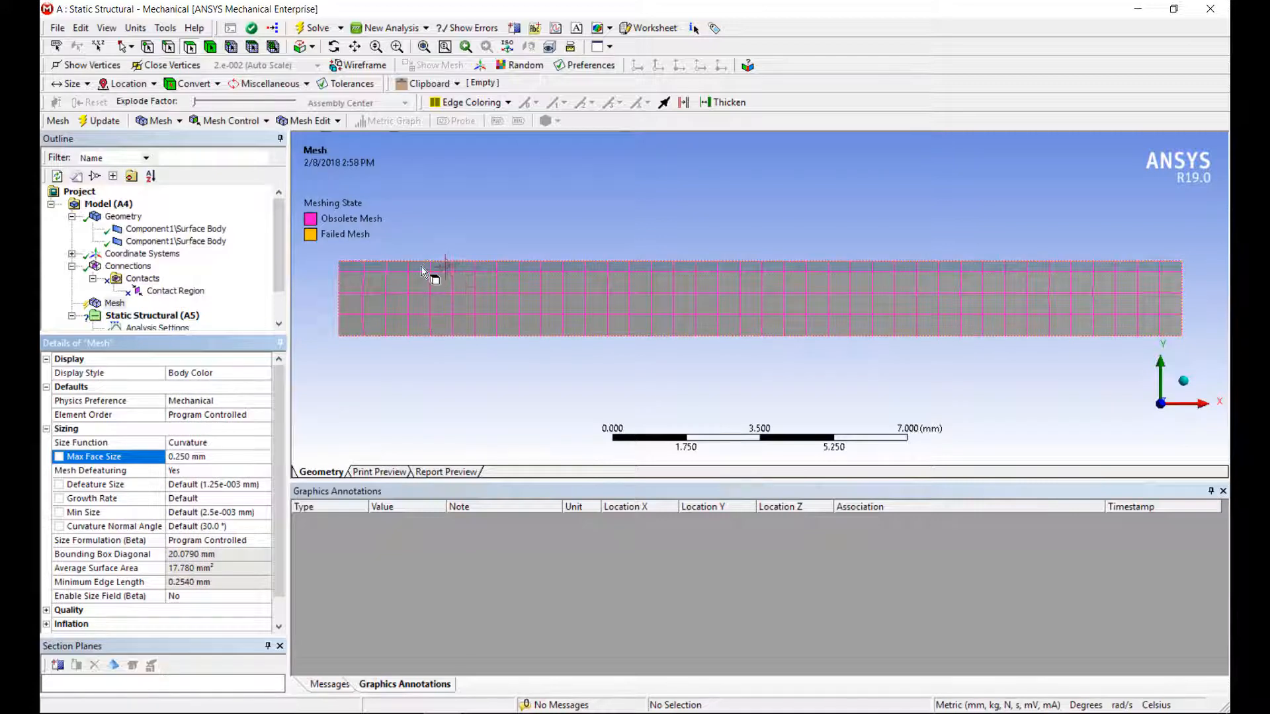
pyautogui.write('0.1')
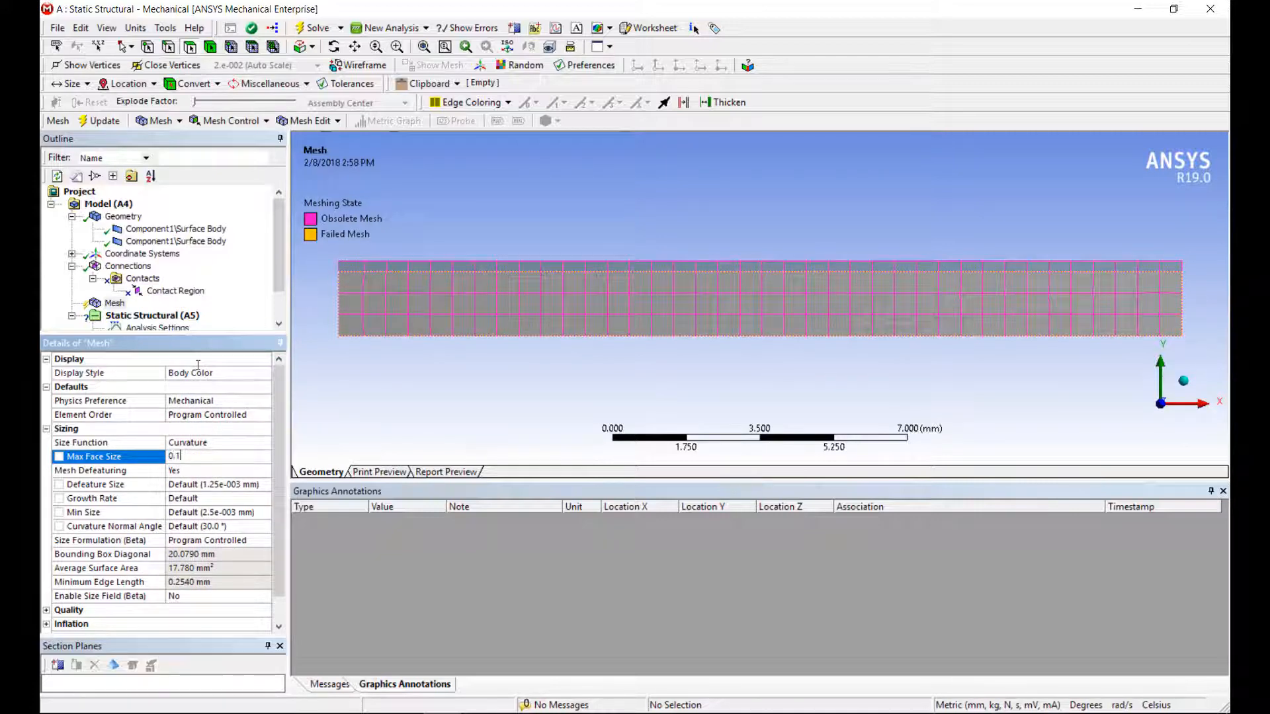
pyautogui.rightClick(115, 302)
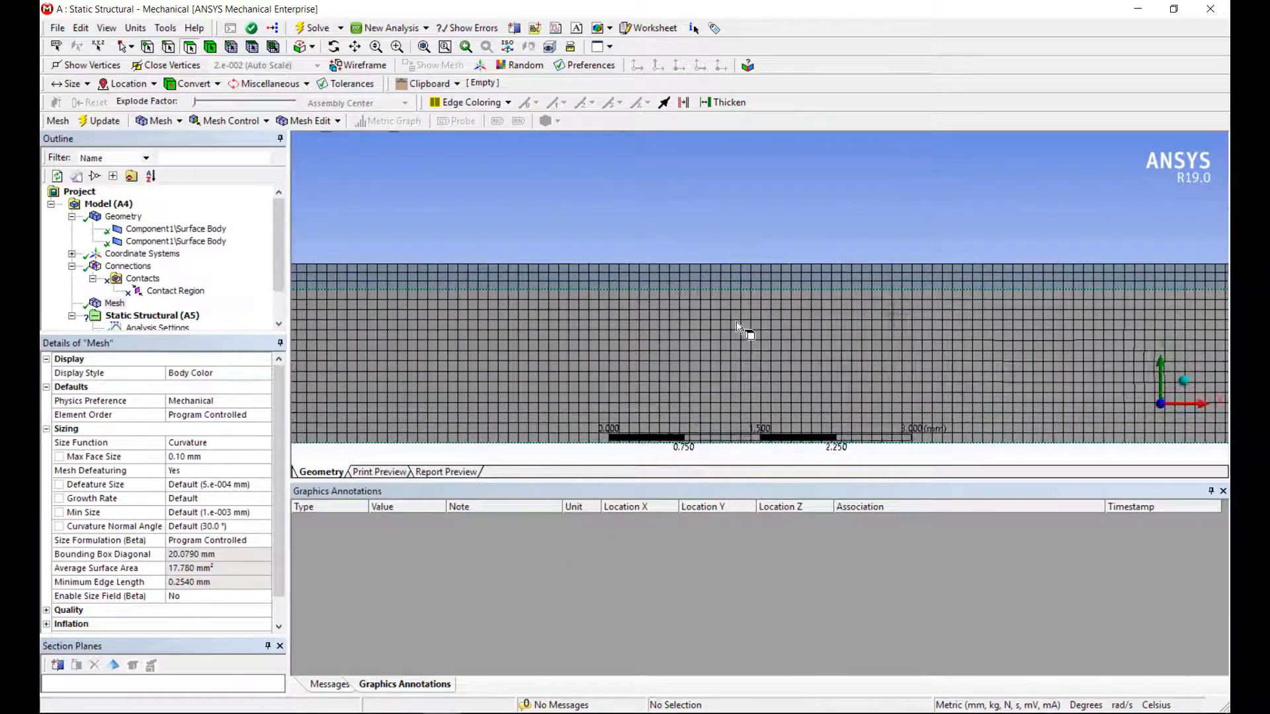
pyautogui.scroll(-3)
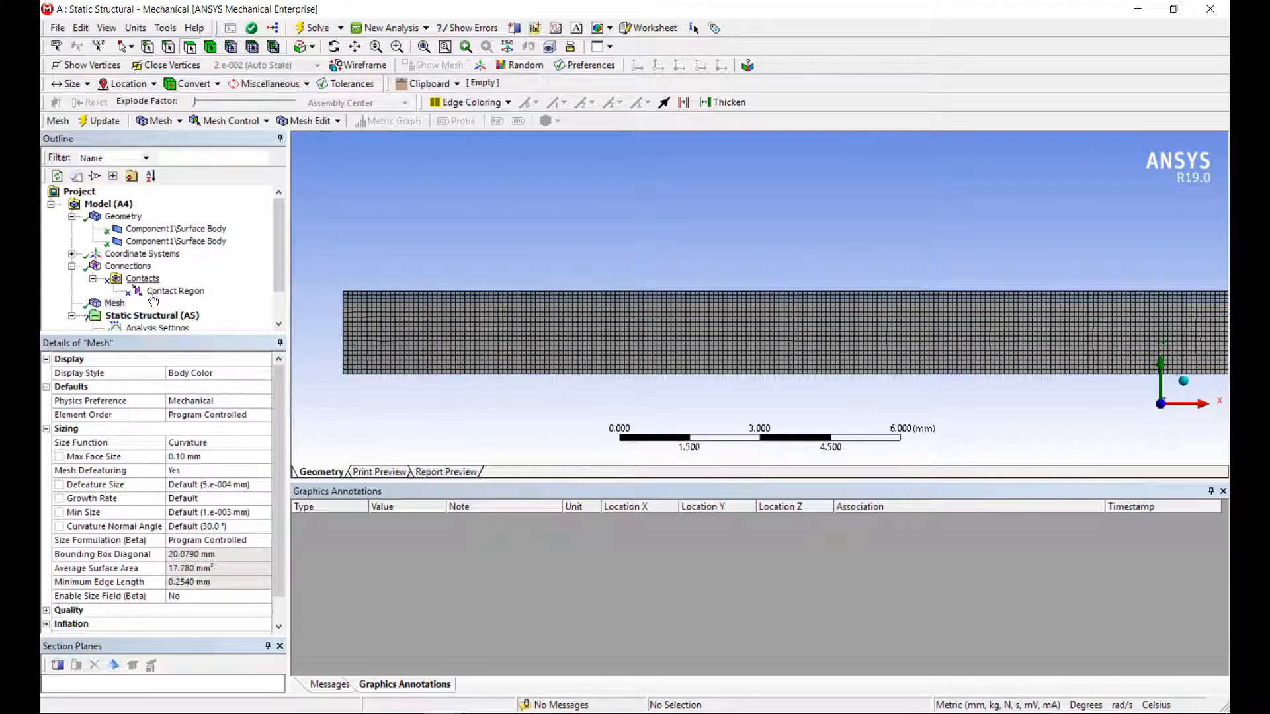
pyautogui.click(109, 203)
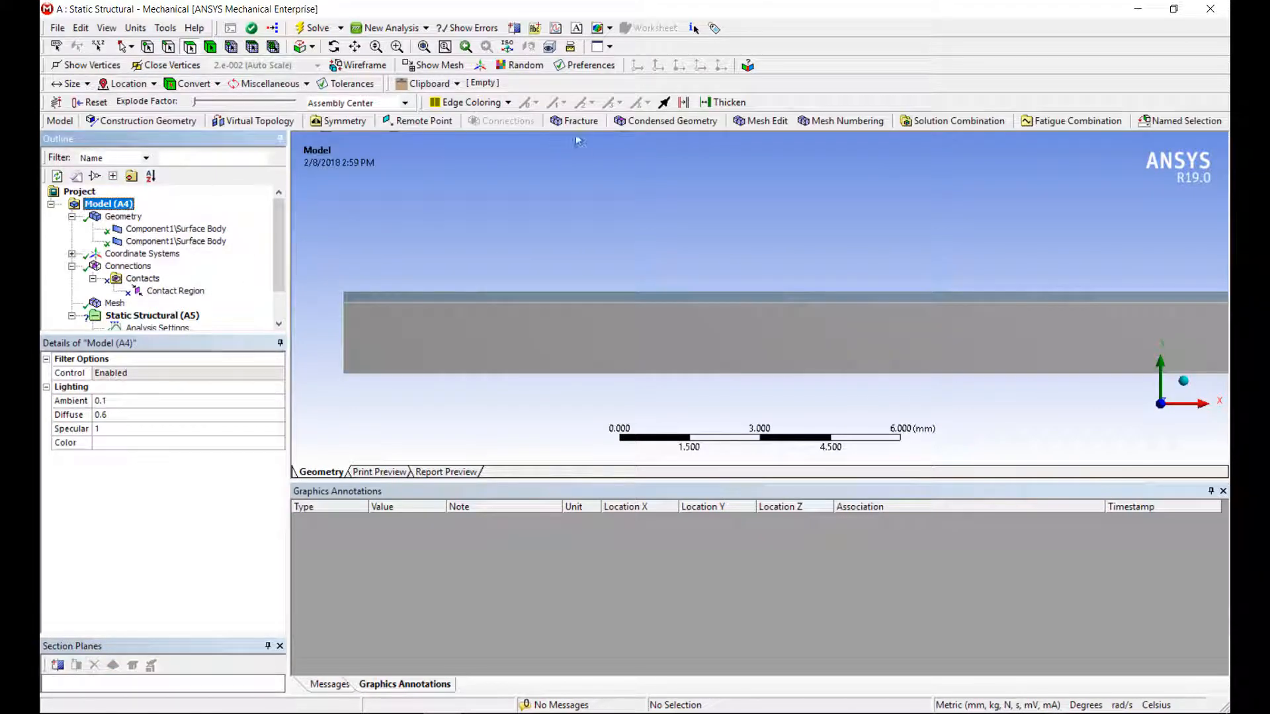
# Step: Add a Fracture folder with a Pre-Meshed Crack and name the crack-tip vertex selections
pyautogui.click(578, 121)
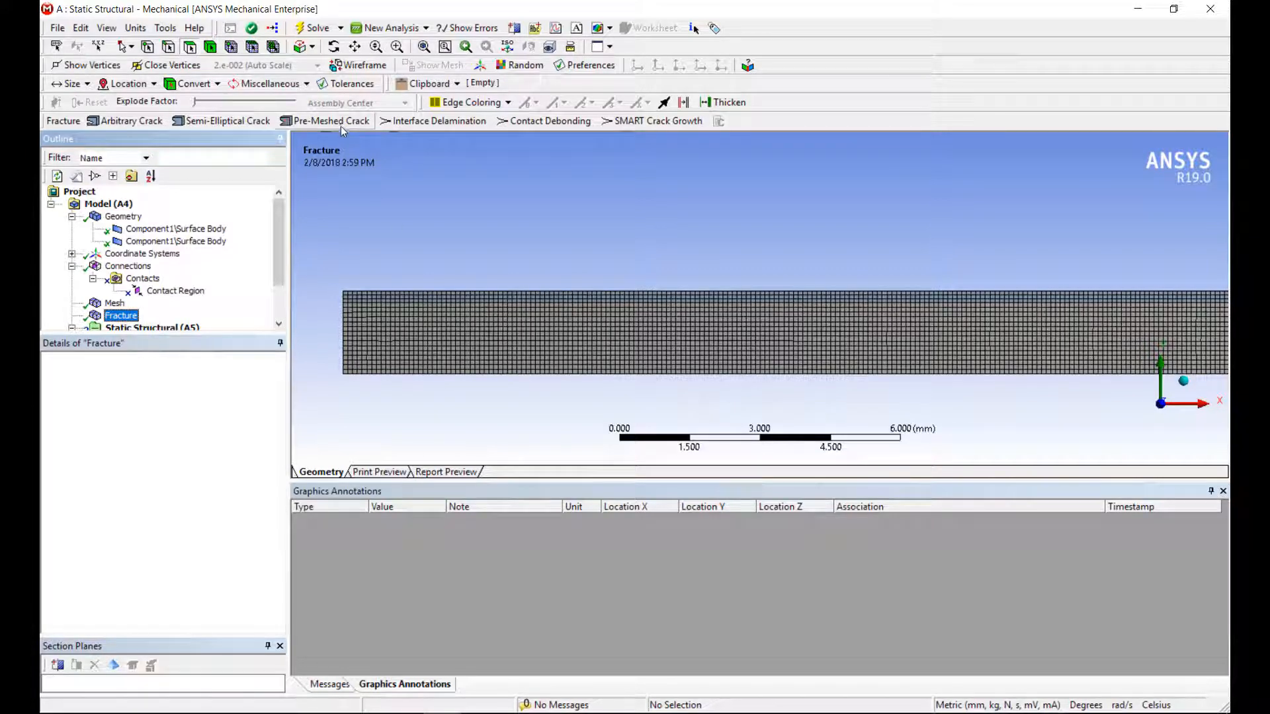
pyautogui.click(332, 120)
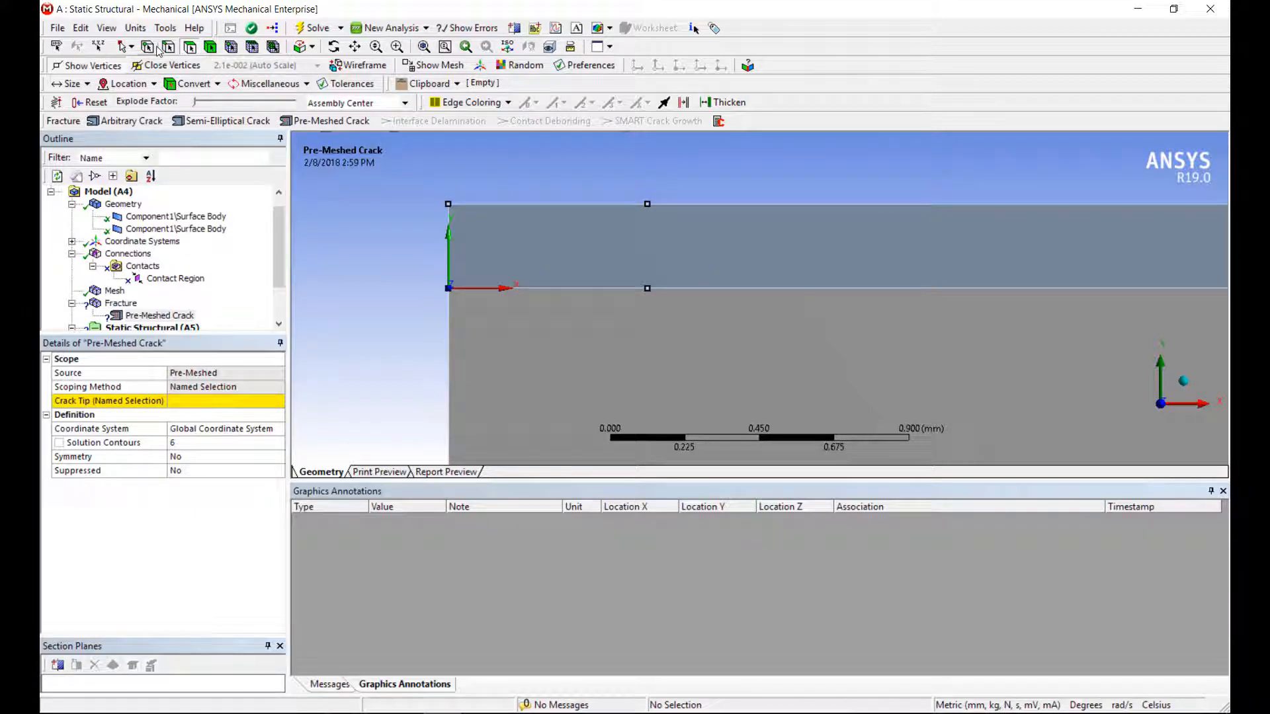
pyautogui.click(646, 288)
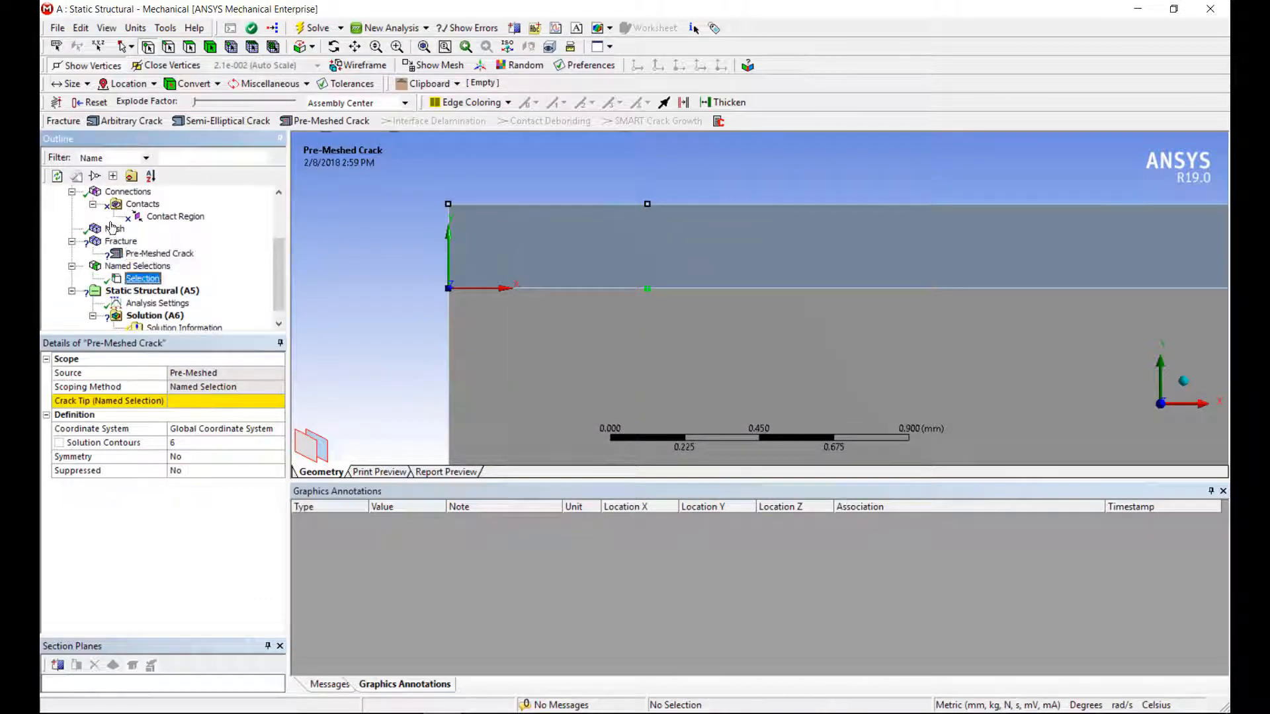
pyautogui.click(143, 278)
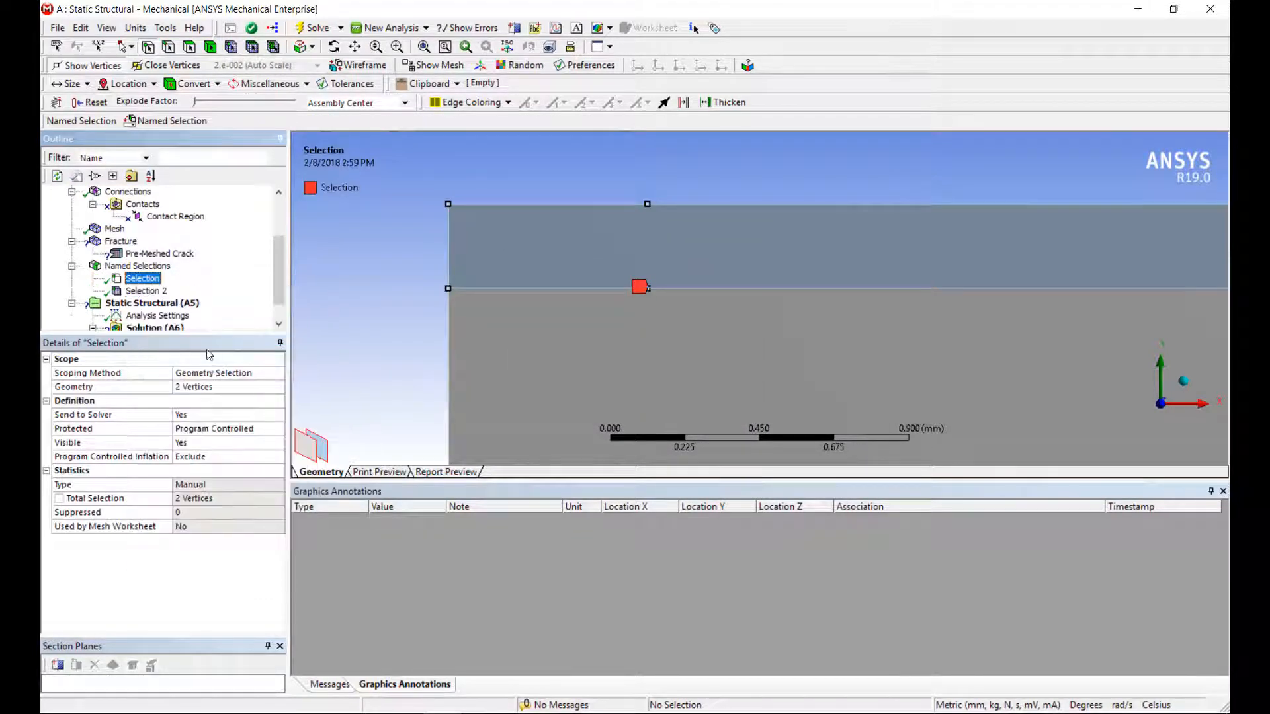
pyautogui.click(159, 253)
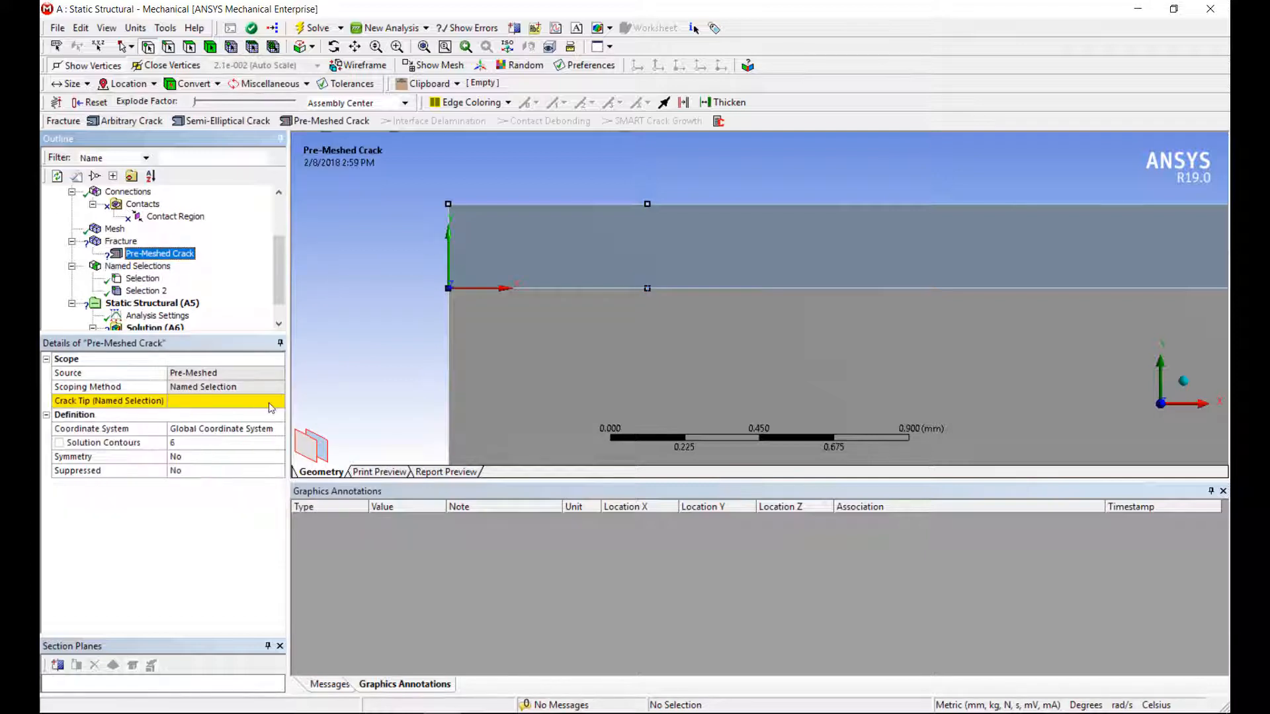
pyautogui.click(223, 401)
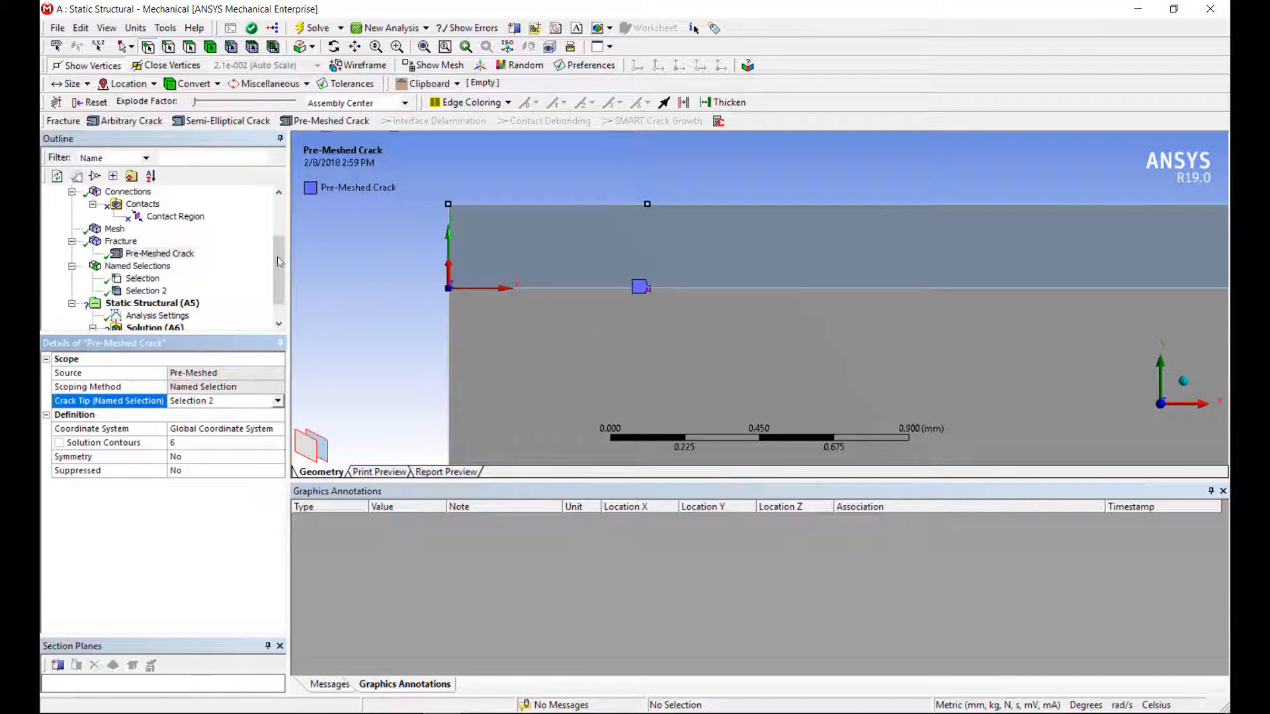
# Step: Create a coordinate system at the crack-tip vertex (X 0.6 mm) and assign it to the crack
pyautogui.click(141, 241)
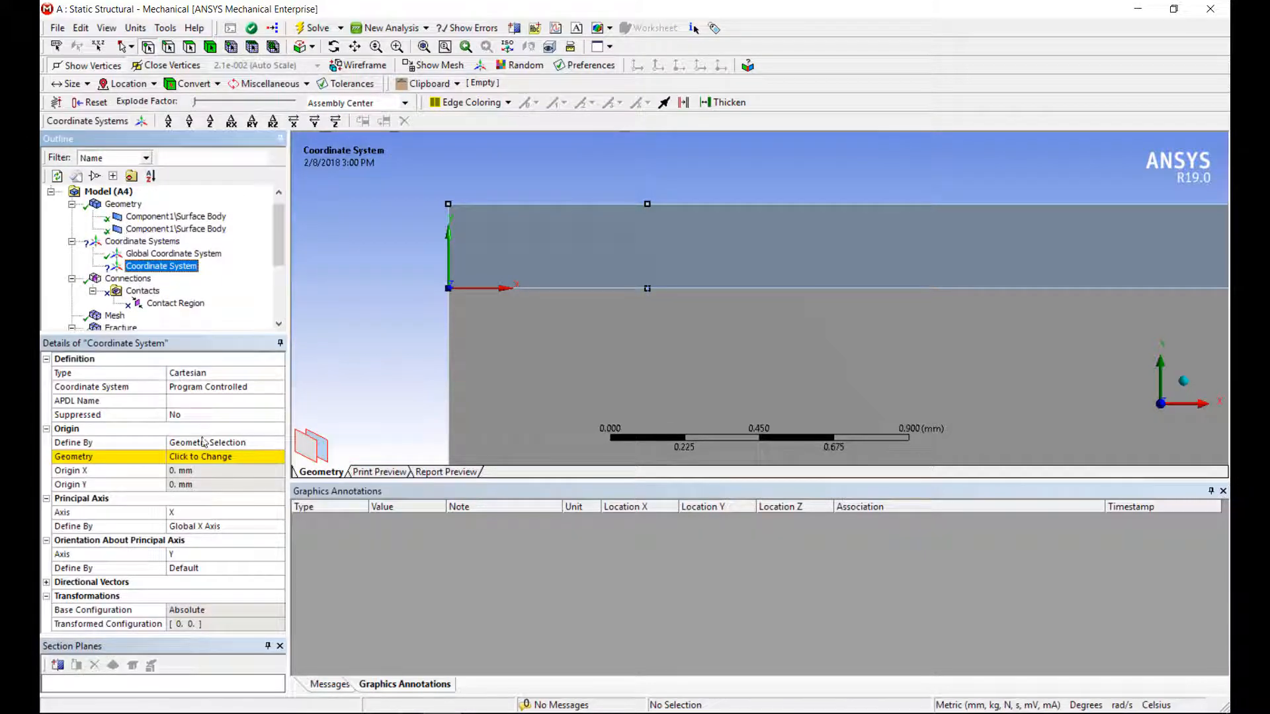
pyautogui.click(647, 288)
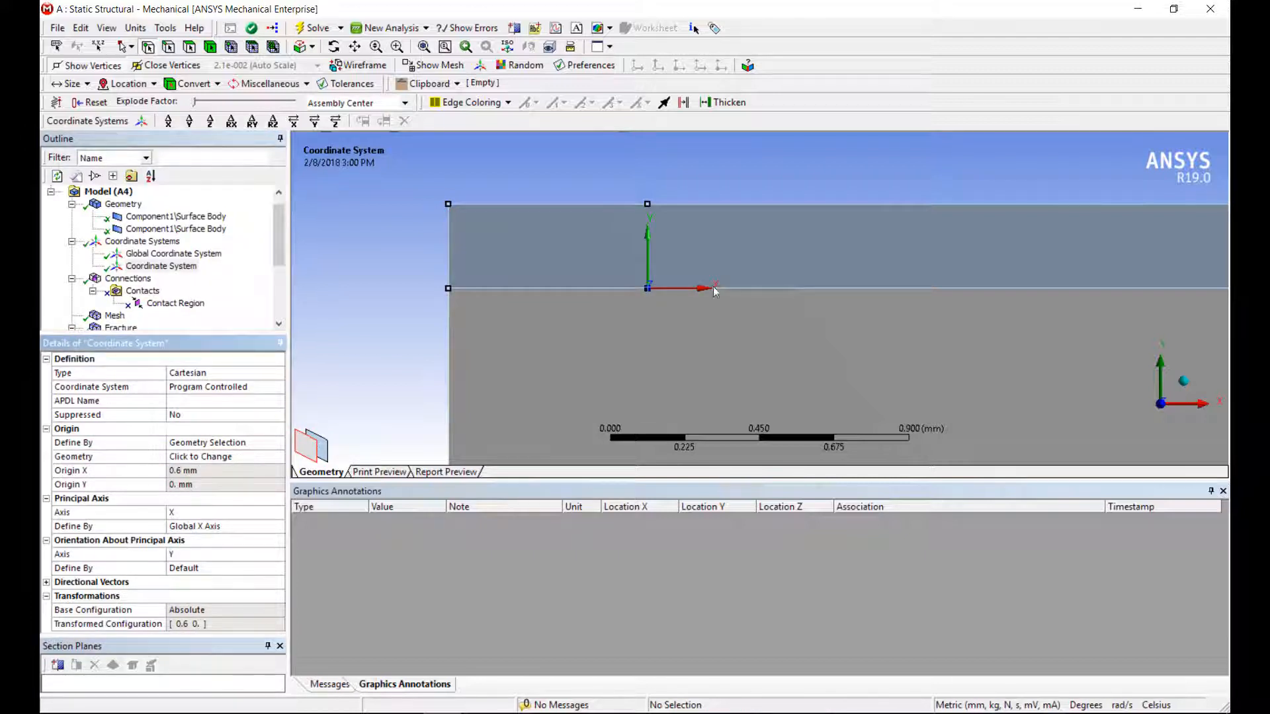
pyautogui.scroll(-3)
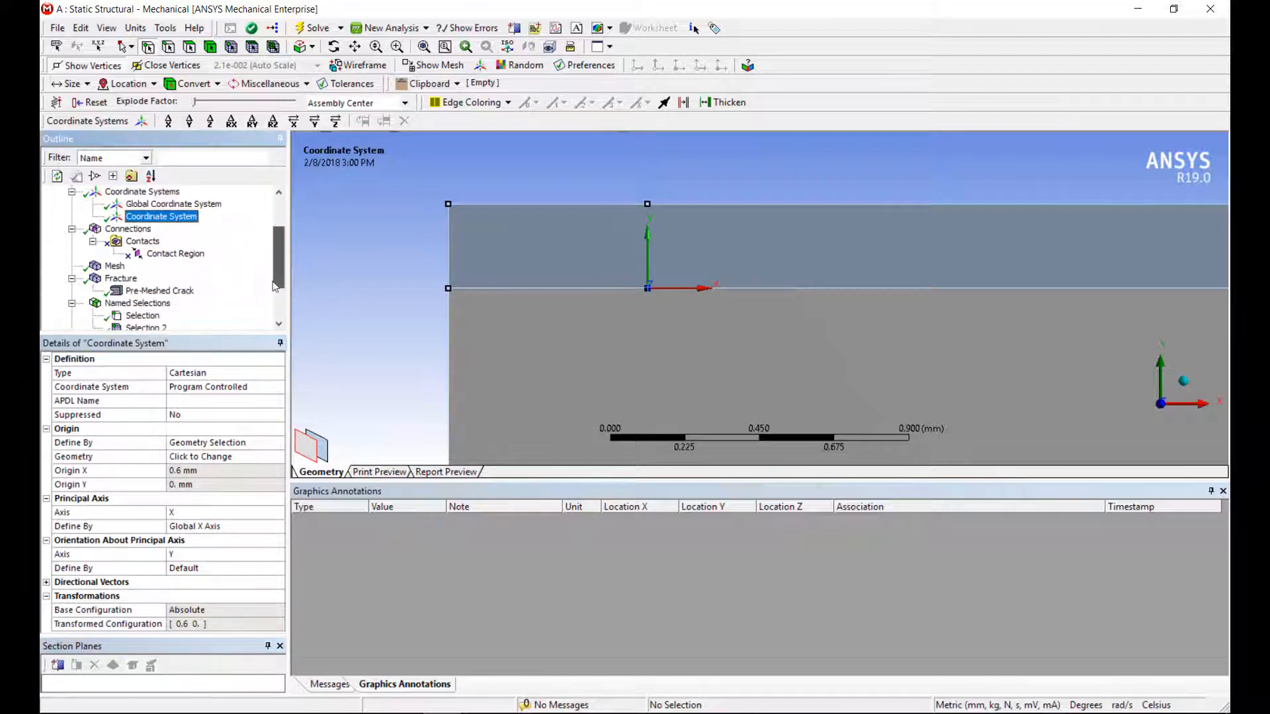
pyautogui.click(159, 289)
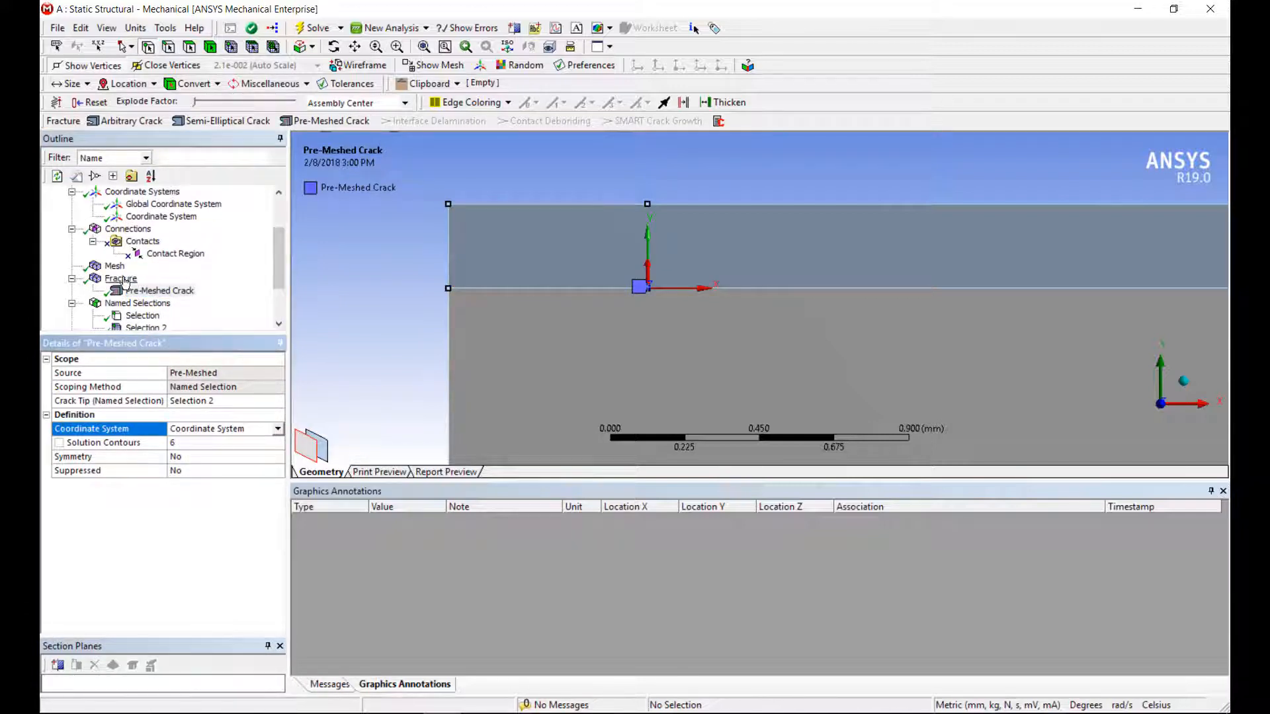
pyautogui.moveTo(373, 272)
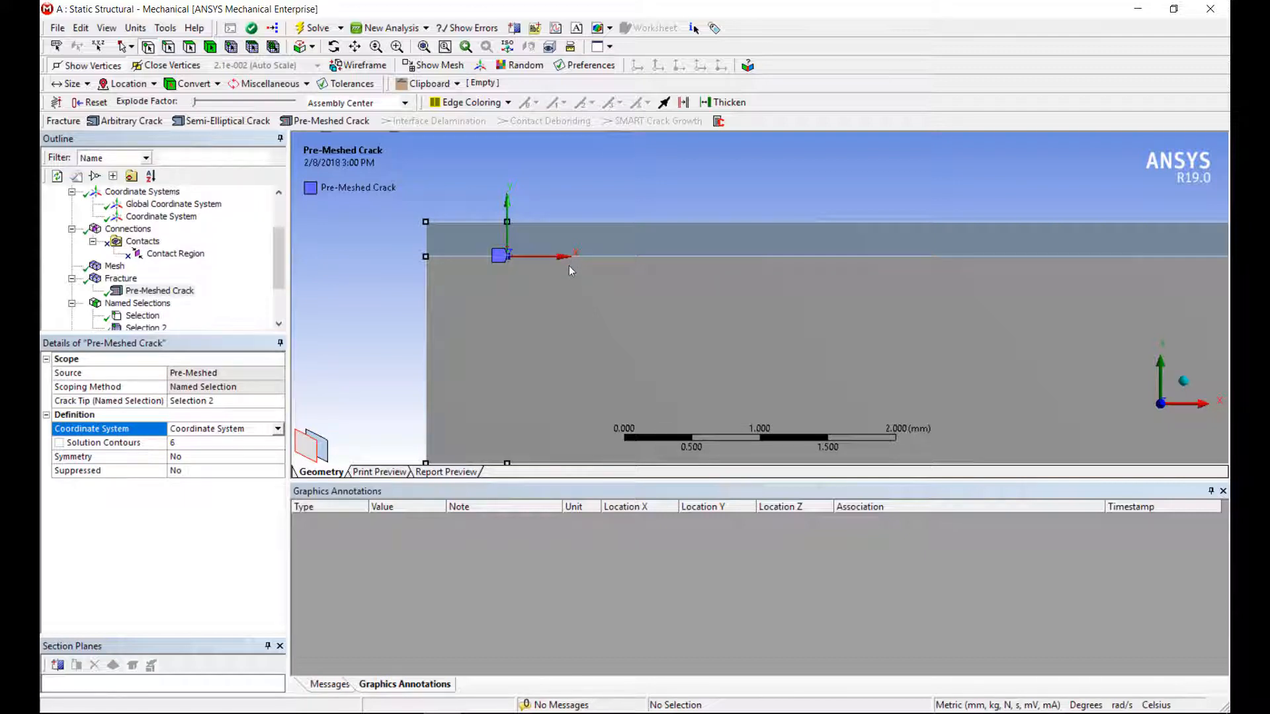
pyautogui.moveTo(398, 281)
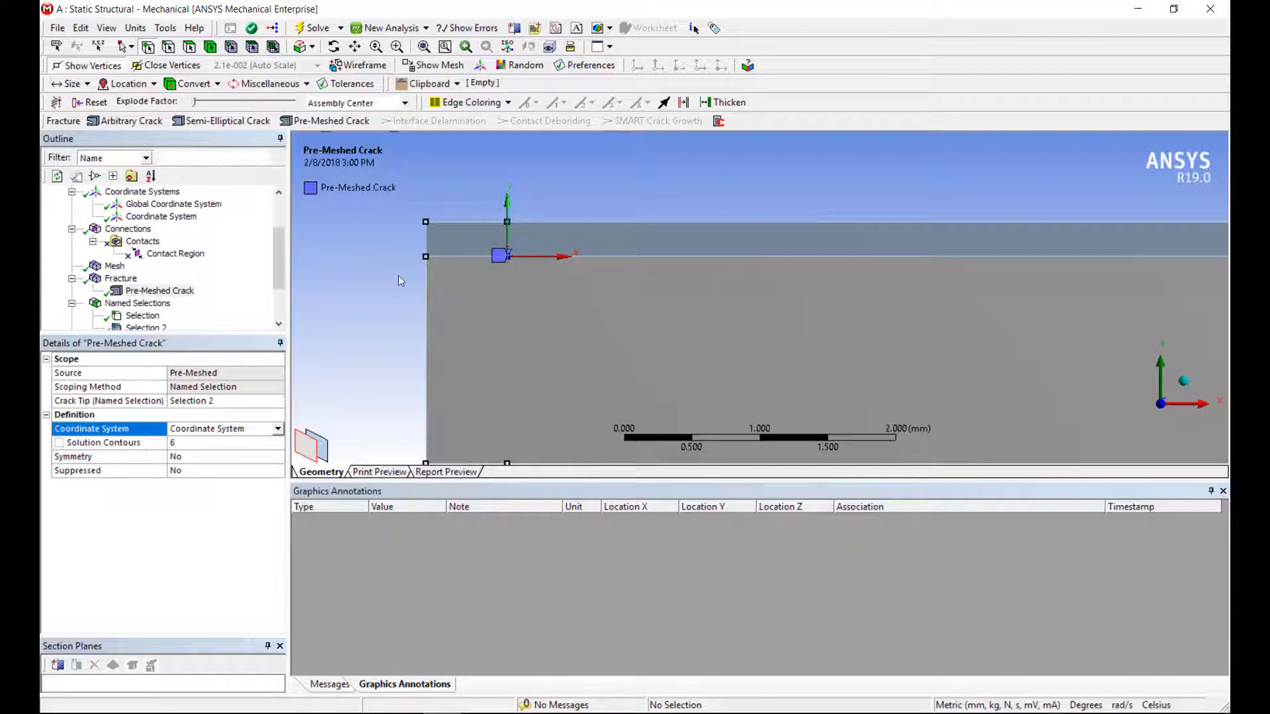
pyautogui.click(160, 290)
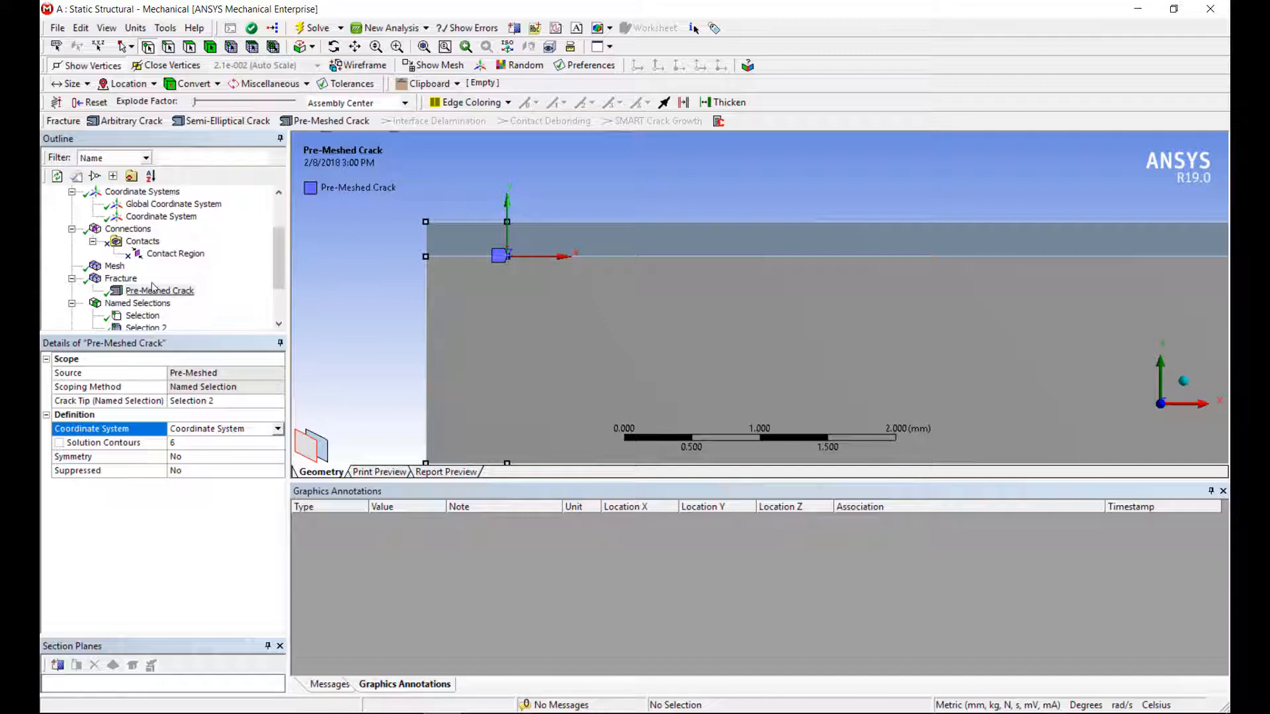
# Step: Insert an Interface Delamination using material-data failure criteria with adhesive
pyautogui.click(119, 277)
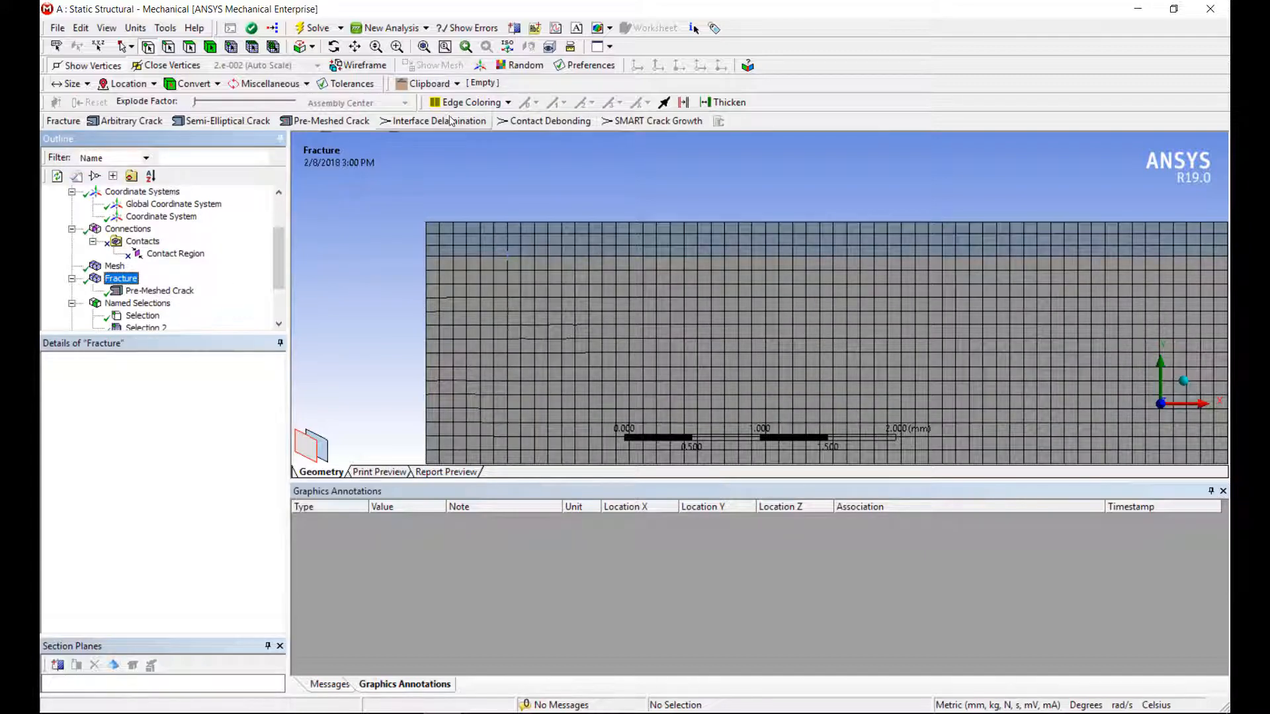
pyautogui.moveTo(440, 120)
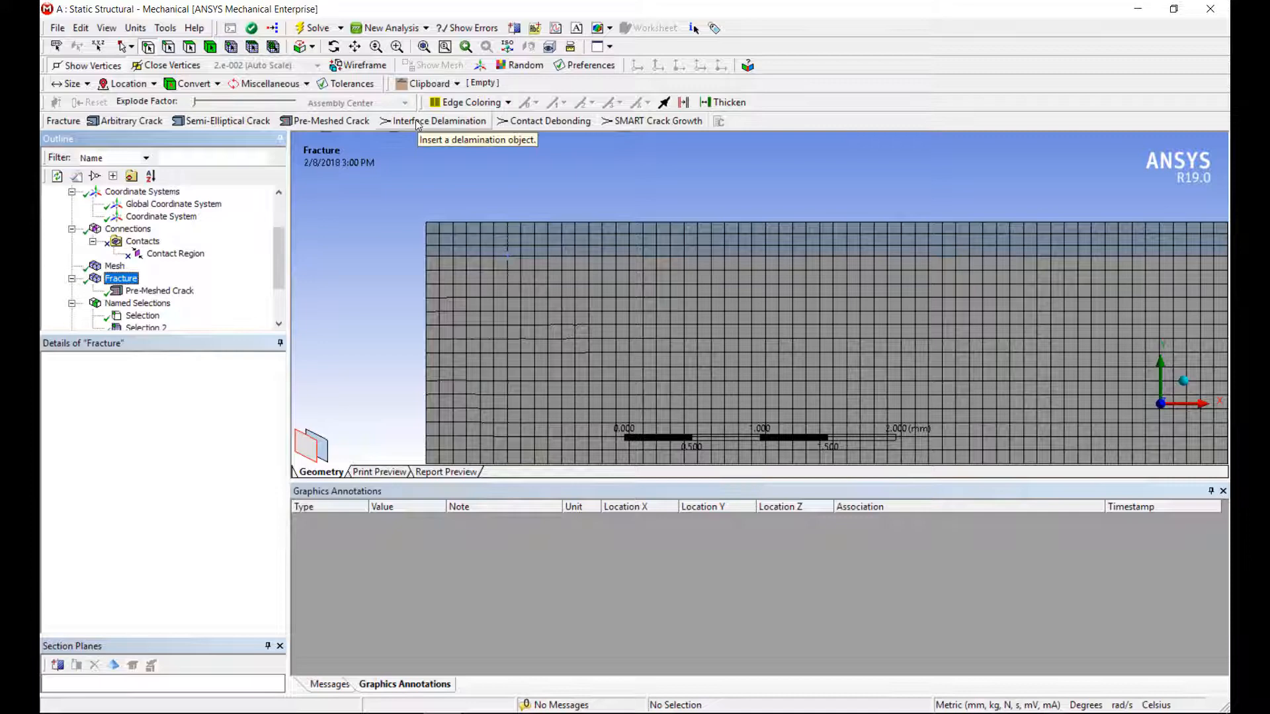
pyautogui.click(438, 121)
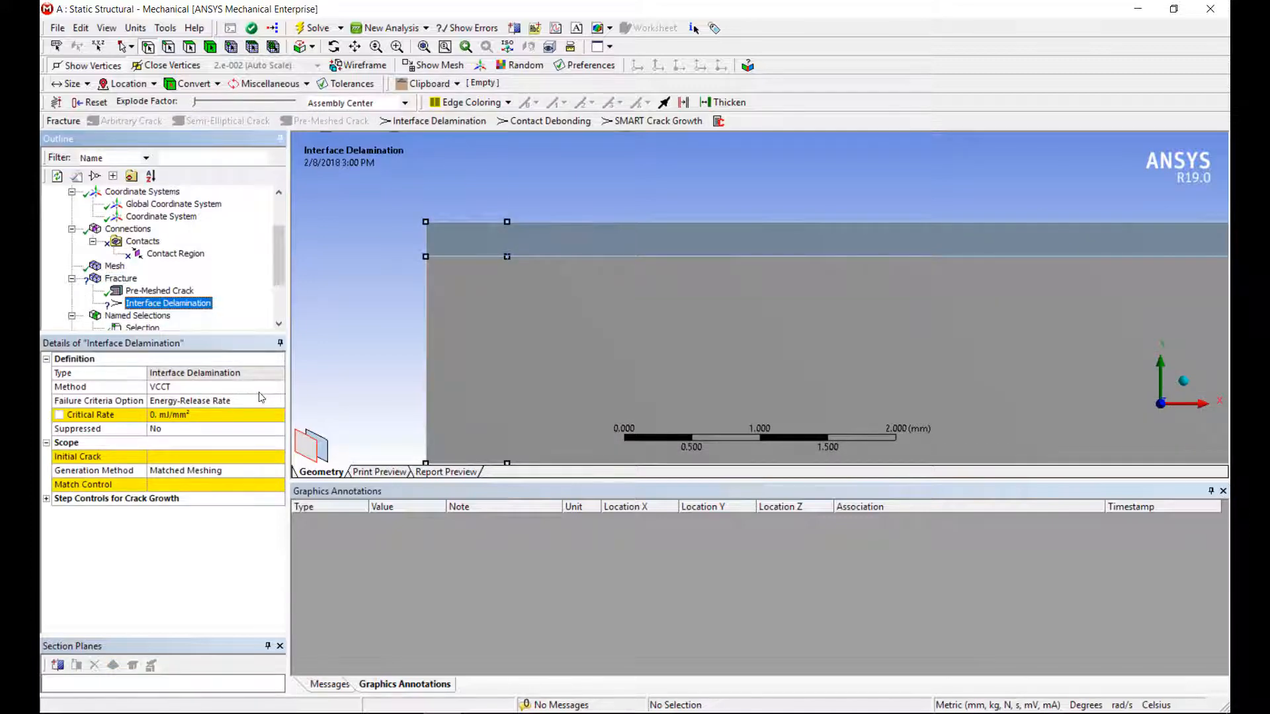
pyautogui.click(189, 400)
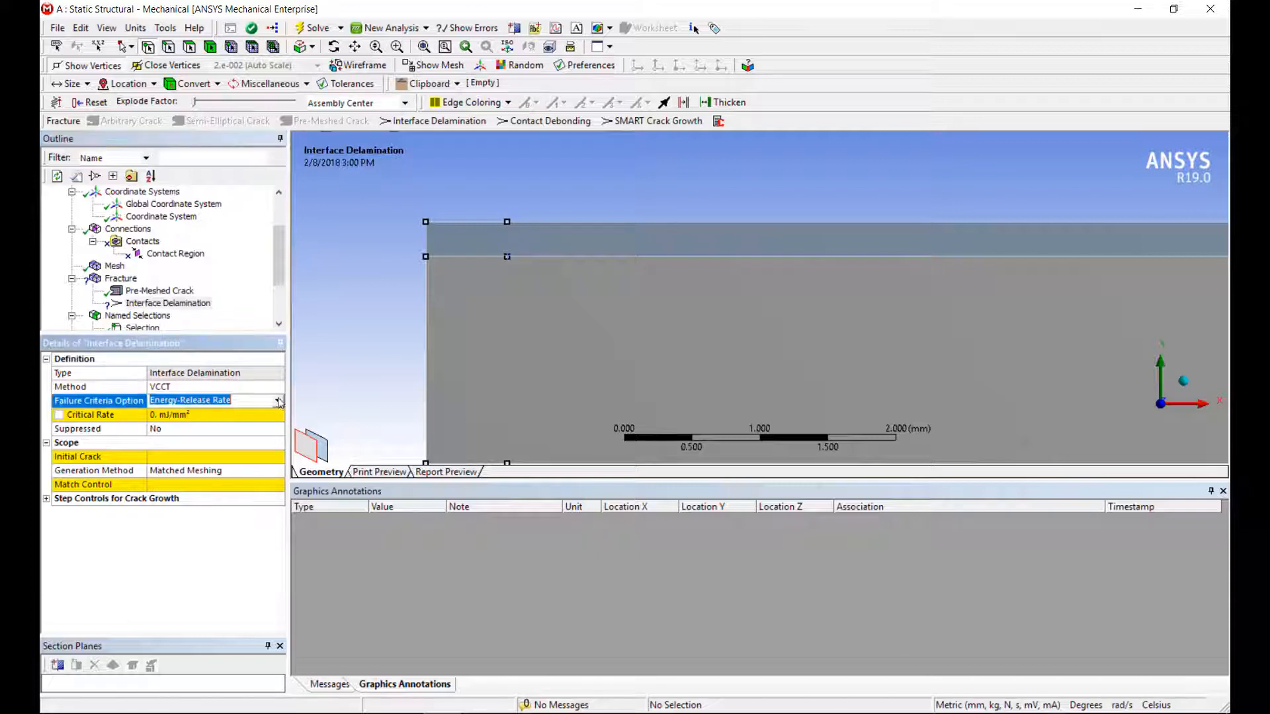
pyautogui.click(214, 400)
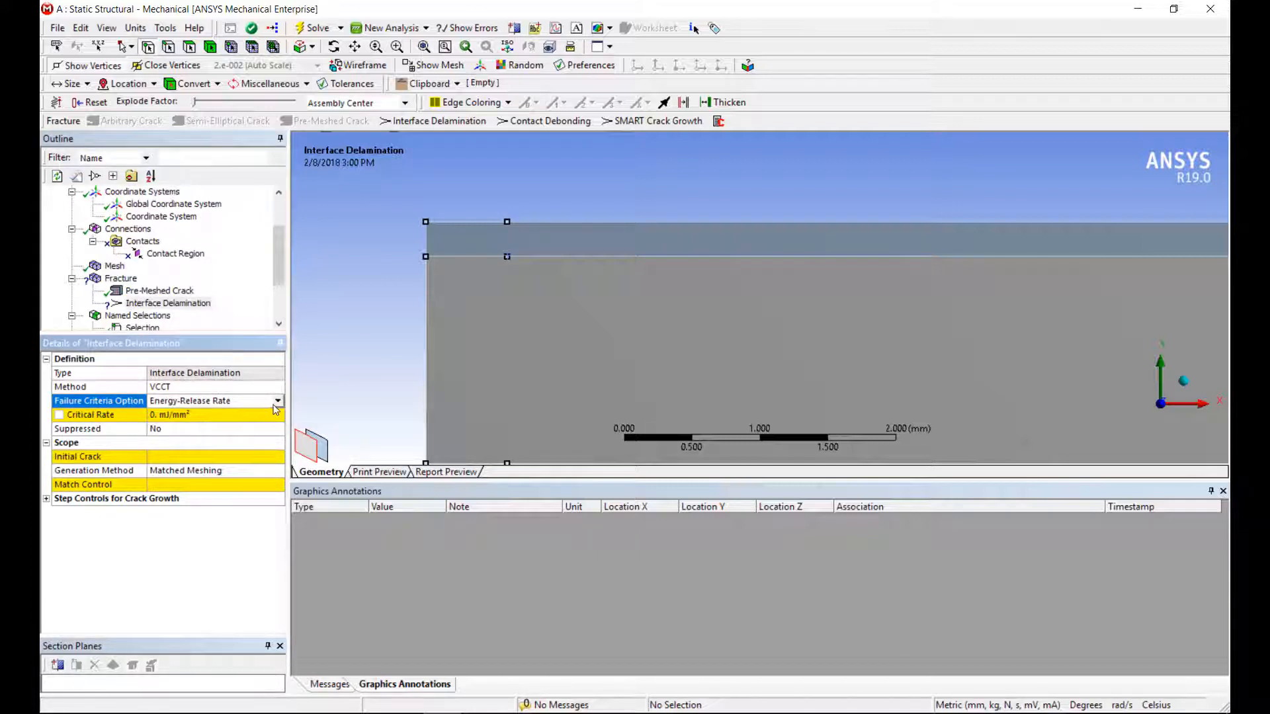
pyautogui.click(216, 400)
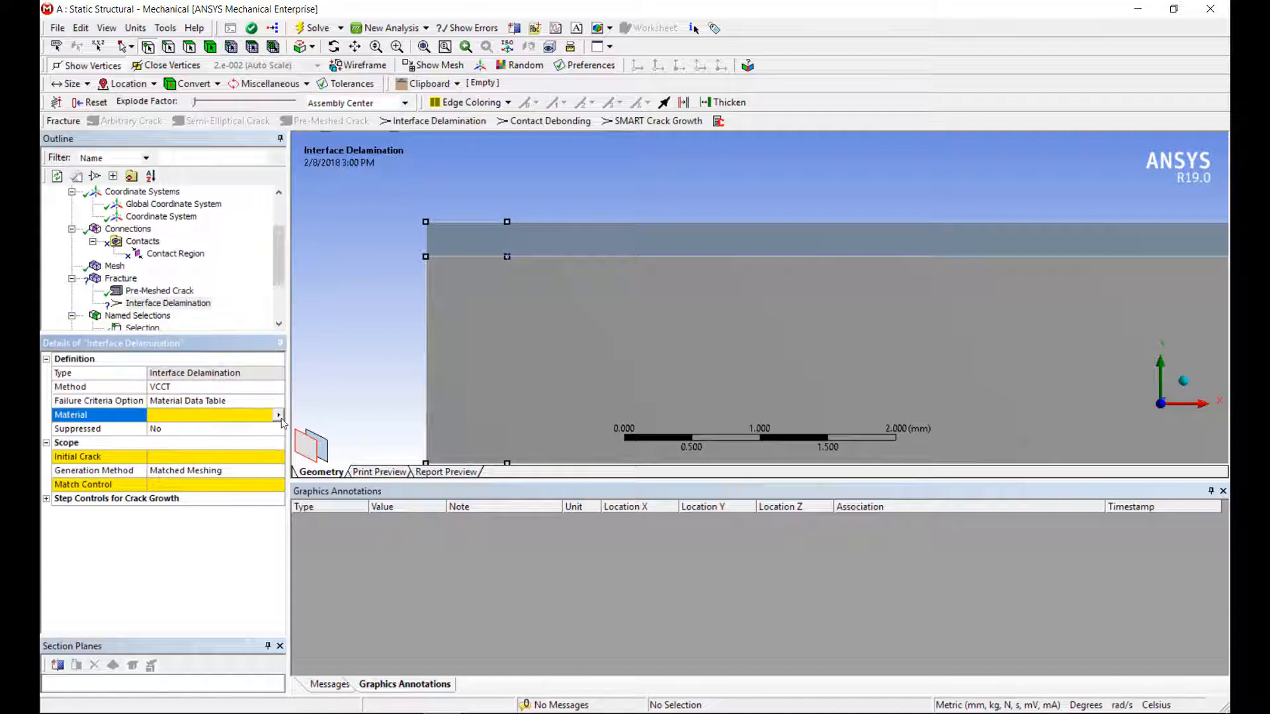
pyautogui.click(214, 415)
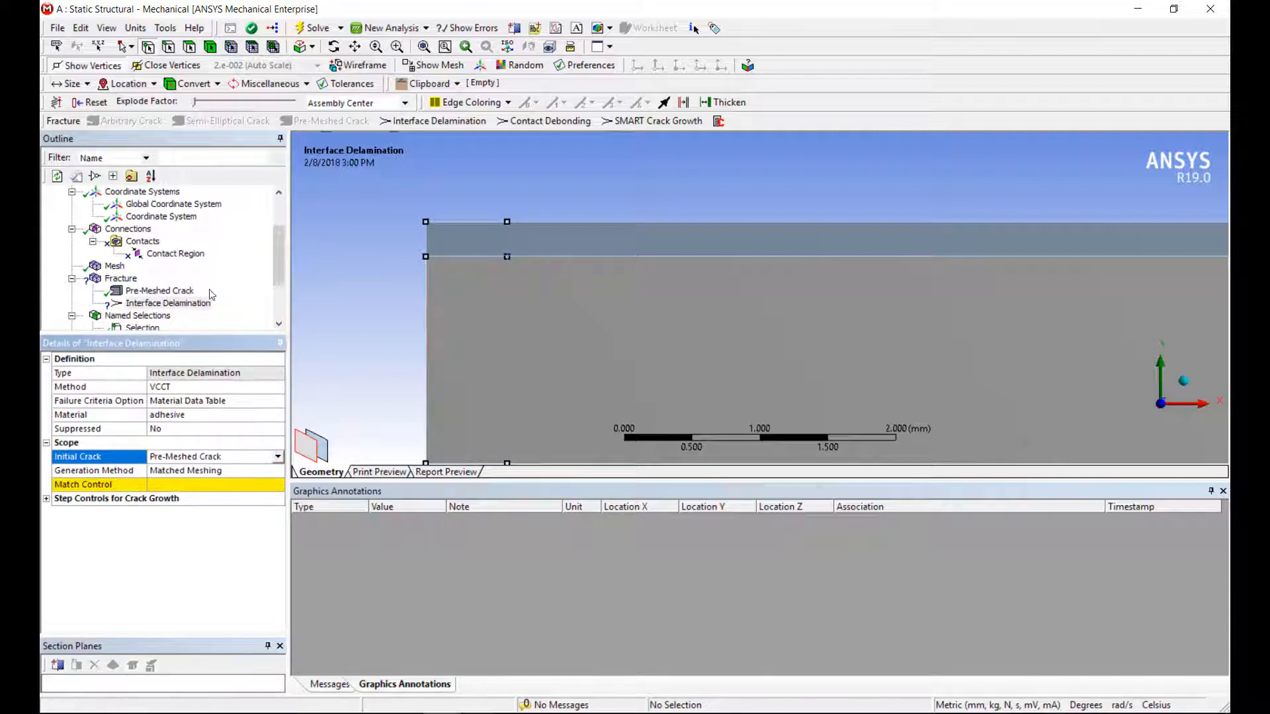
# Step: Switch delamination generation to node matching and assign the source and target edges
pyautogui.click(278, 470)
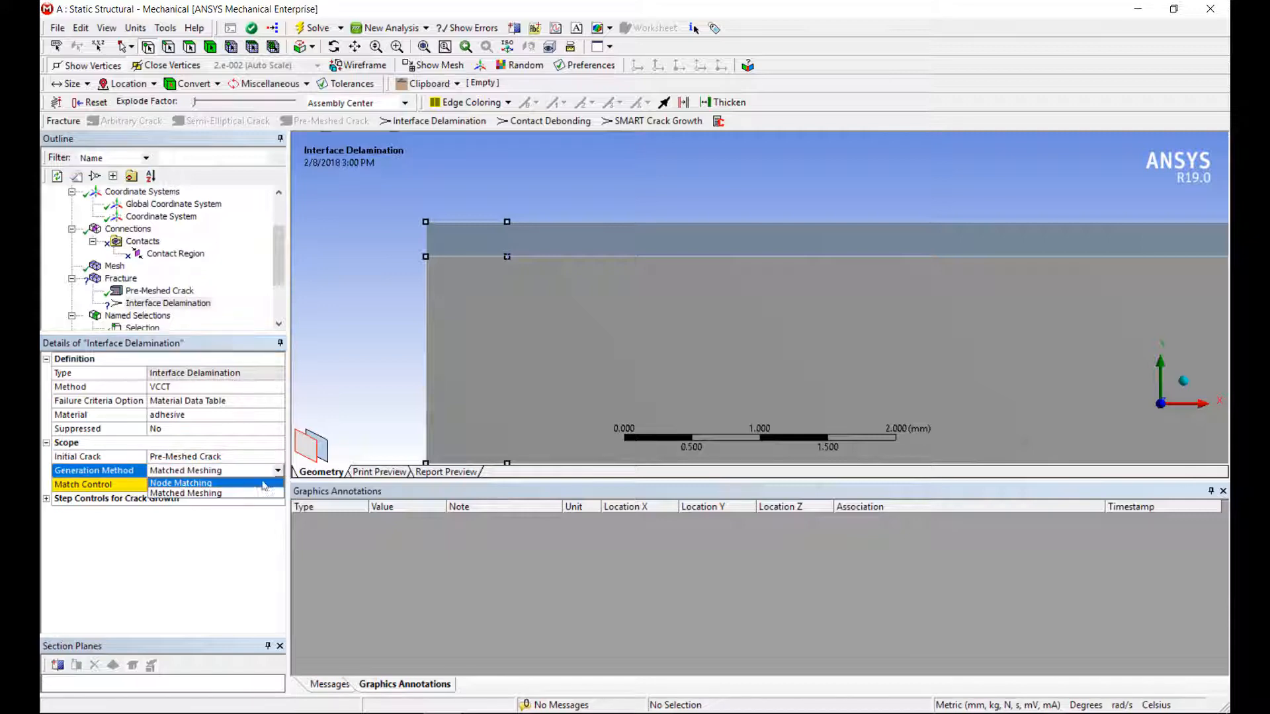
pyautogui.click(180, 470)
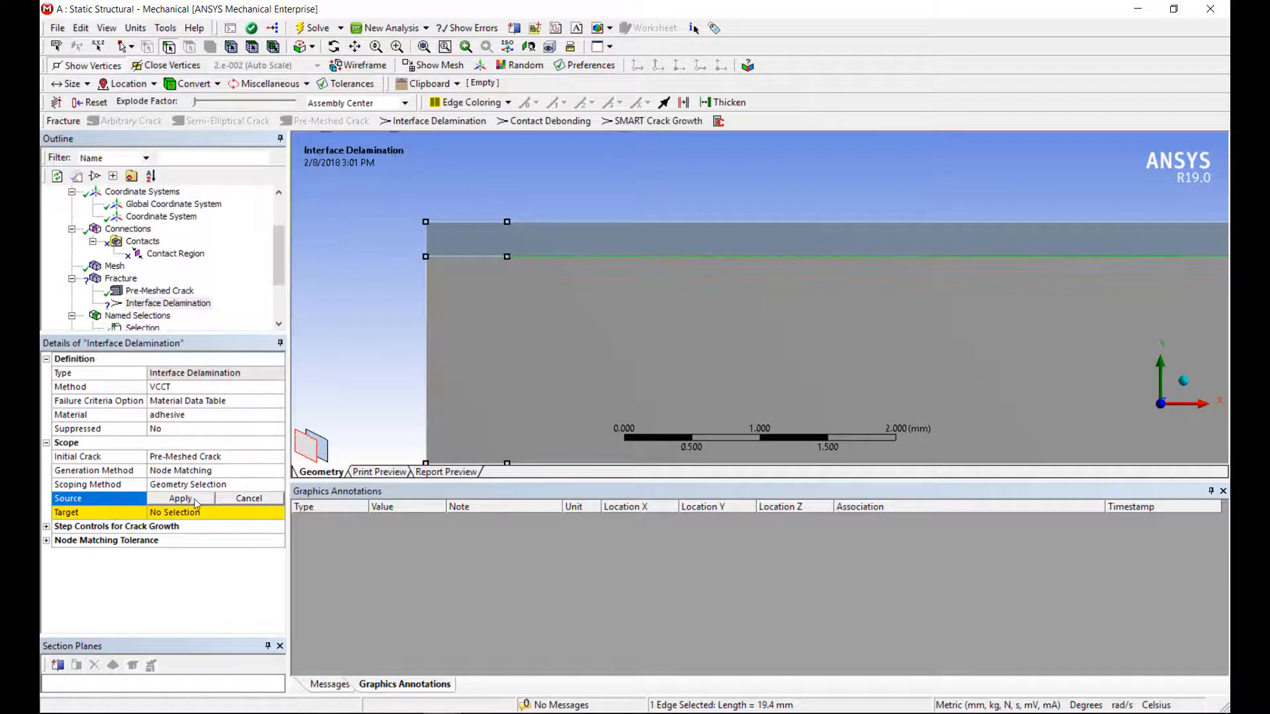
pyautogui.click(180, 498)
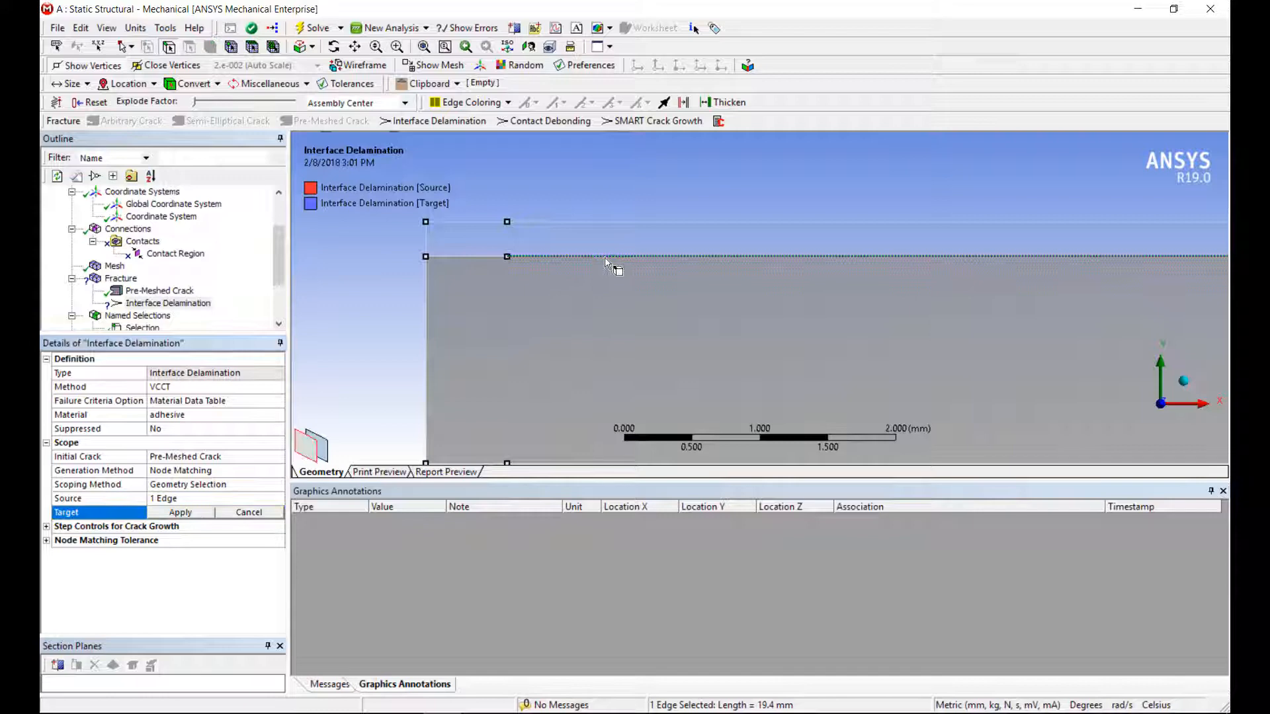
pyautogui.click(179, 512)
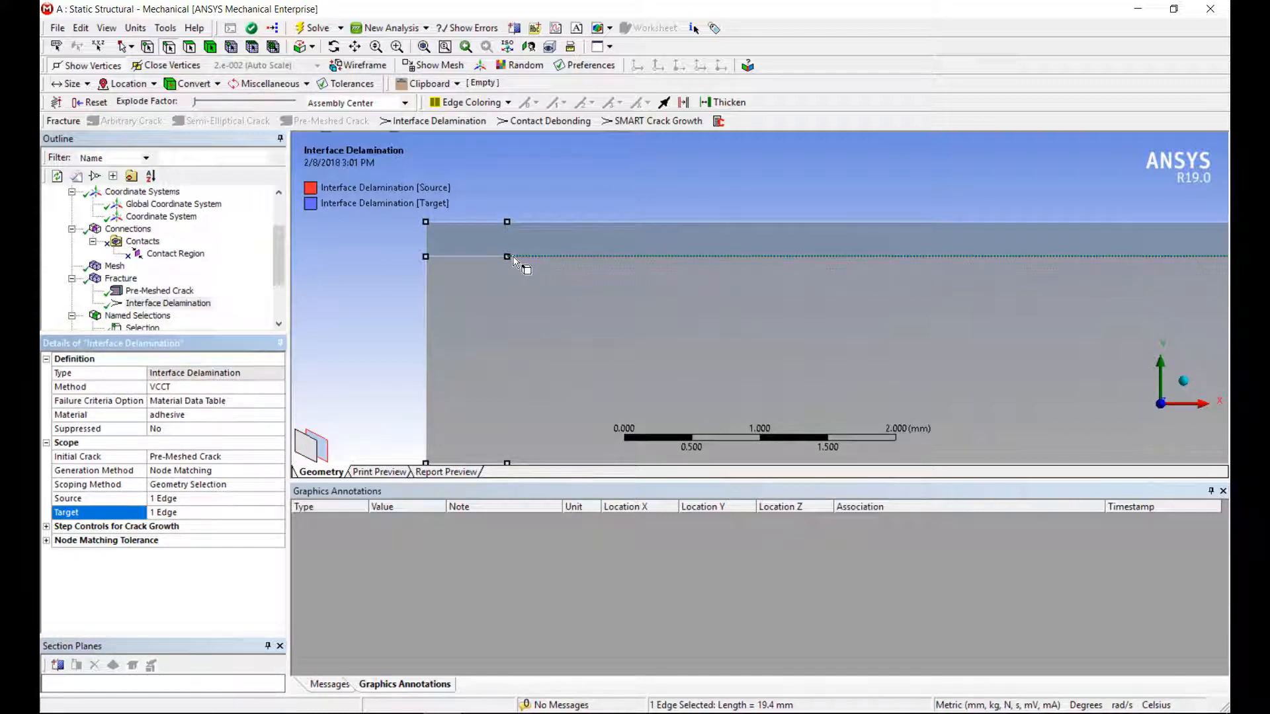
pyautogui.scroll(-3)
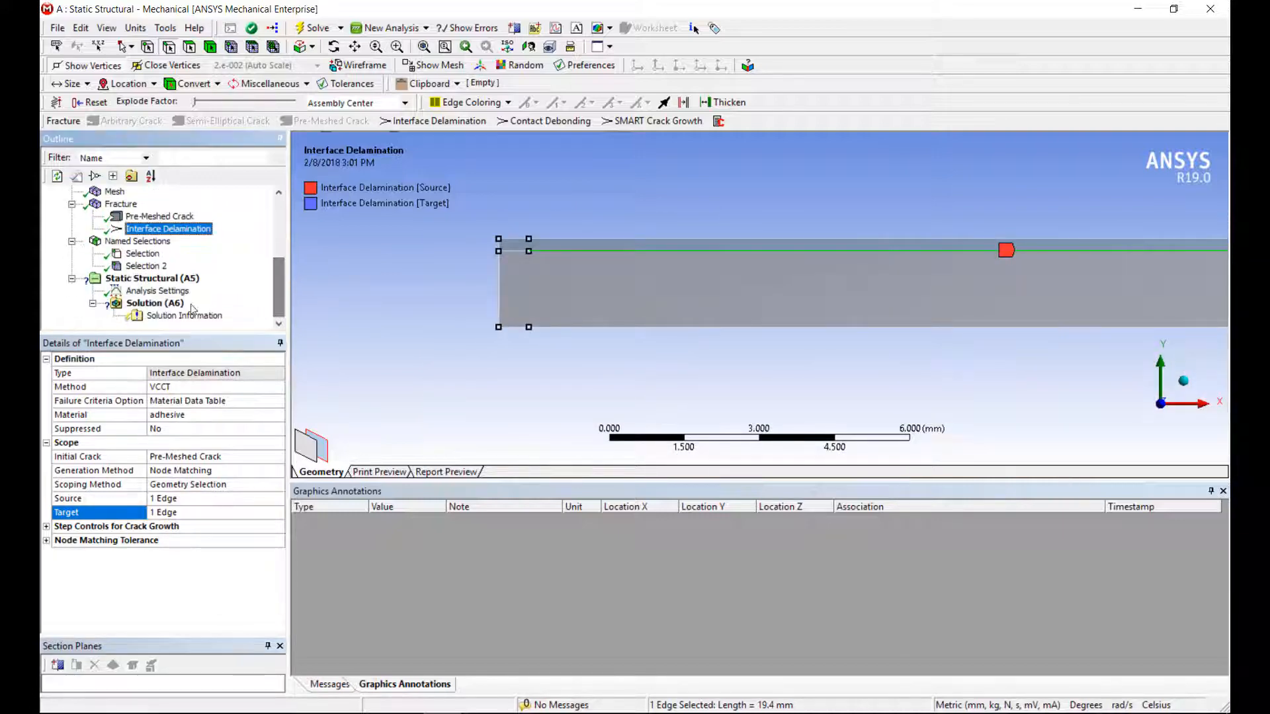
# Step: Add a Fixed Support and an upper-left edge Displacement of X 0 mm, Y 0.5 mm
pyautogui.click(151, 278)
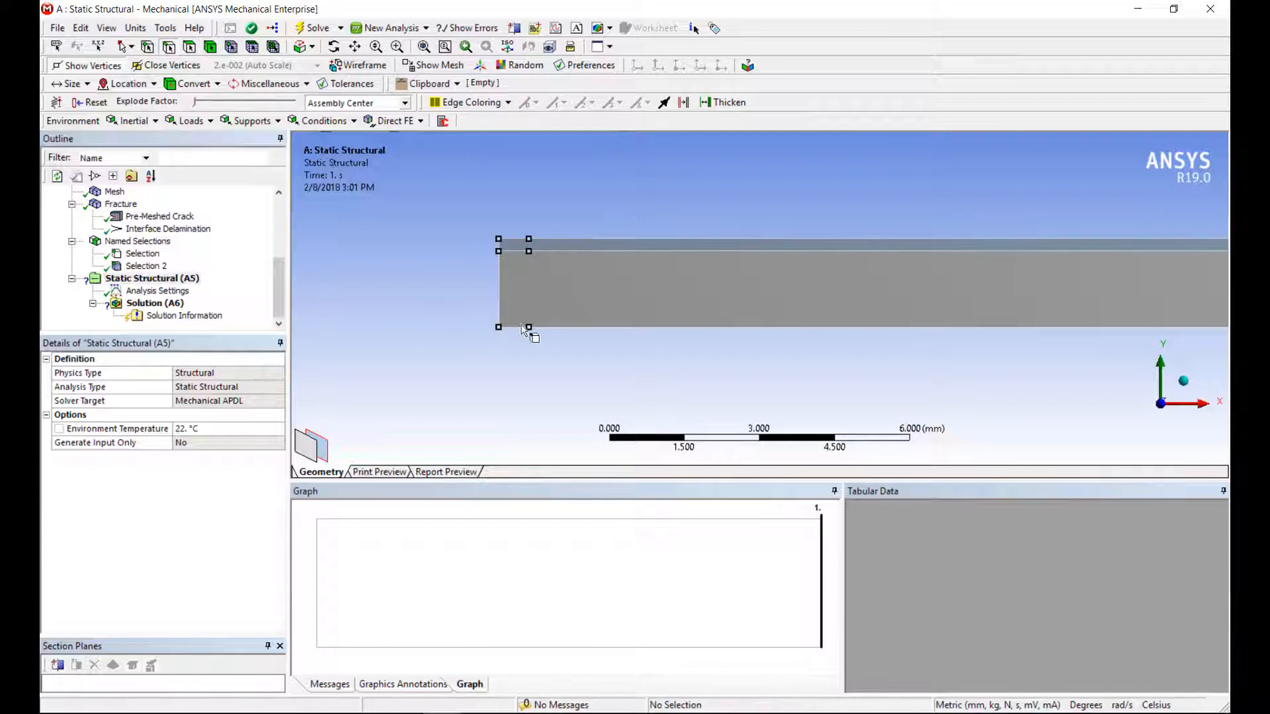
pyautogui.rightClick(527, 328)
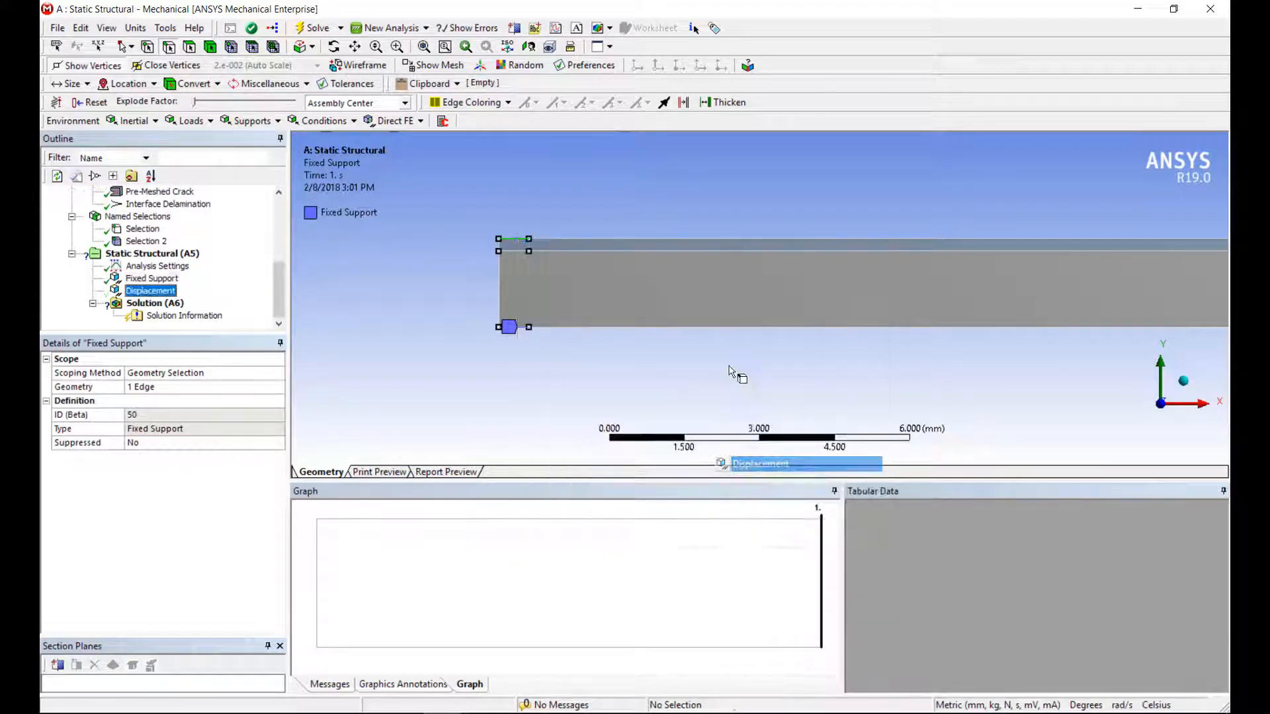
pyautogui.click(150, 291)
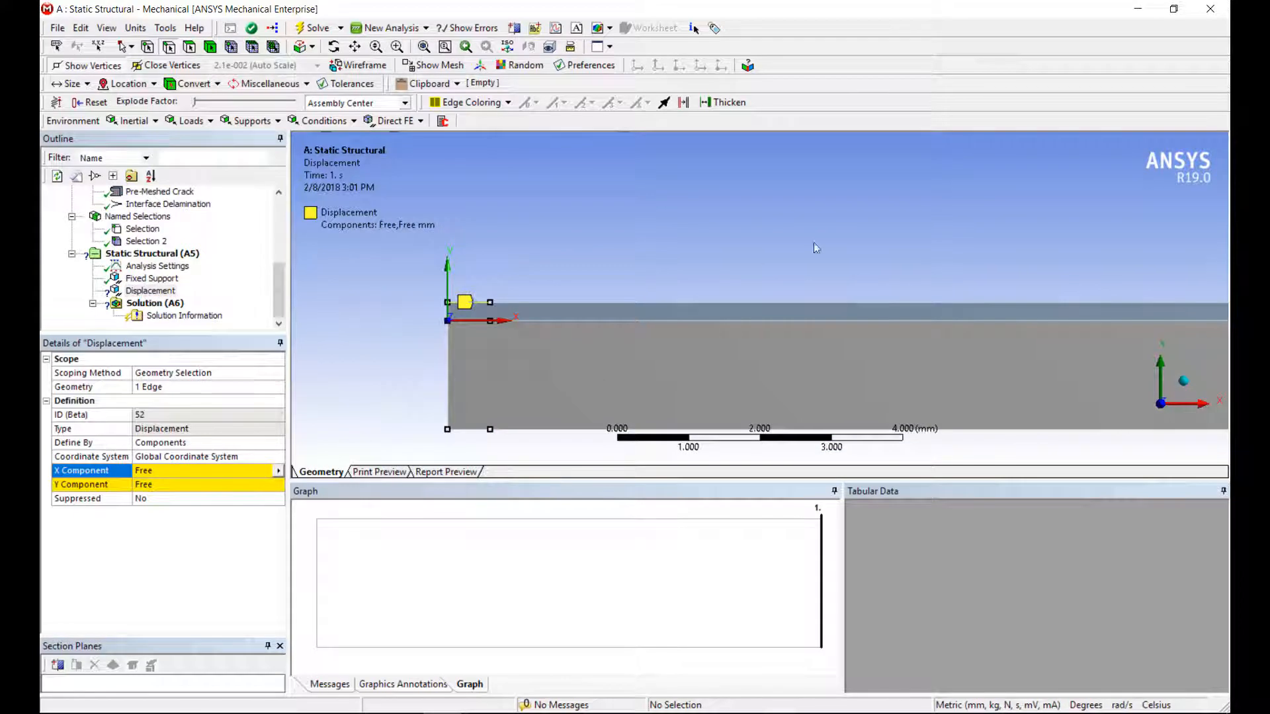
pyautogui.click(207, 470)
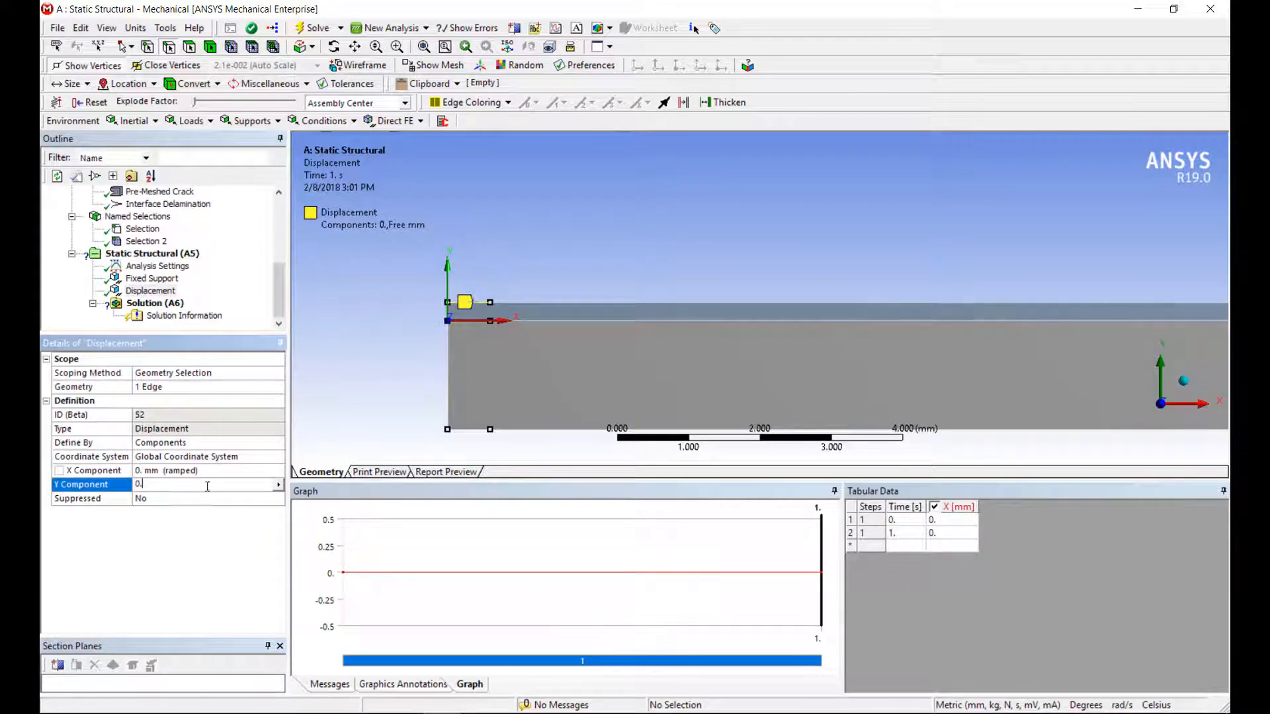
pyautogui.write('0.5 mm  (ramped')
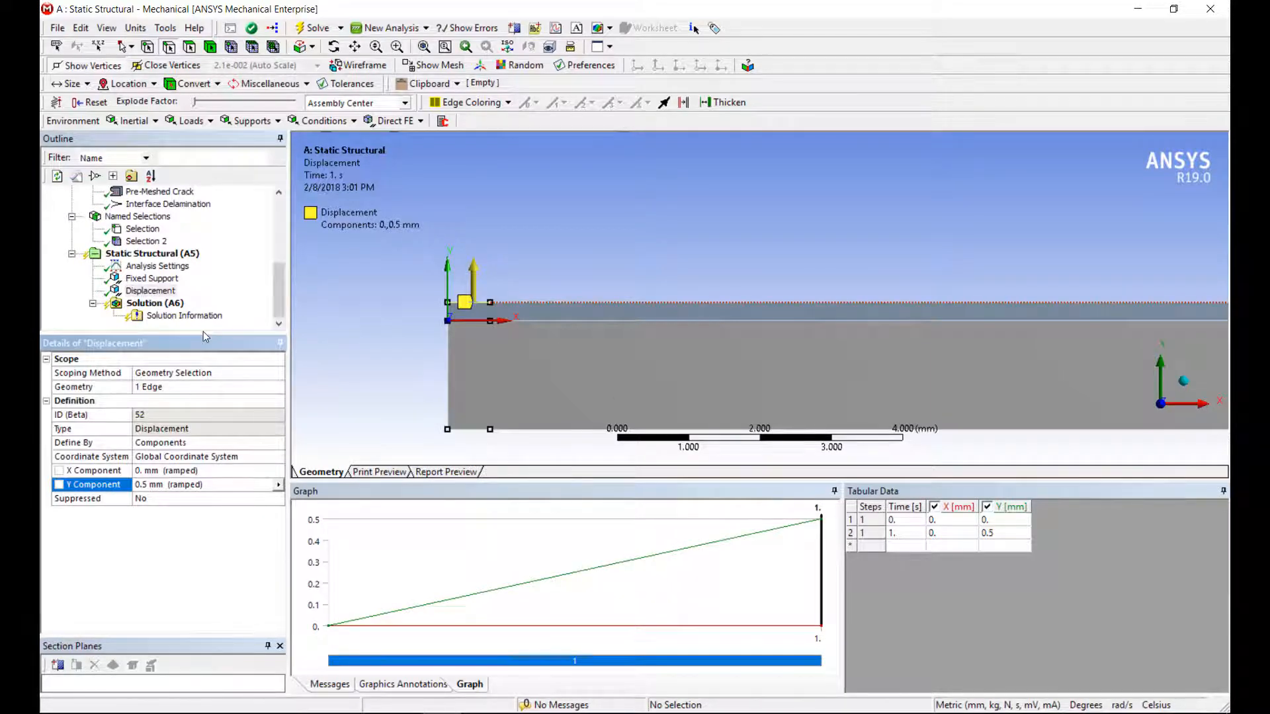
pyautogui.click(136, 290)
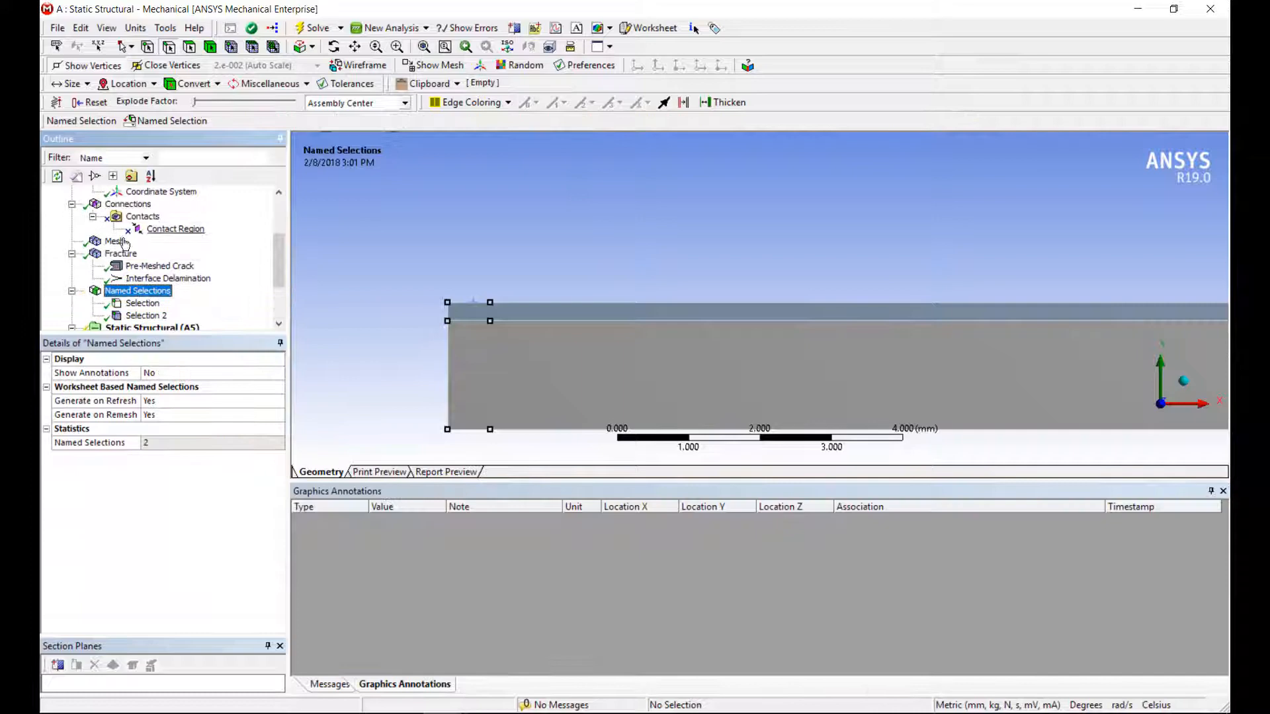
# Step: Review the mesh settings and return to the Static Structural analysis
pyautogui.click(114, 241)
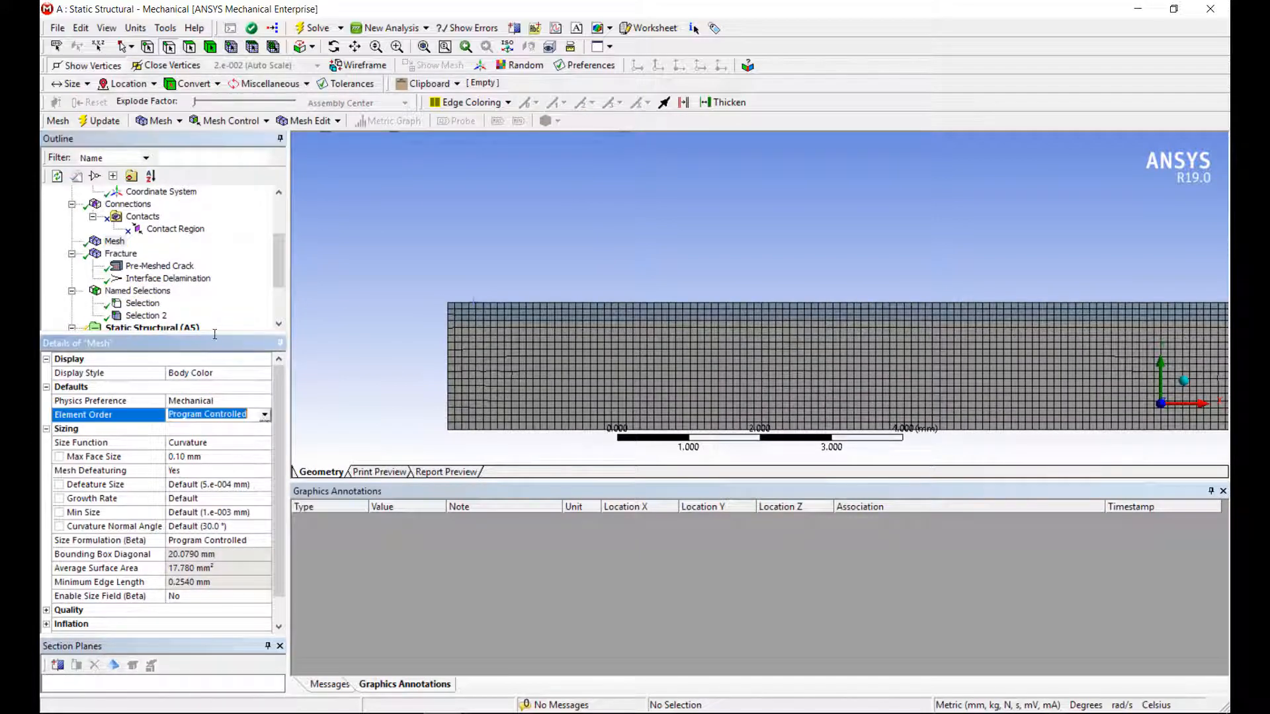
pyautogui.click(179, 415)
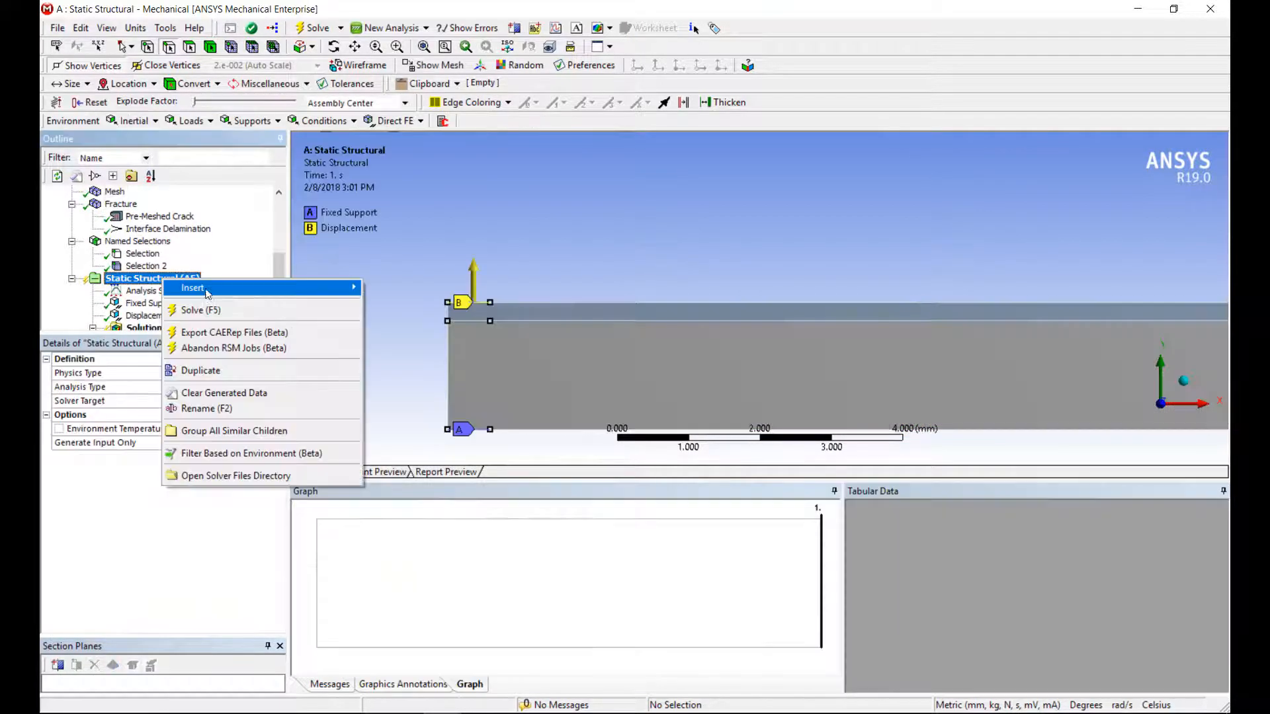
# Step: Solve the static structural analysis and monitor Solution Information until it reports Done
pyautogui.click(200, 311)
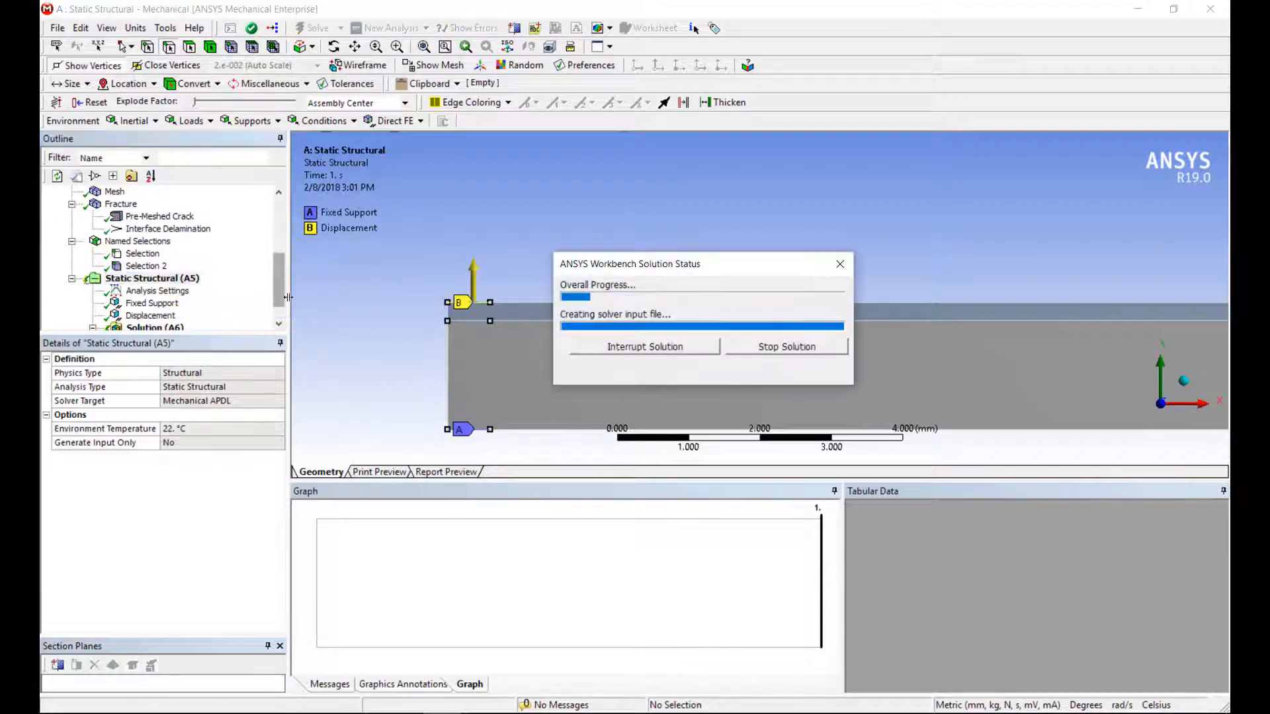
pyautogui.click(184, 315)
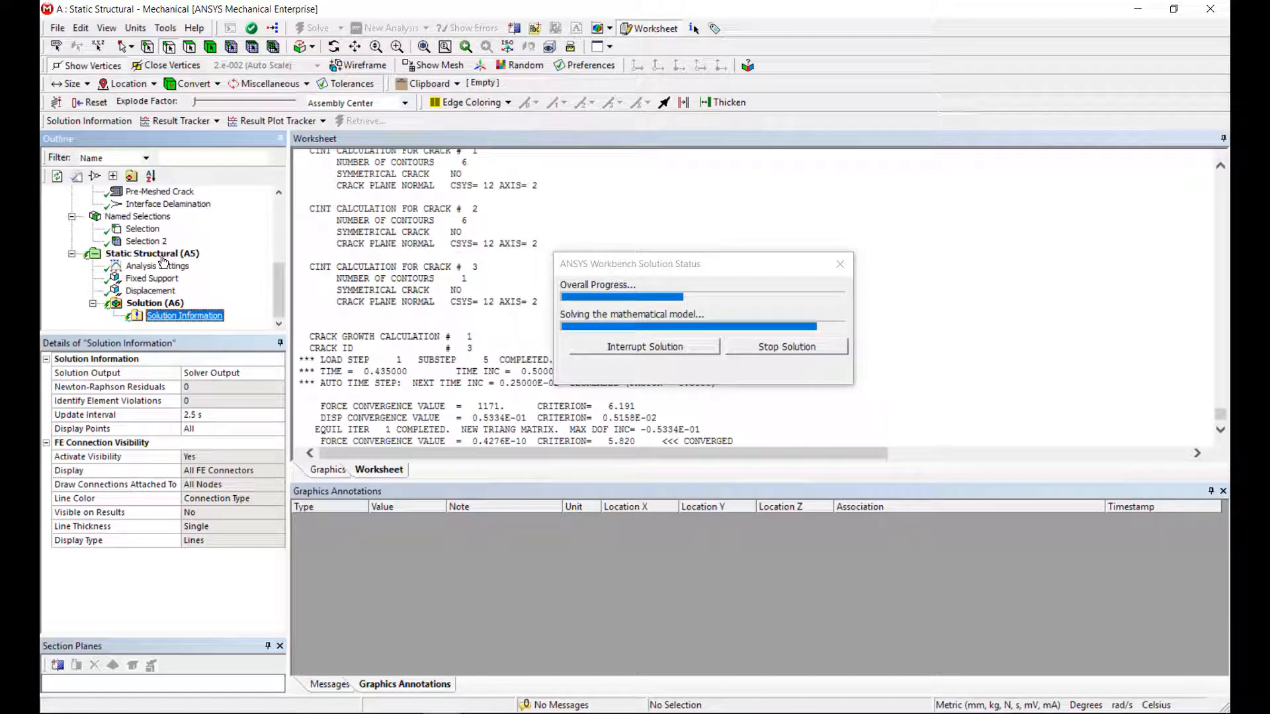
pyautogui.click(275, 372)
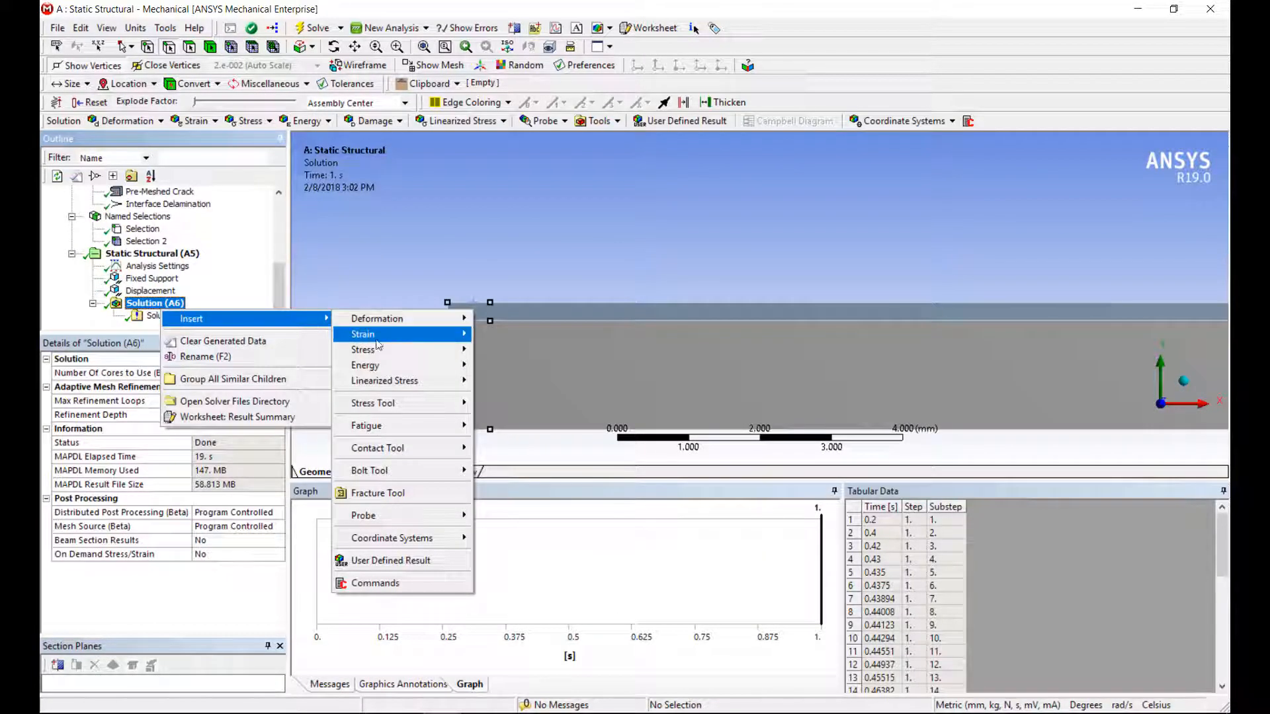
# Step: Insert and evaluate Total Deformation, animating the 0.50147 mm peeled-open arm, then stop
pyautogui.click(375, 318)
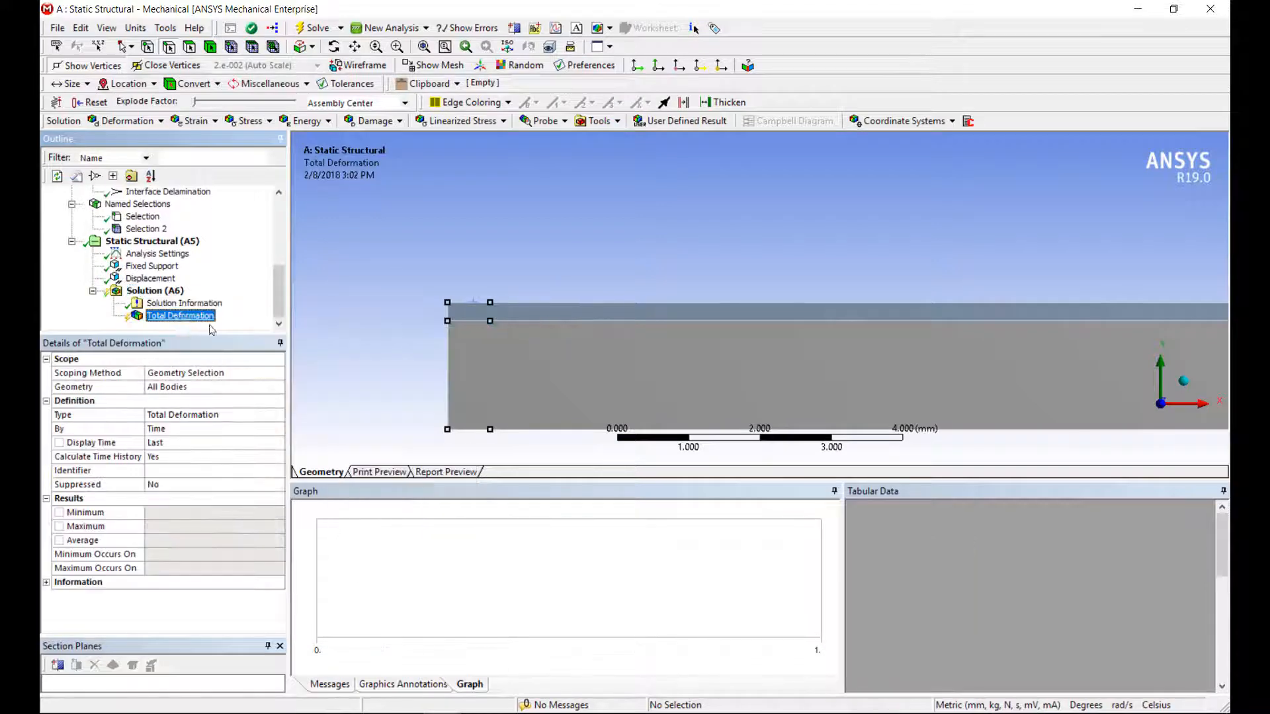
pyautogui.click(180, 315)
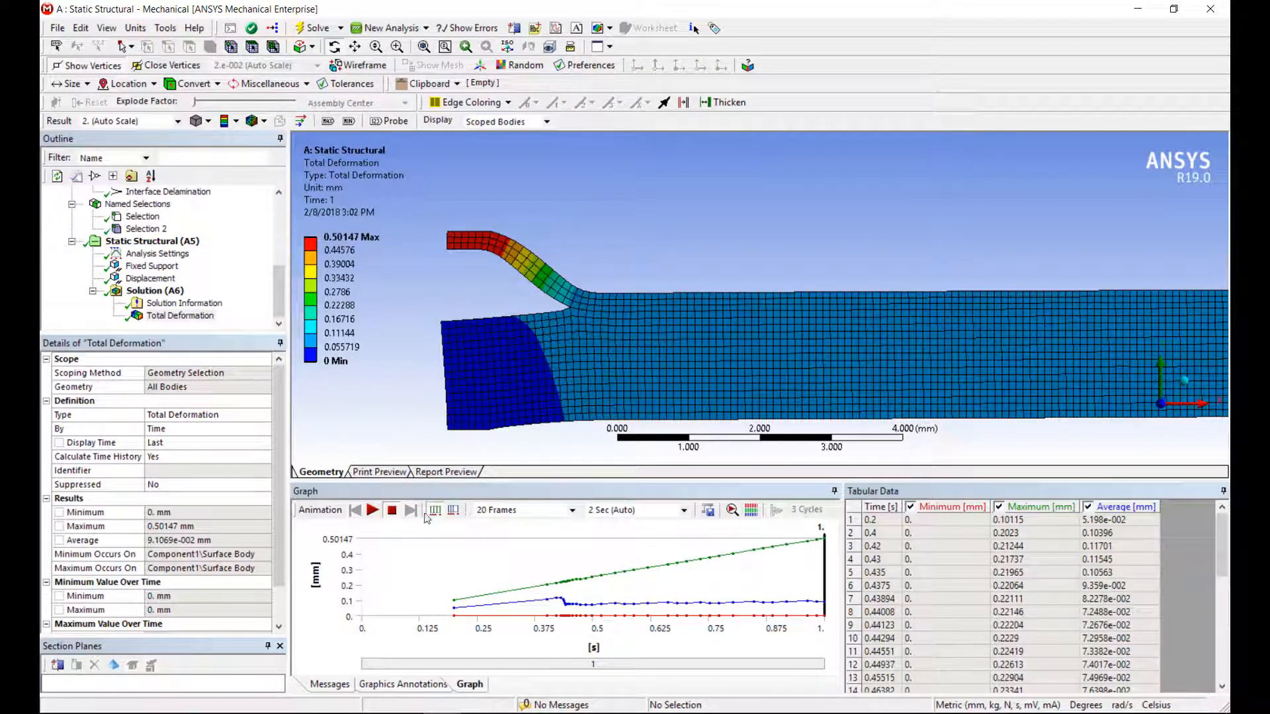
pyautogui.click(372, 509)
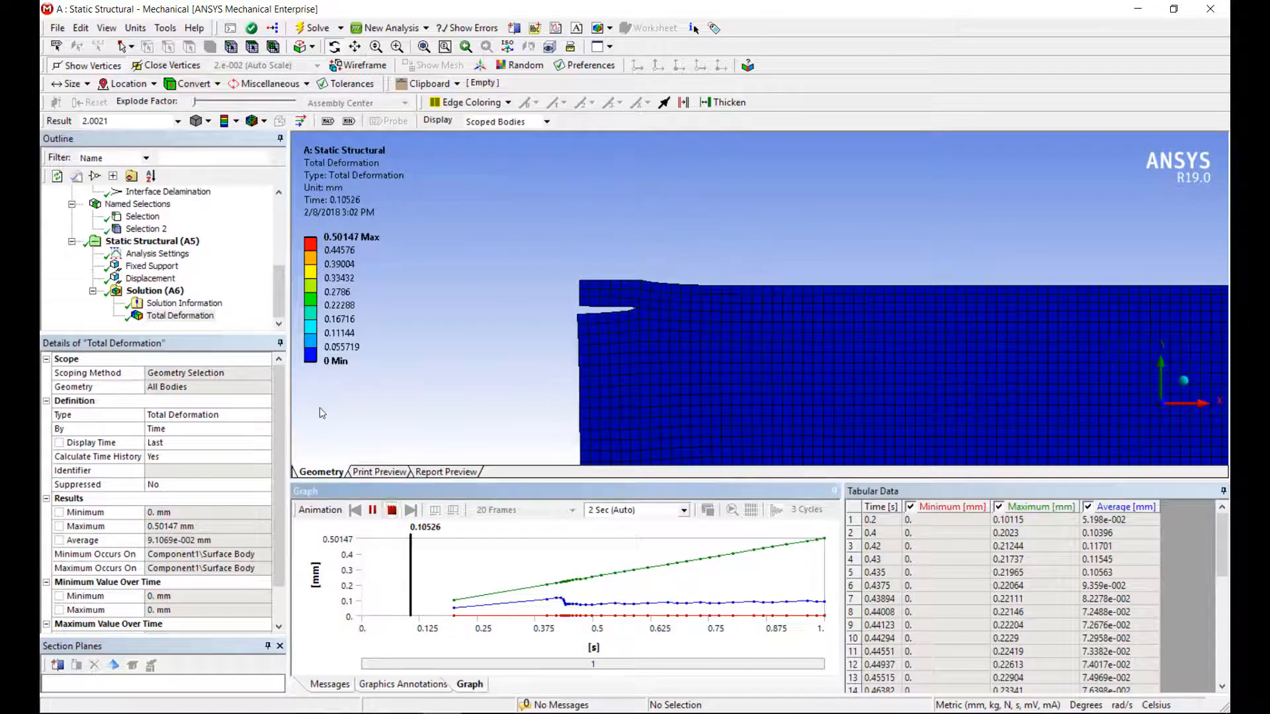
pyautogui.click(372, 510)
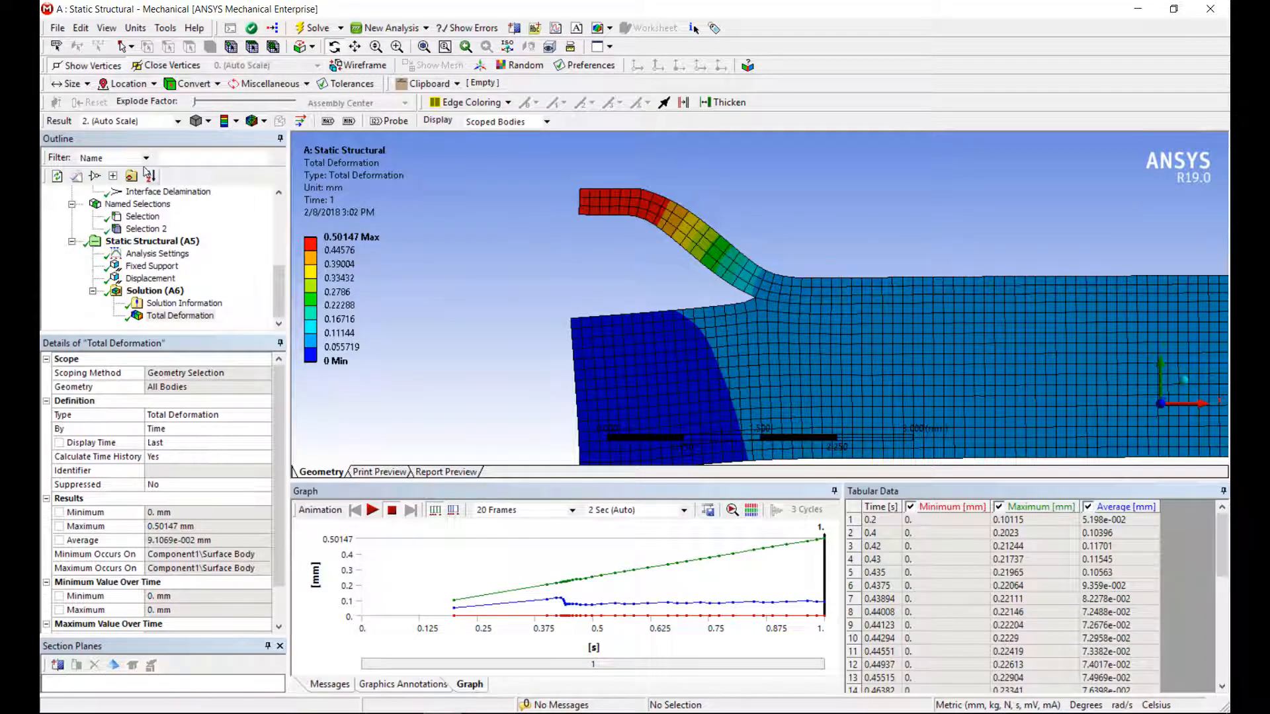
pyautogui.click(158, 253)
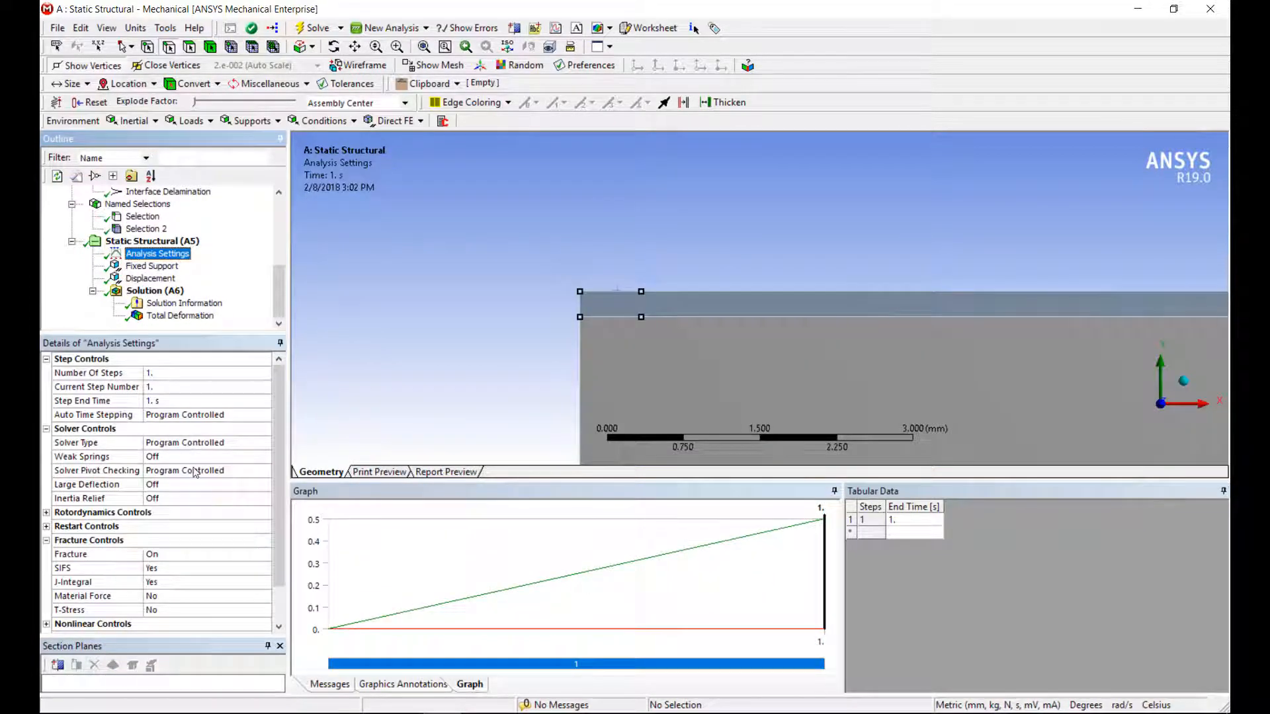
# Step: Turn Large Deflection on, re-solve to 0.54288 mm, and animate over 40 frames in 4 s
pyautogui.click(206, 484)
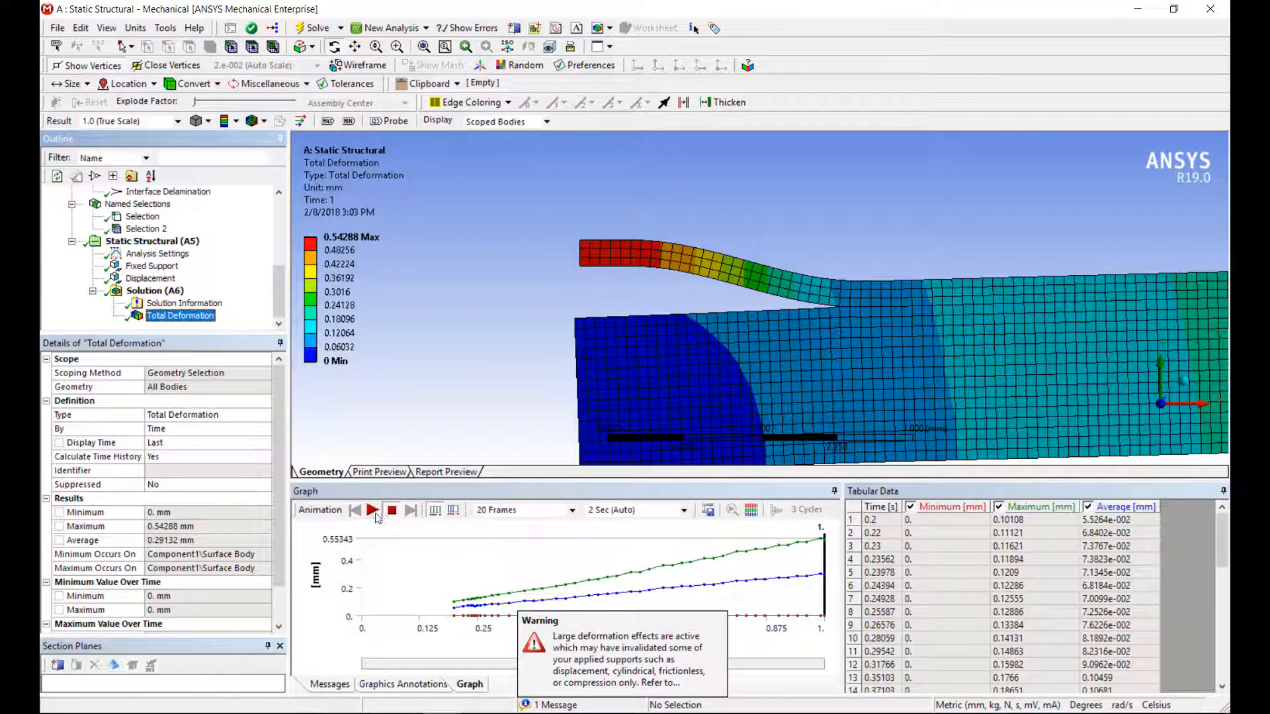
pyautogui.click(522, 509)
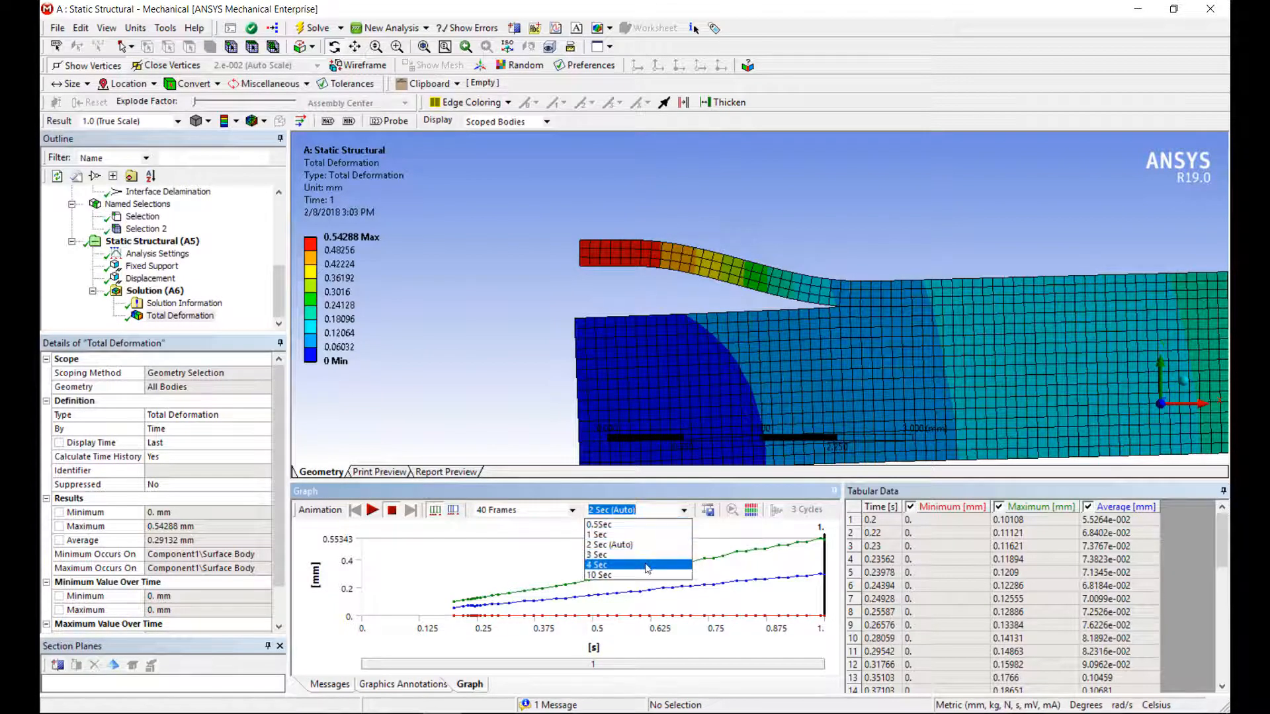
pyautogui.click(597, 564)
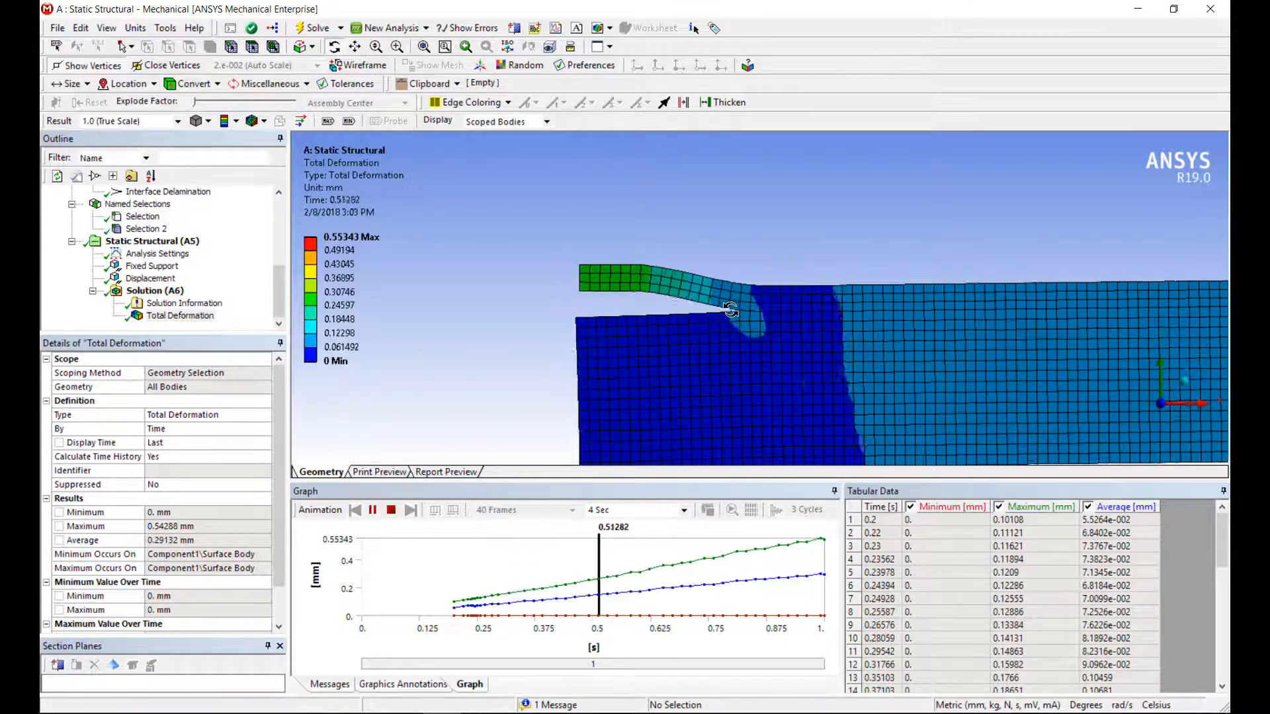
pyautogui.click(355, 510)
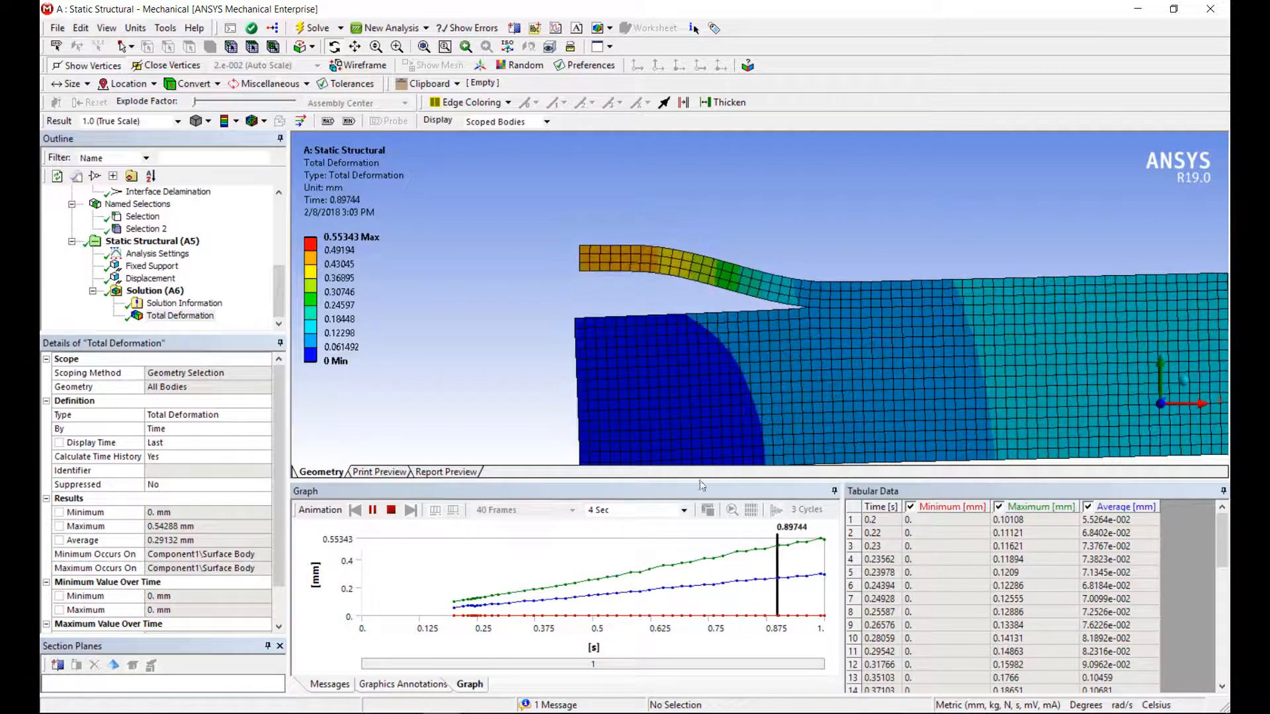
pyautogui.click(390, 509)
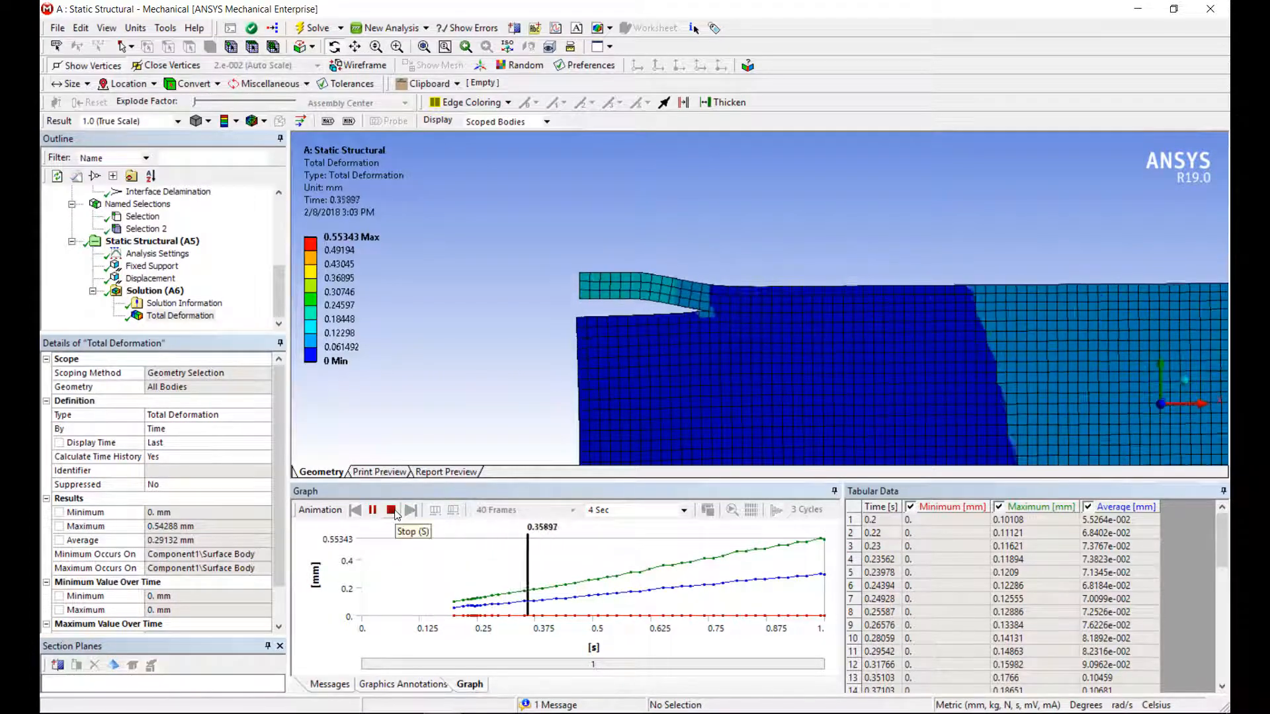
pyautogui.click(391, 509)
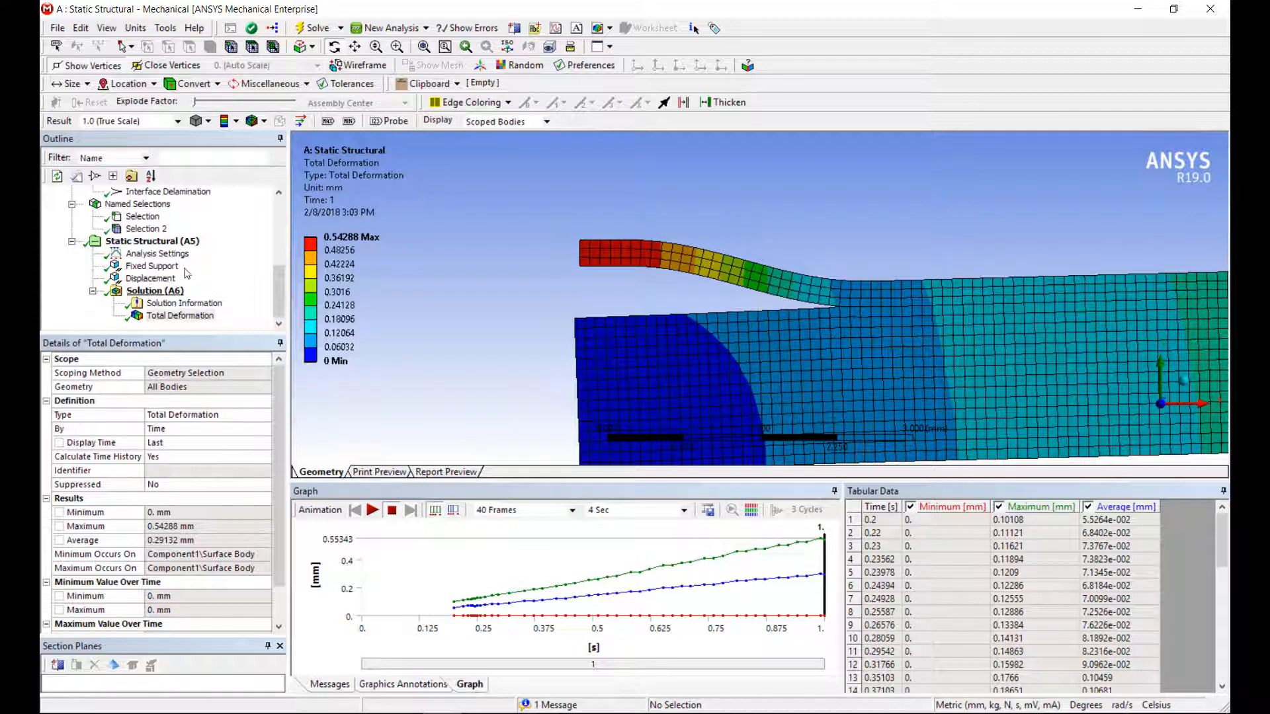
# Step: Add and evaluate a Force Reaction on the Displacement, then chart displacement with force reaction
pyautogui.click(150, 277)
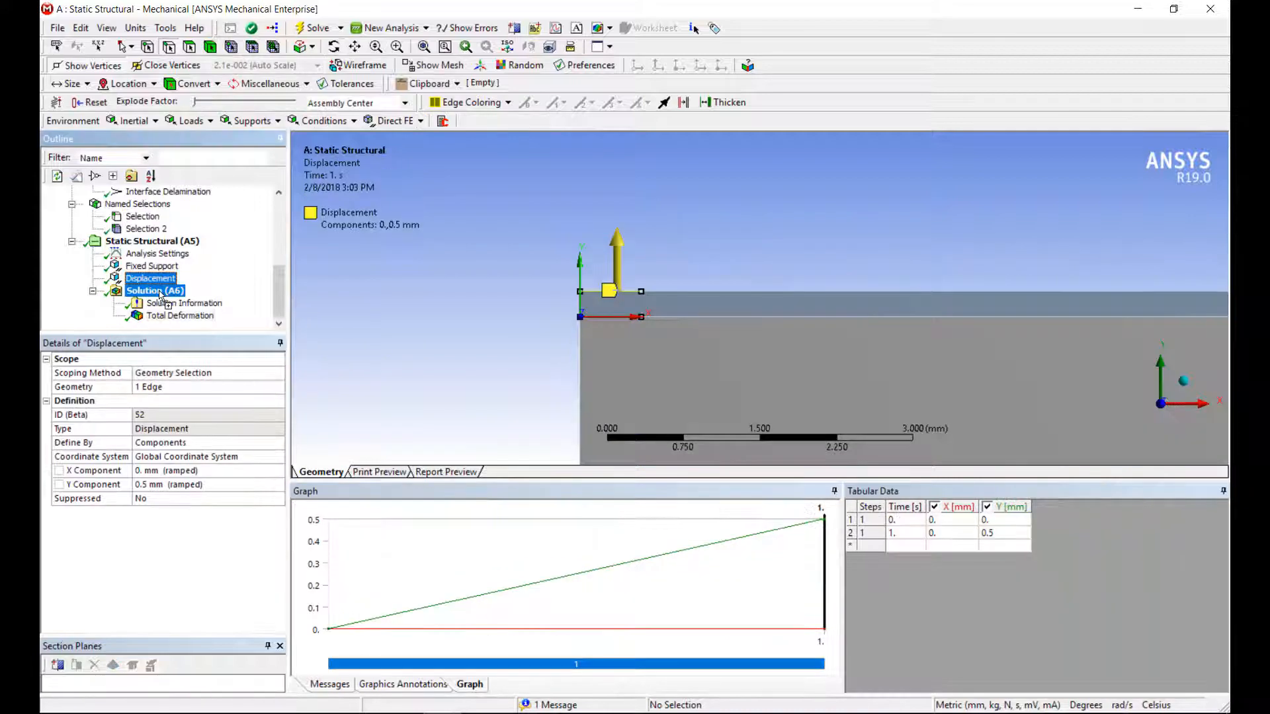
pyautogui.click(154, 278)
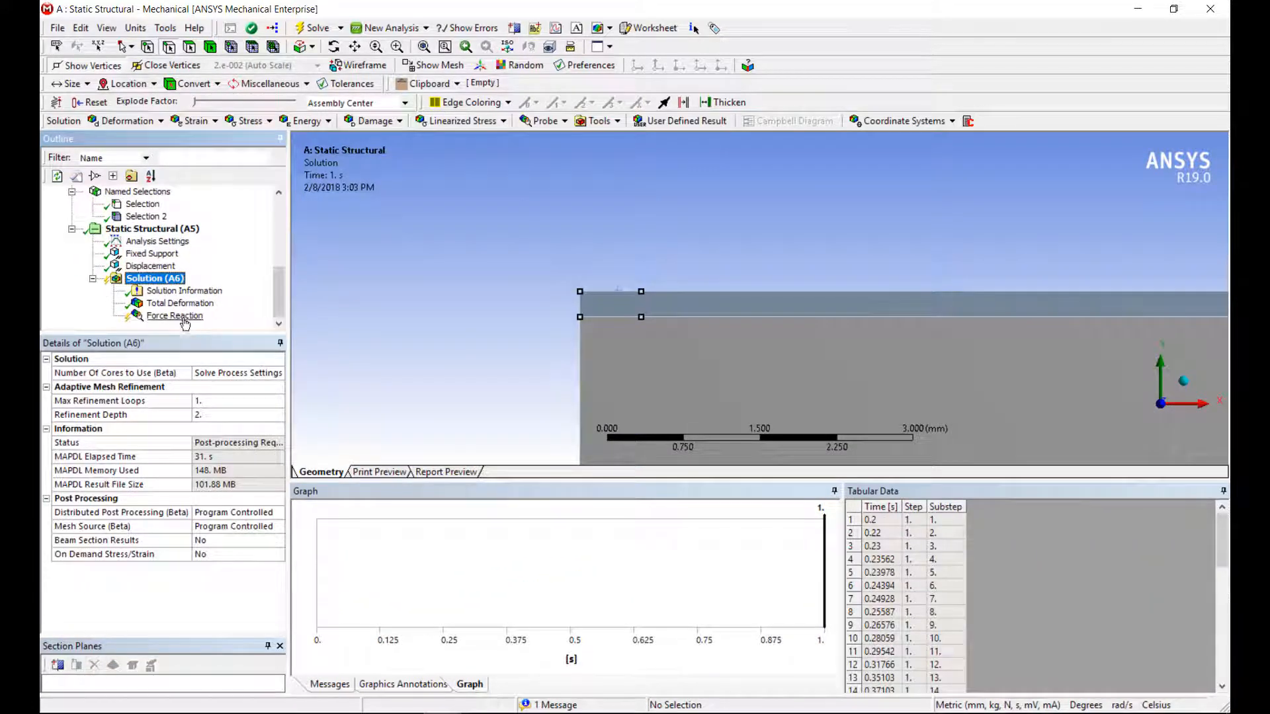
pyautogui.click(173, 316)
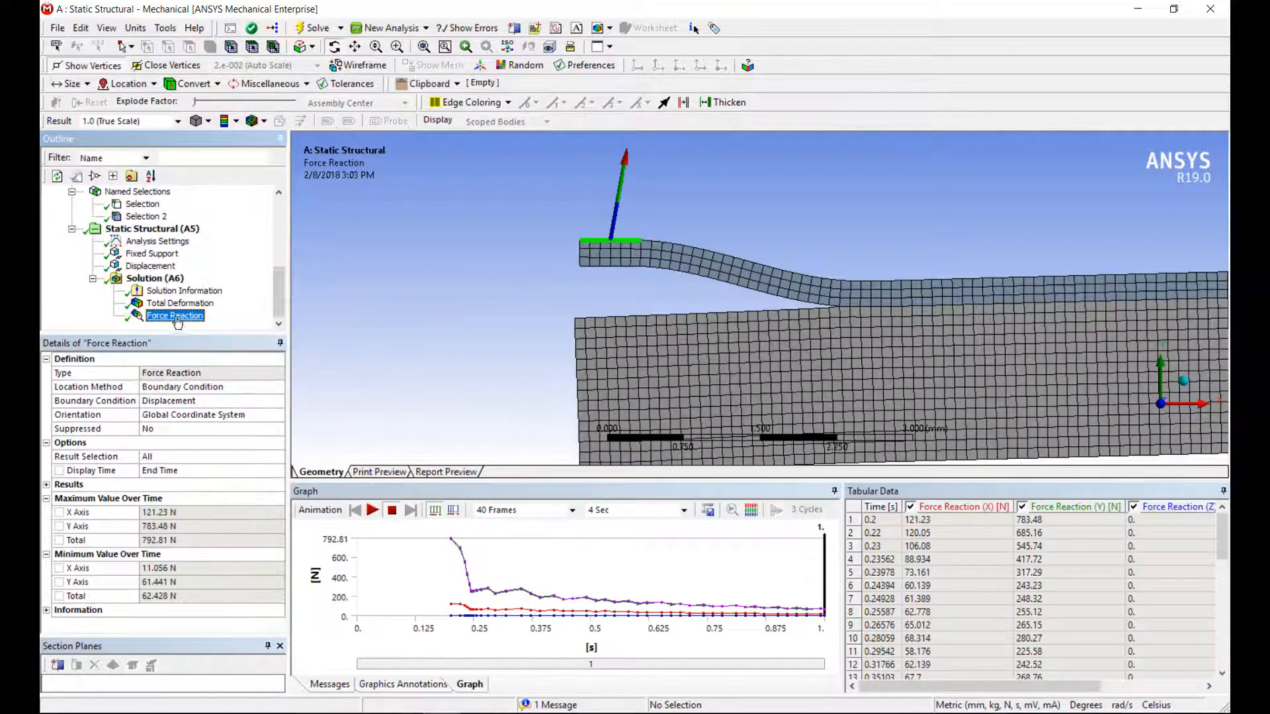
pyautogui.click(151, 266)
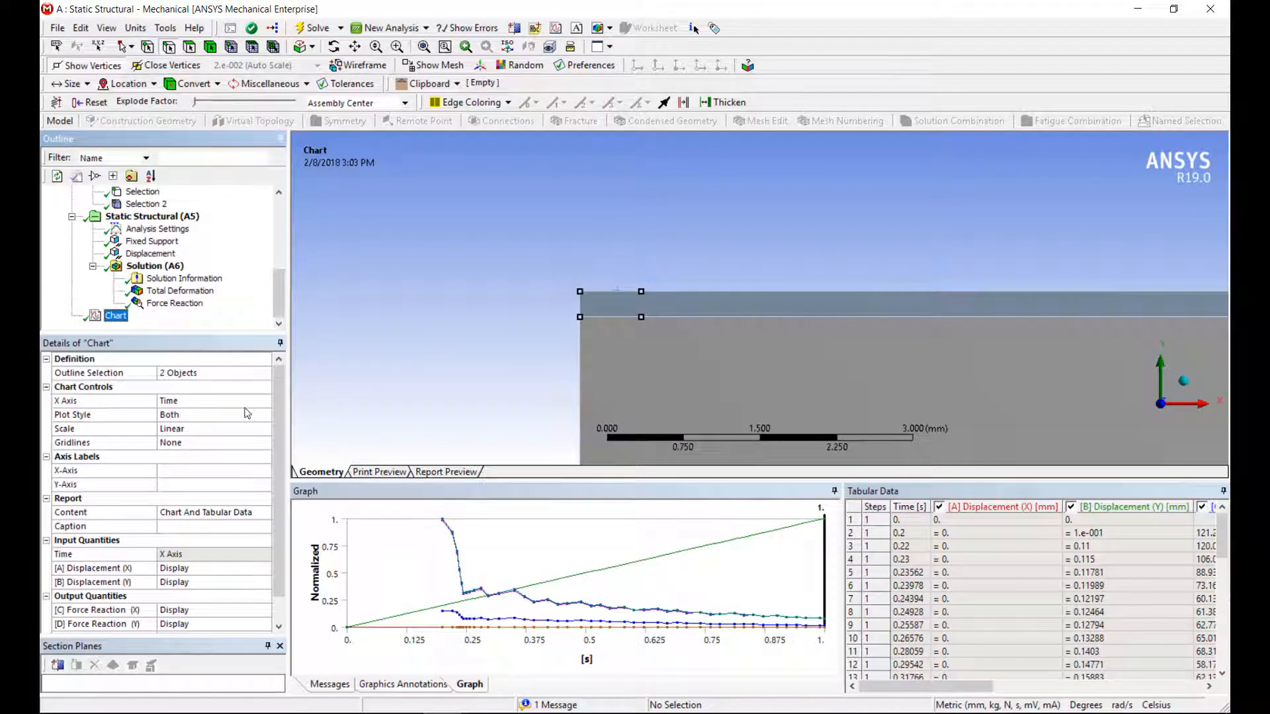
# Step: Set the chart X axis to Displacement (Y), plotting only Force Reaction (Total)
pyautogui.click(264, 401)
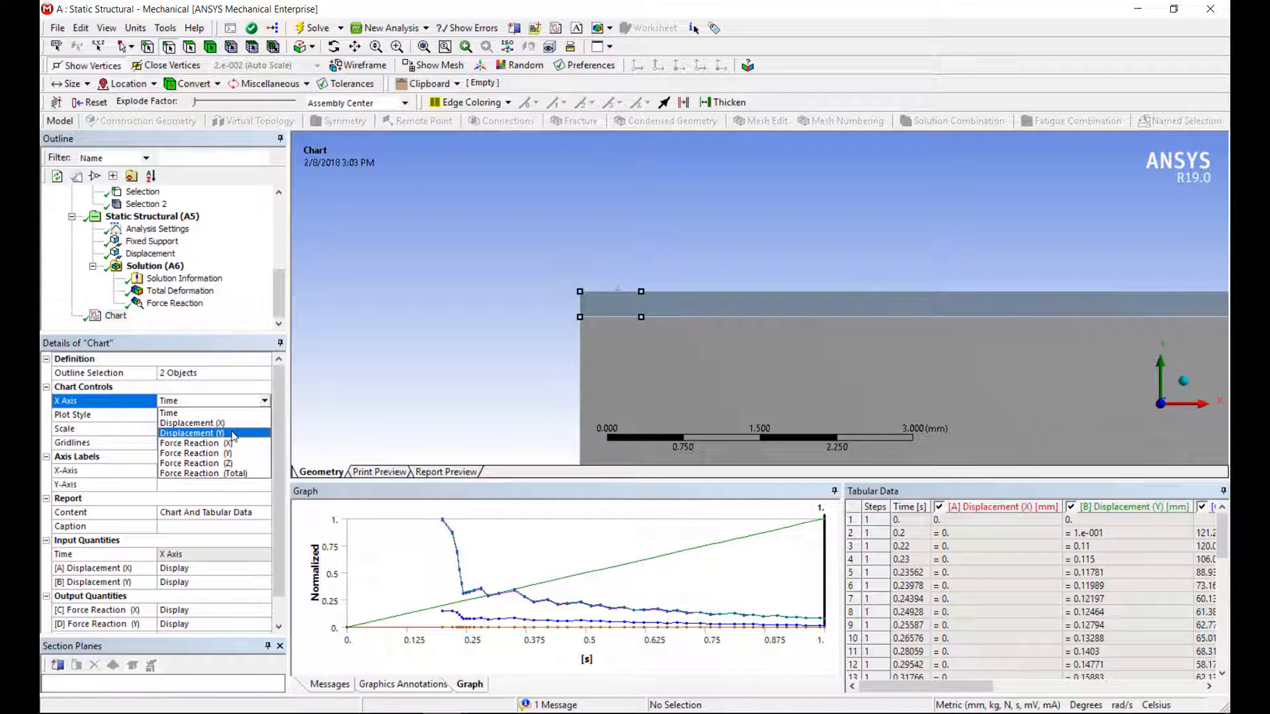
pyautogui.click(192, 433)
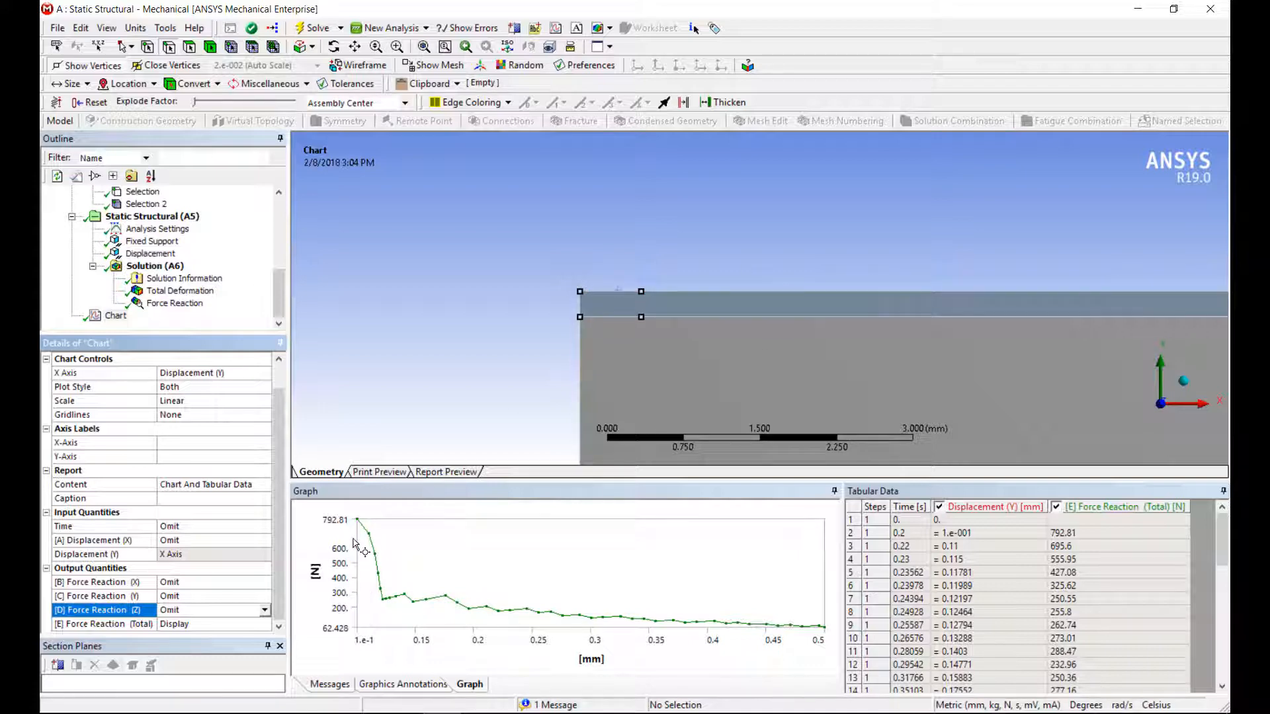
pyautogui.moveTo(364, 534)
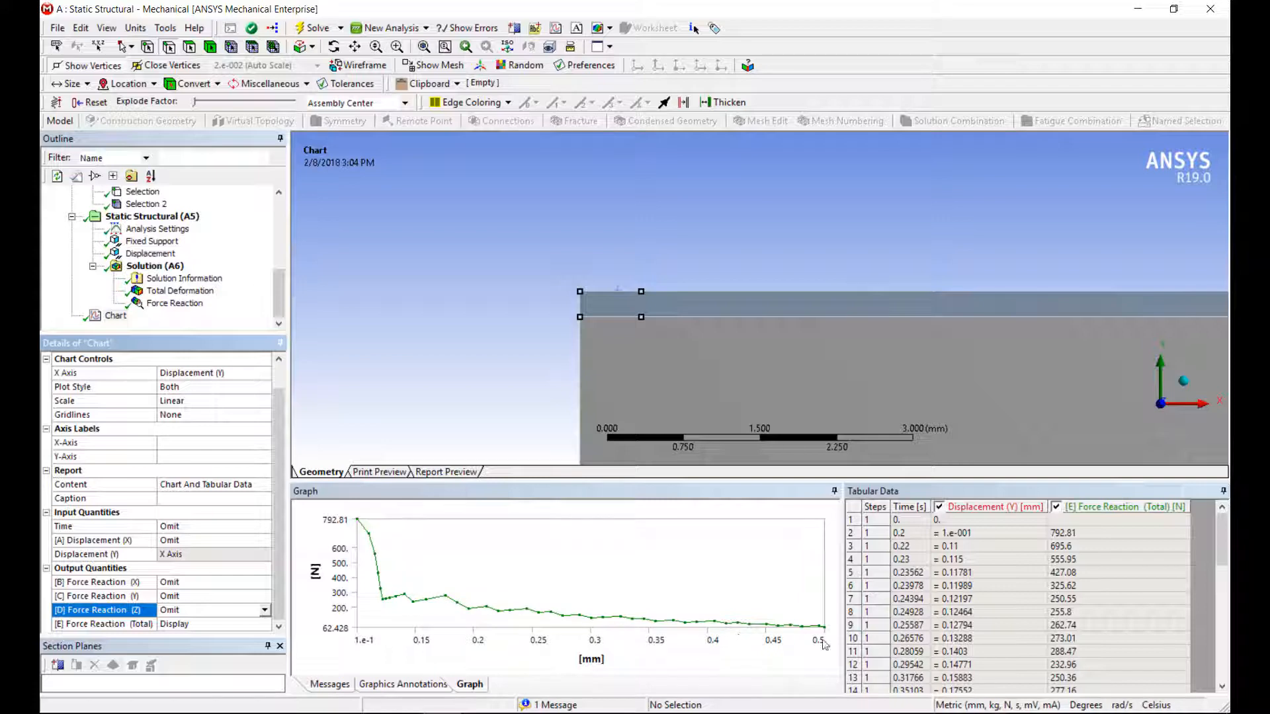
pyautogui.moveTo(403, 631)
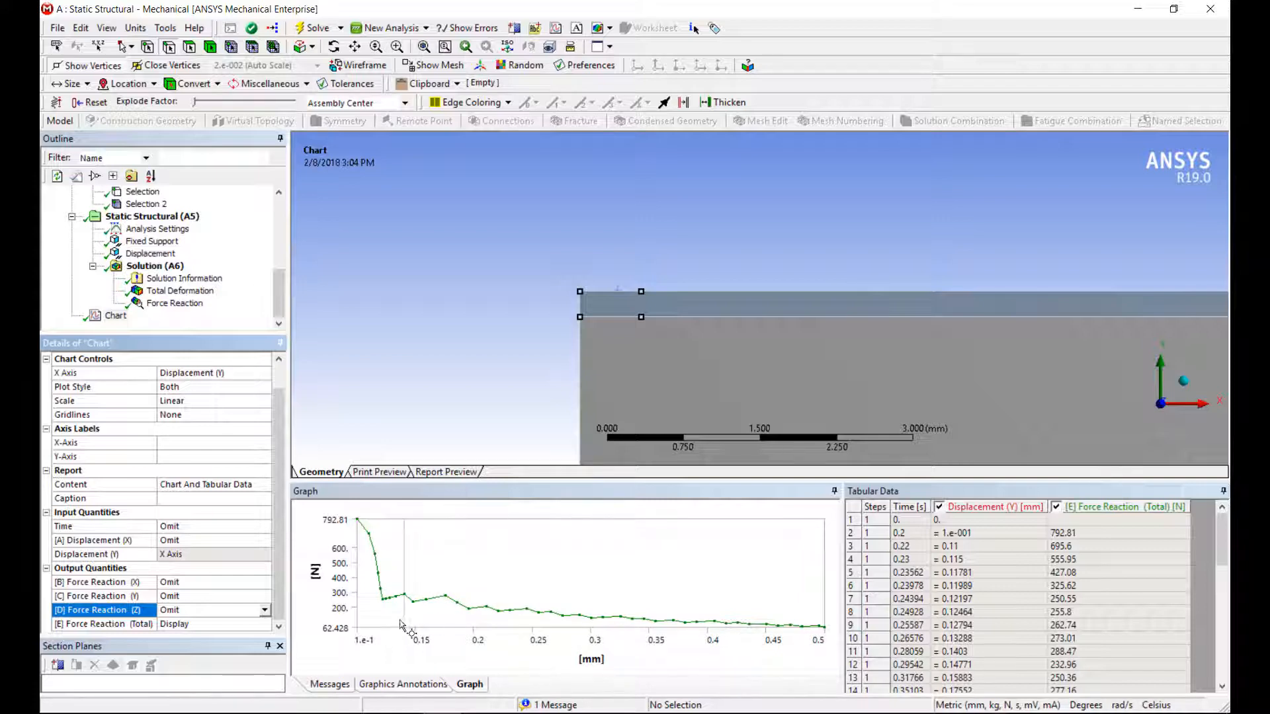
pyautogui.moveTo(634, 365)
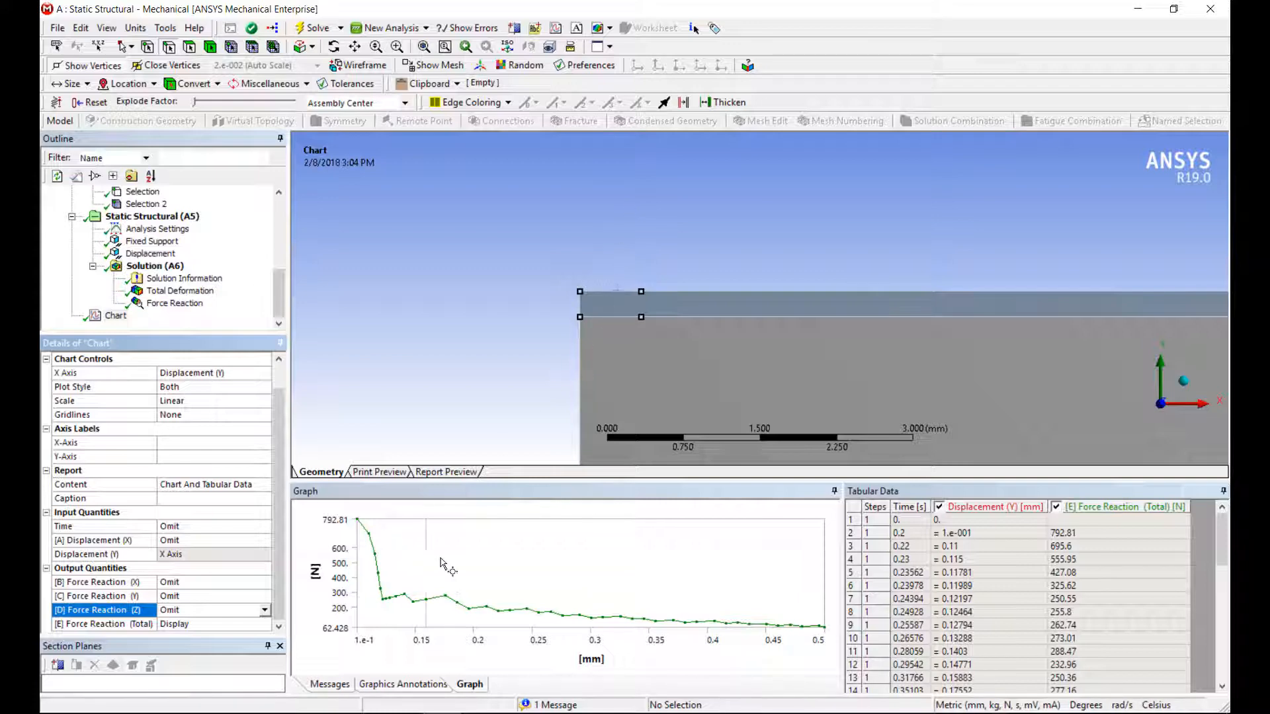
pyautogui.moveTo(948, 336)
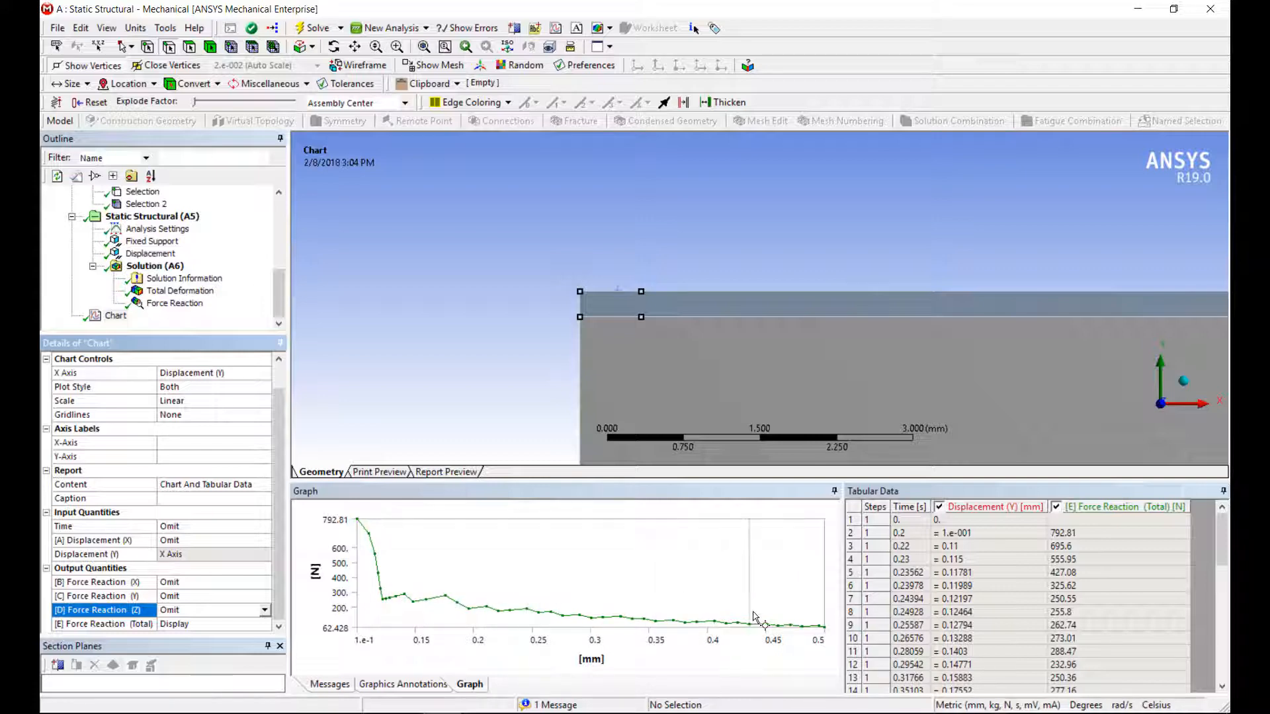
pyautogui.moveTo(601, 347)
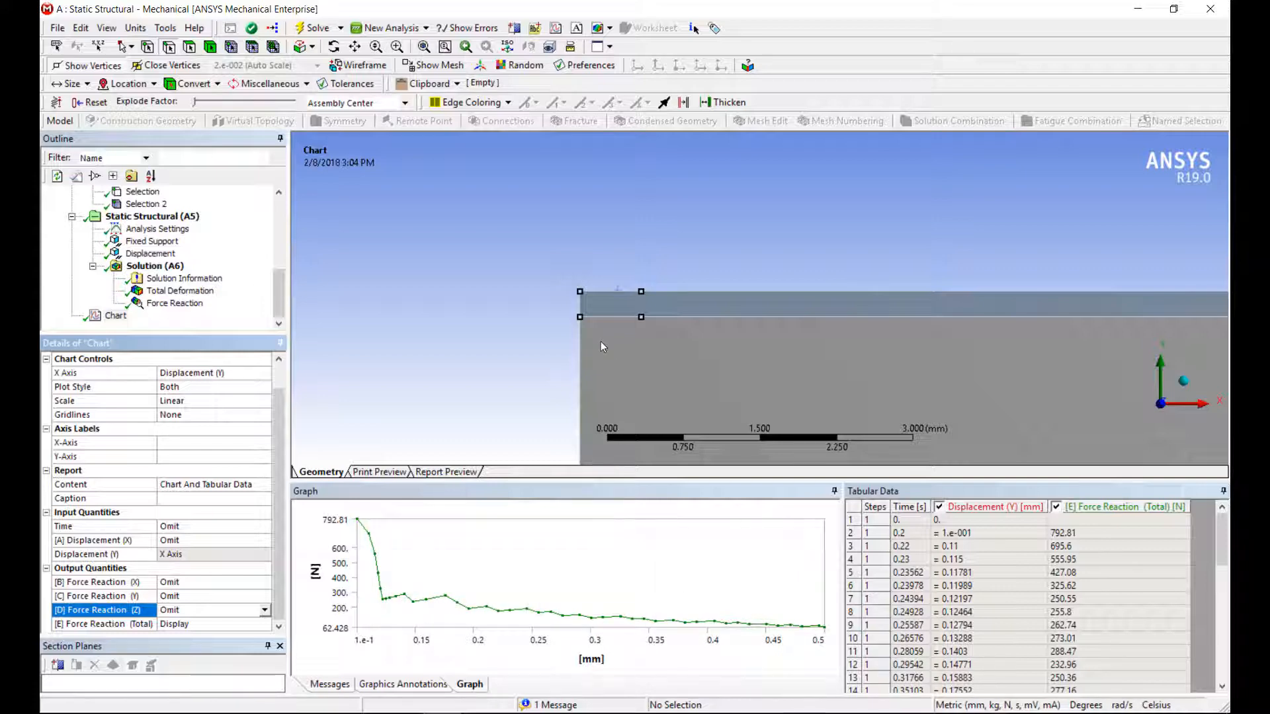
pyautogui.moveTo(371, 267)
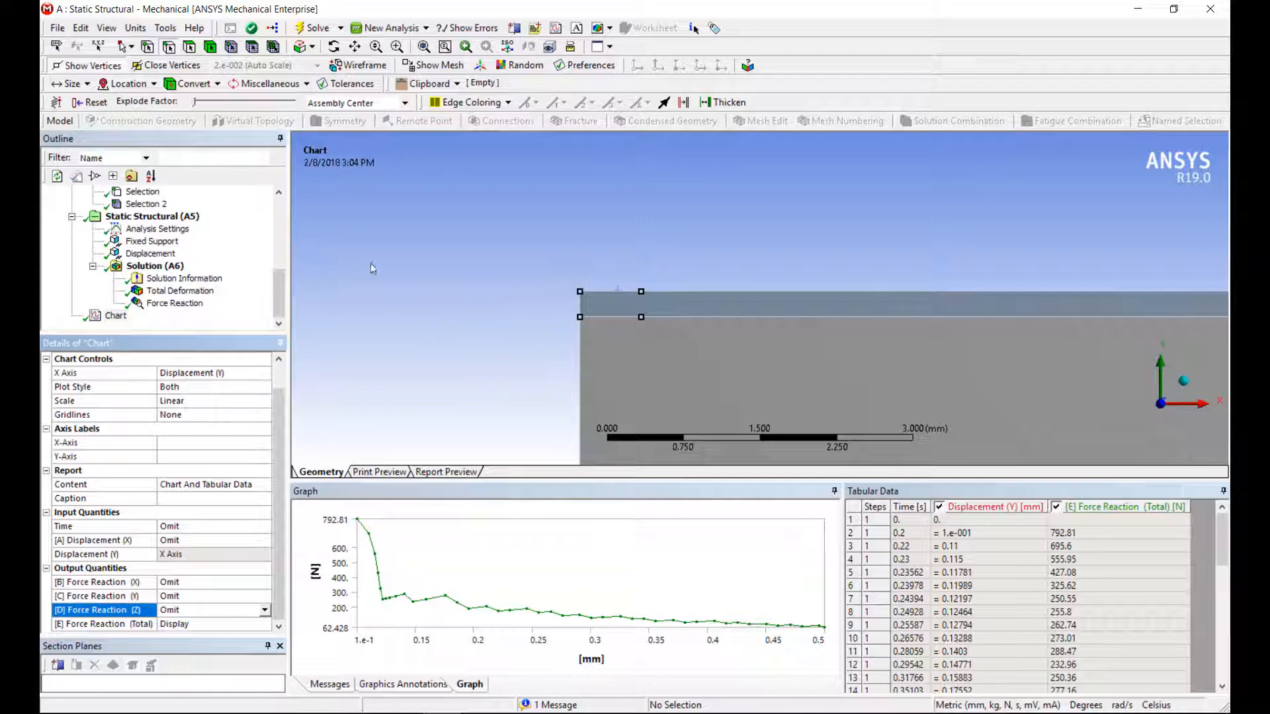
pyautogui.moveTo(437, 281)
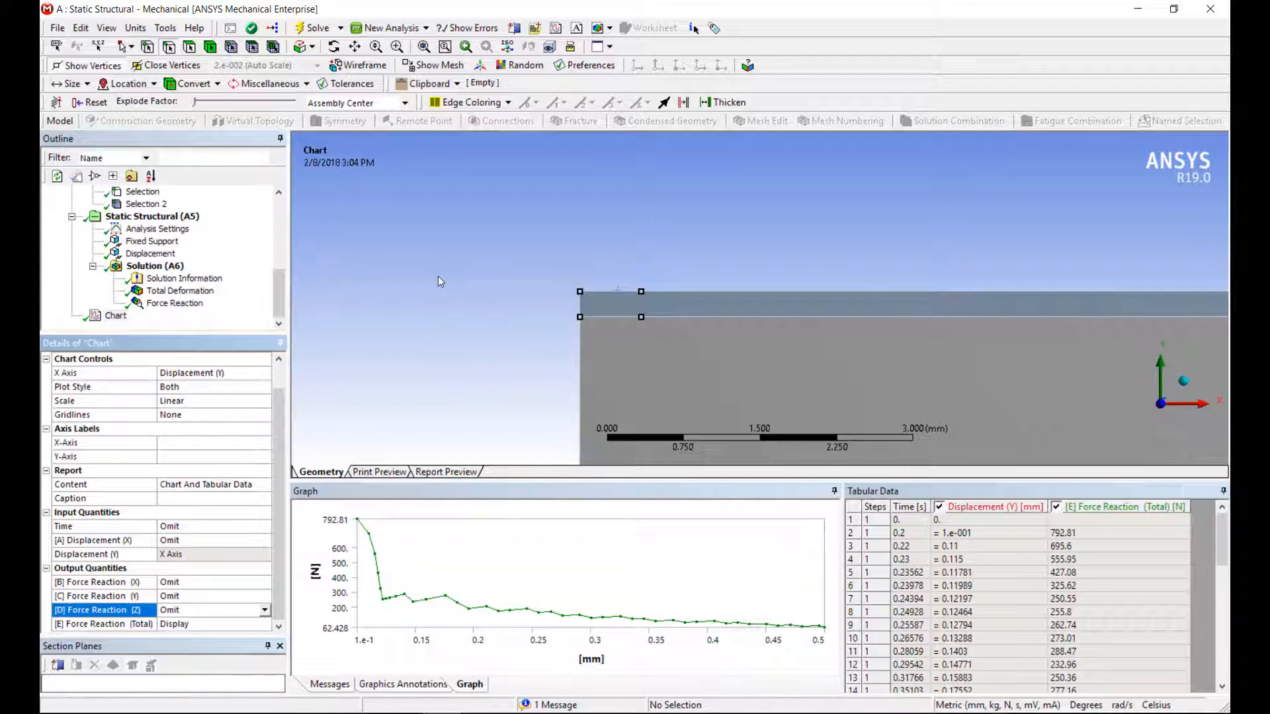
pyautogui.moveTo(598, 361)
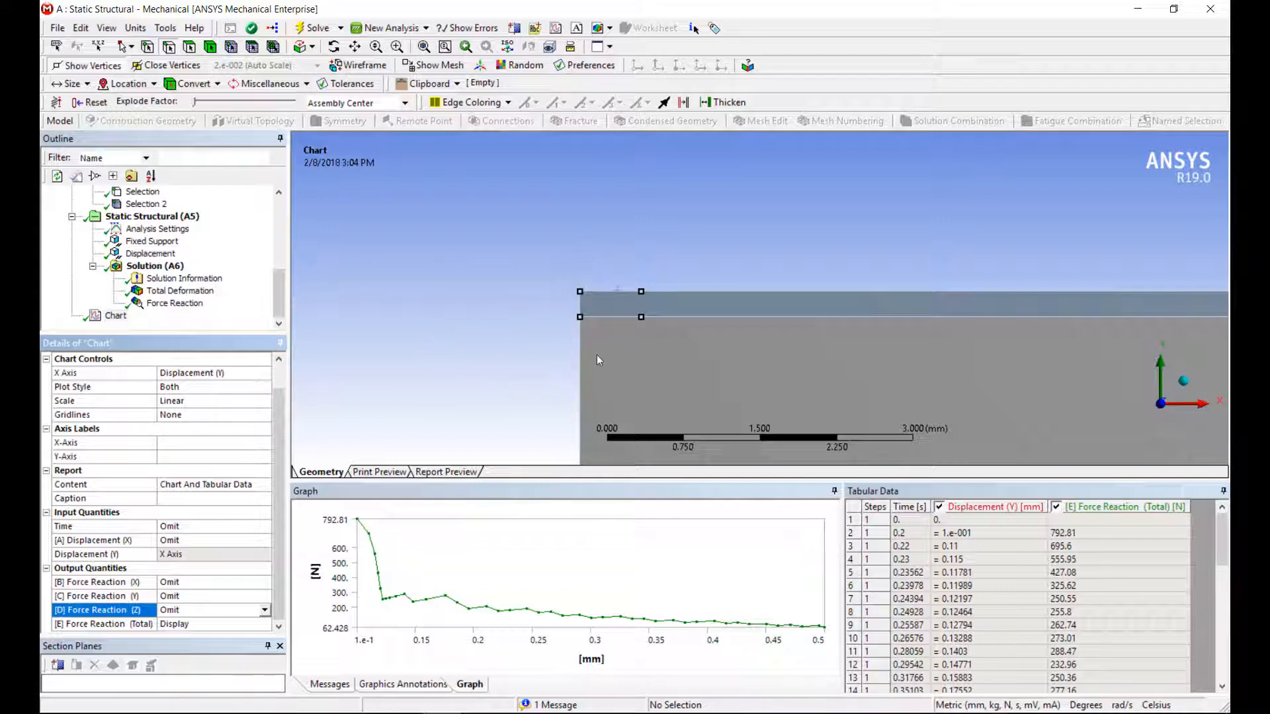
pyautogui.moveTo(603, 278)
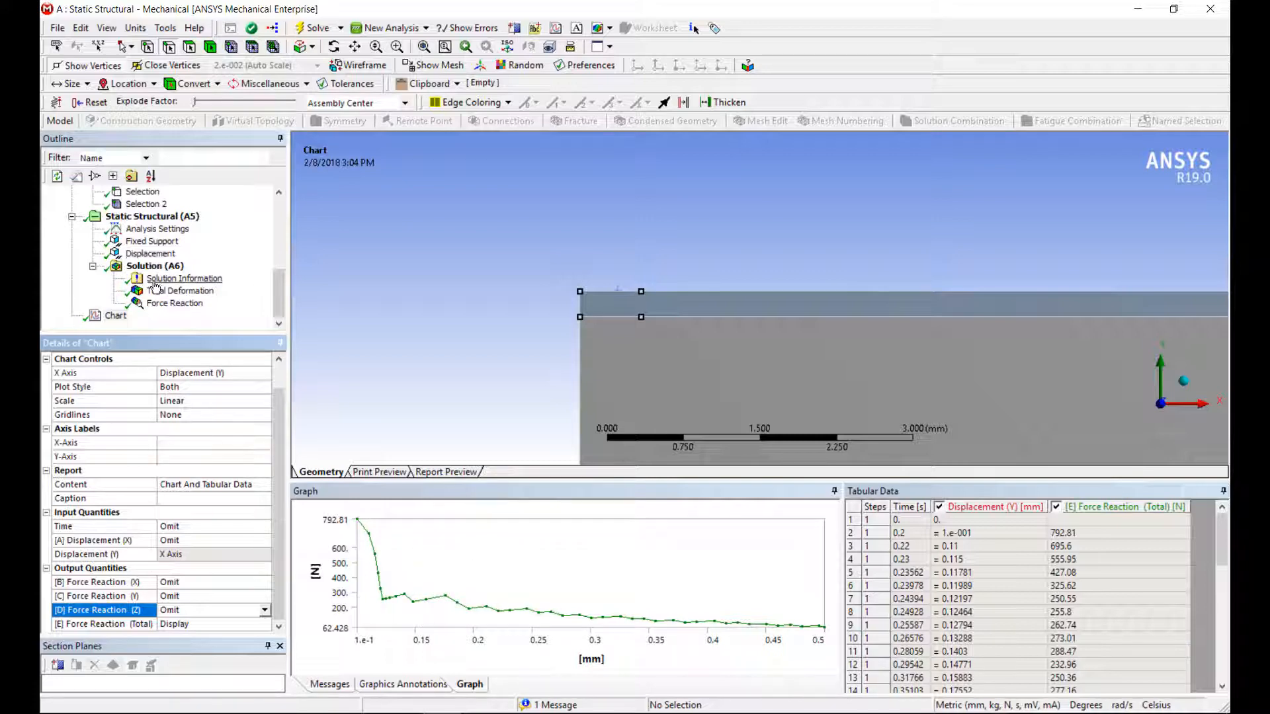
pyautogui.click(150, 254)
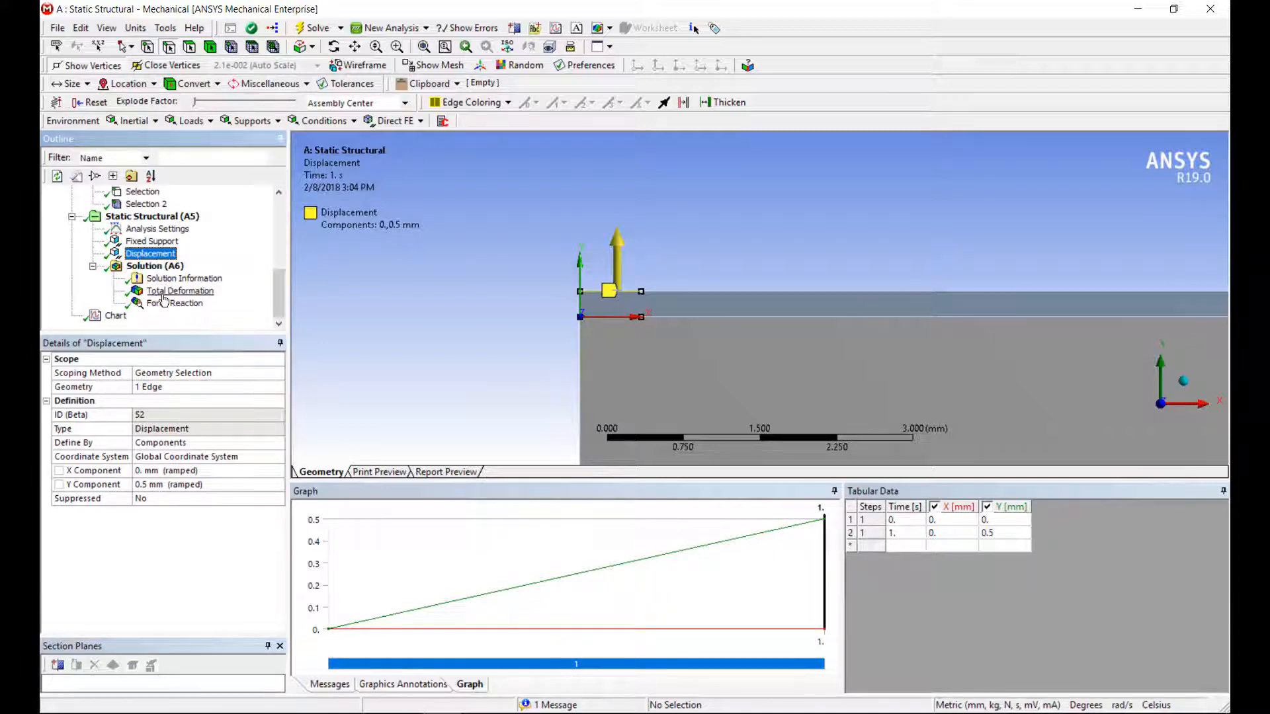
pyautogui.click(180, 291)
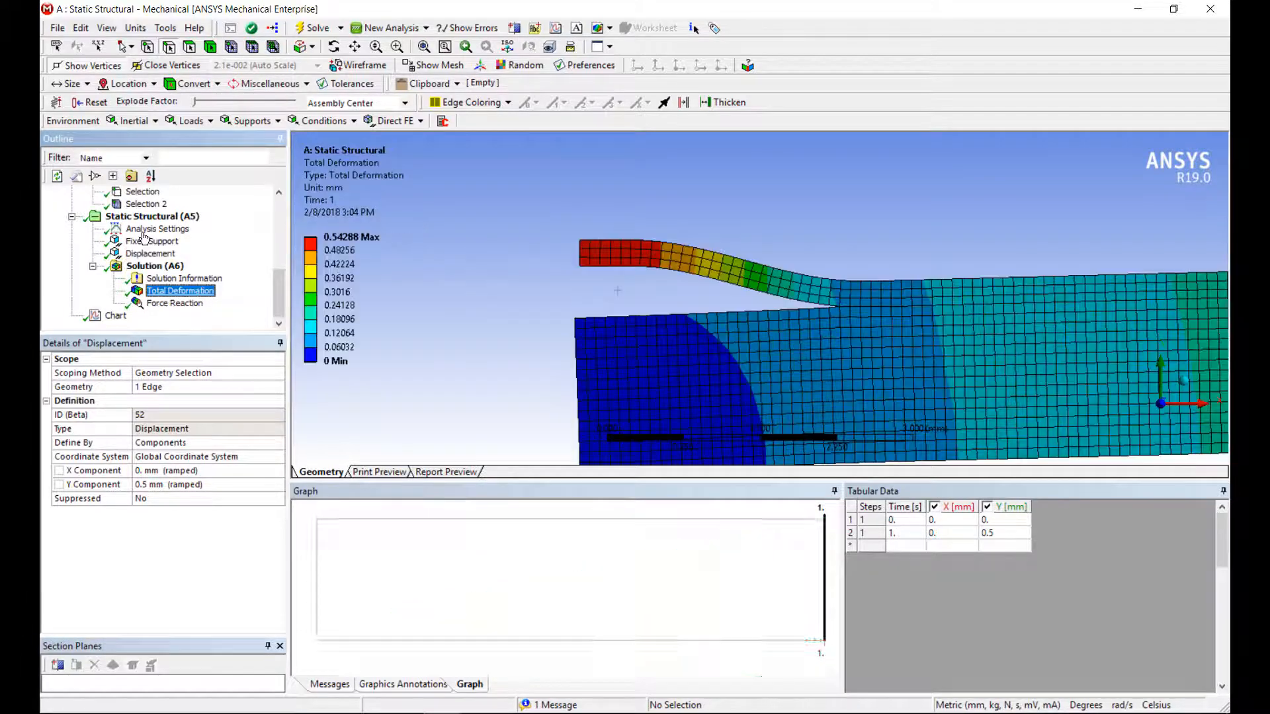
pyautogui.click(180, 289)
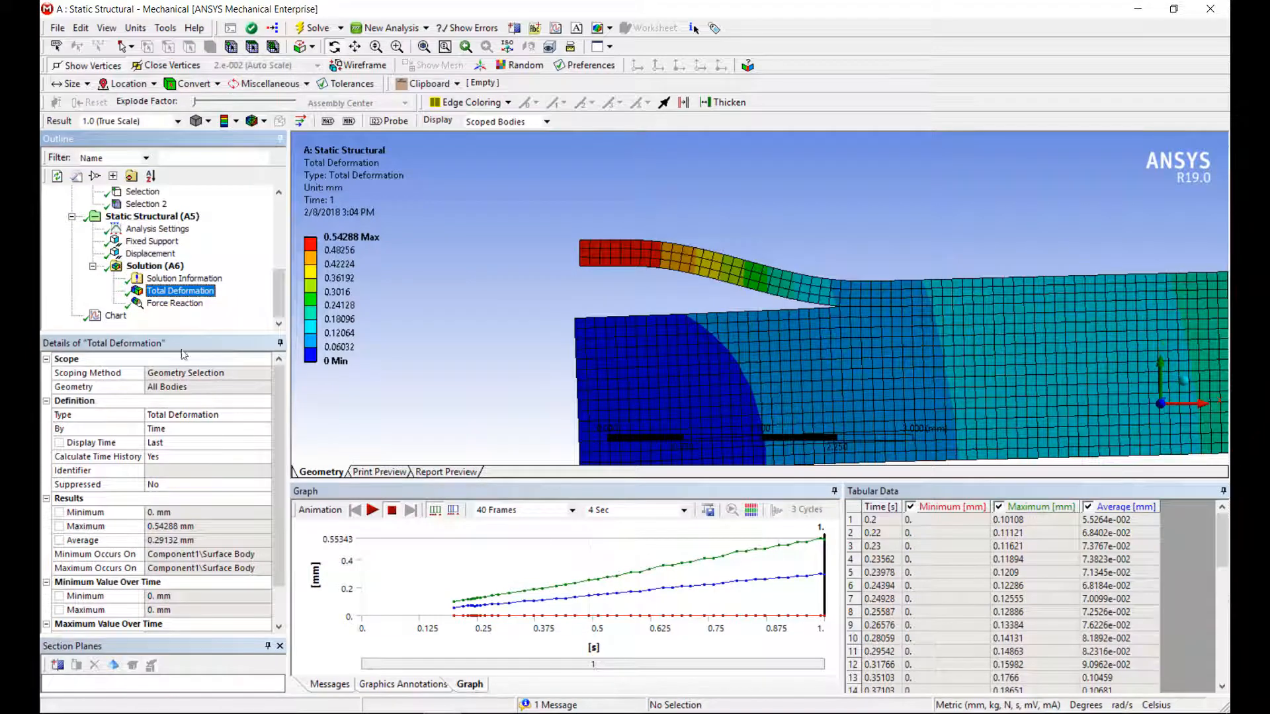
pyautogui.click(175, 302)
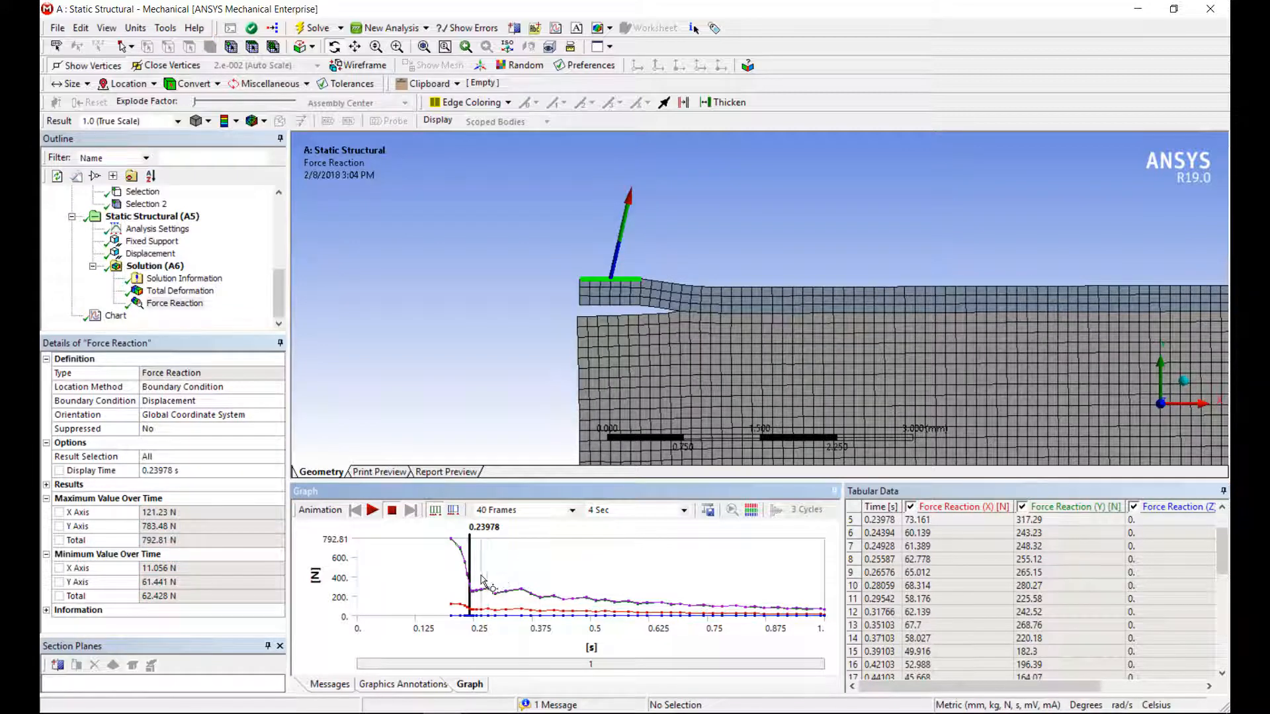
pyautogui.moveTo(486, 538)
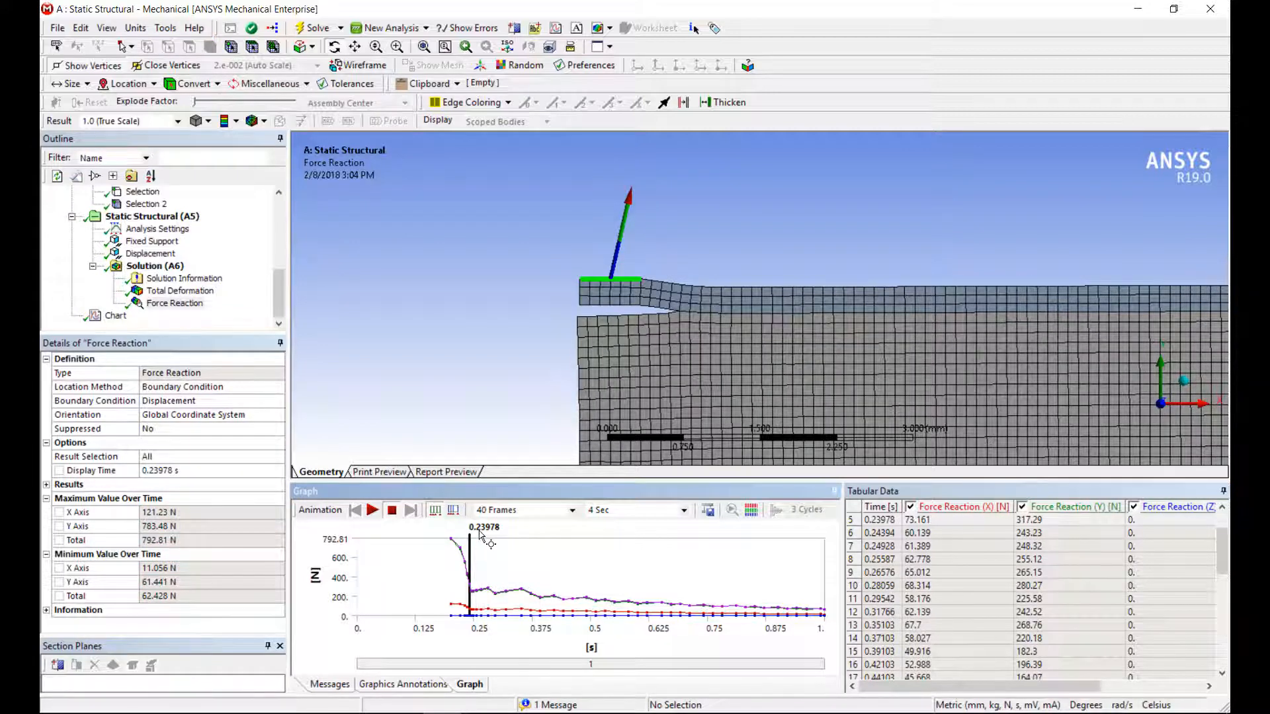
pyautogui.click(116, 314)
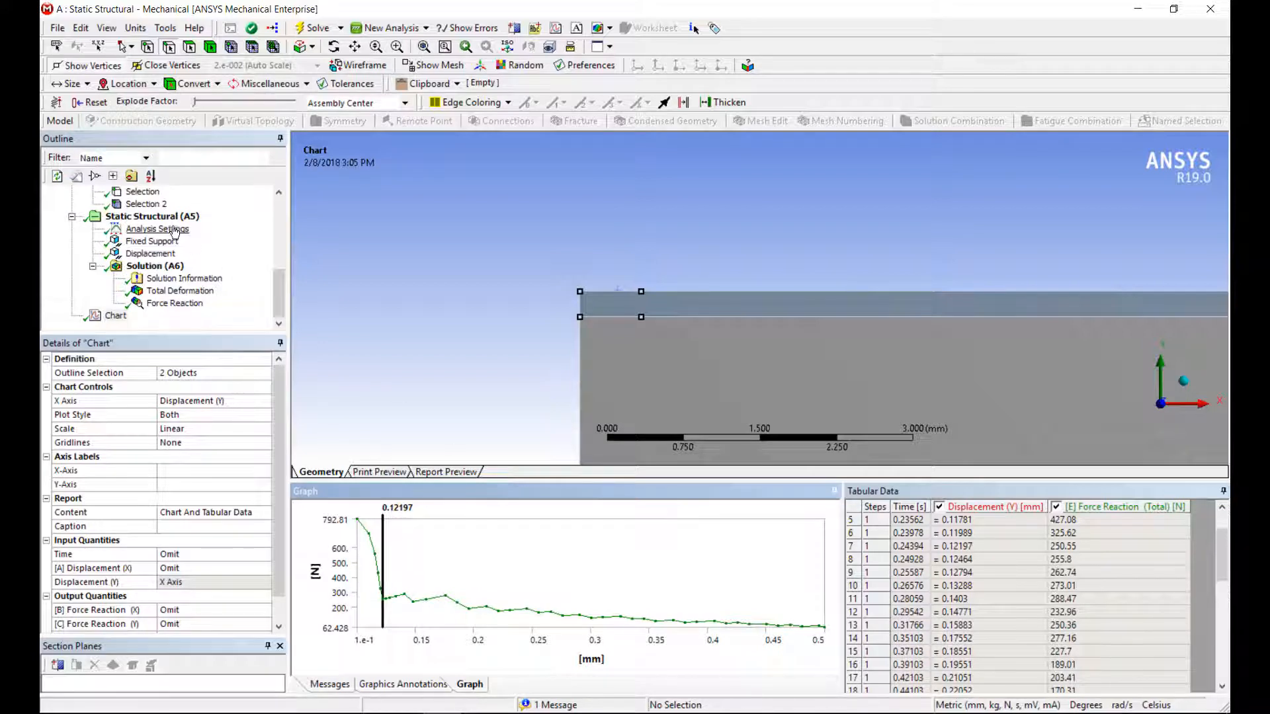
# Step: Set Number Of Steps to 5 in Analysis Settings and view the Displacement table
pyautogui.click(157, 228)
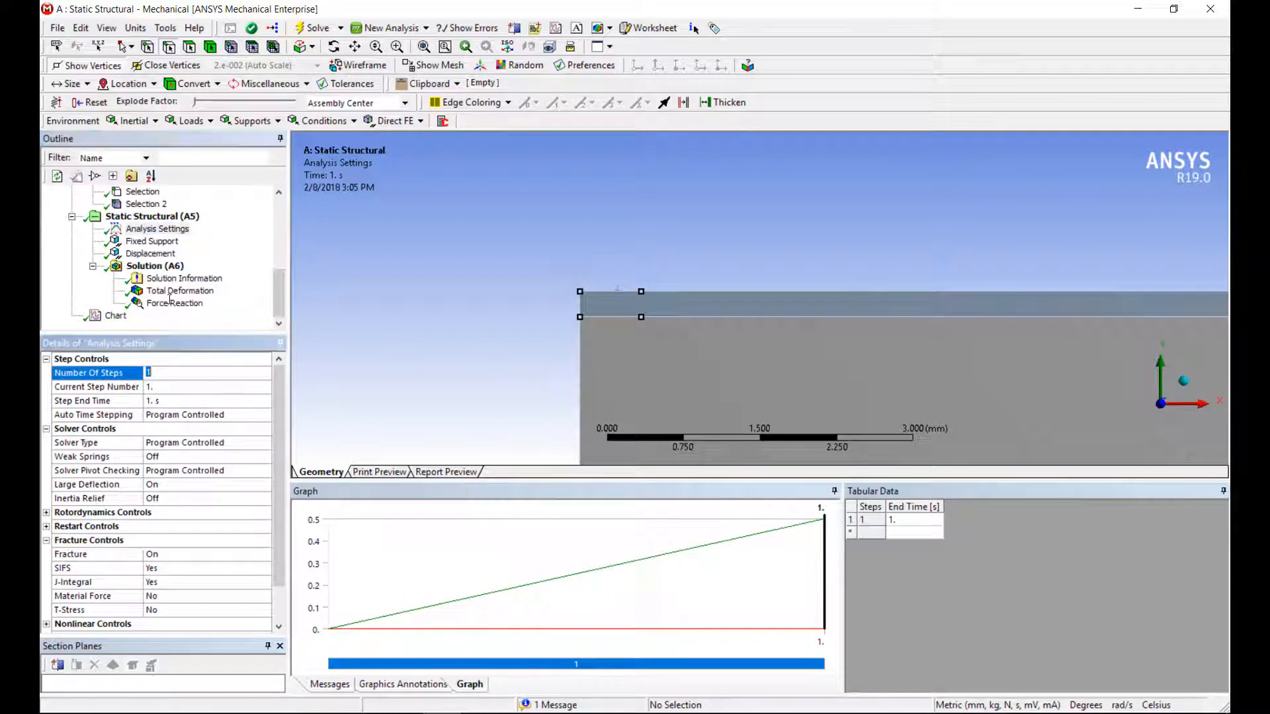
pyautogui.write('5.')
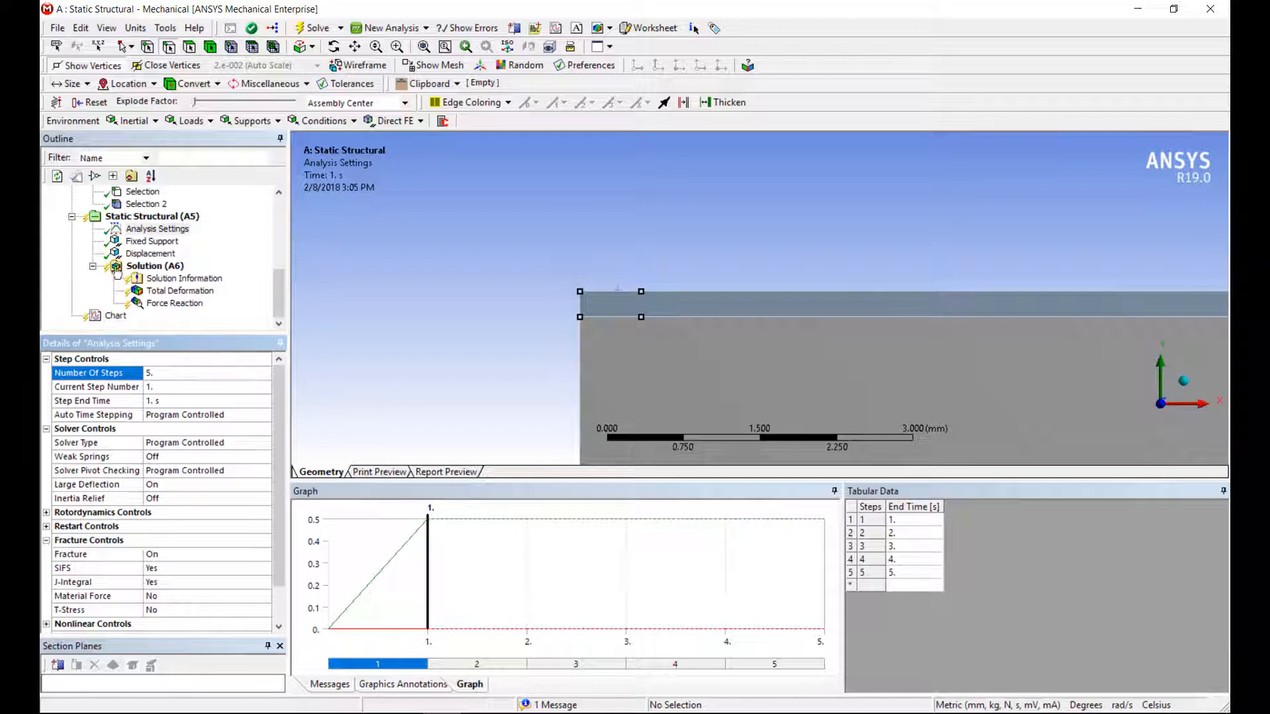
pyautogui.click(151, 253)
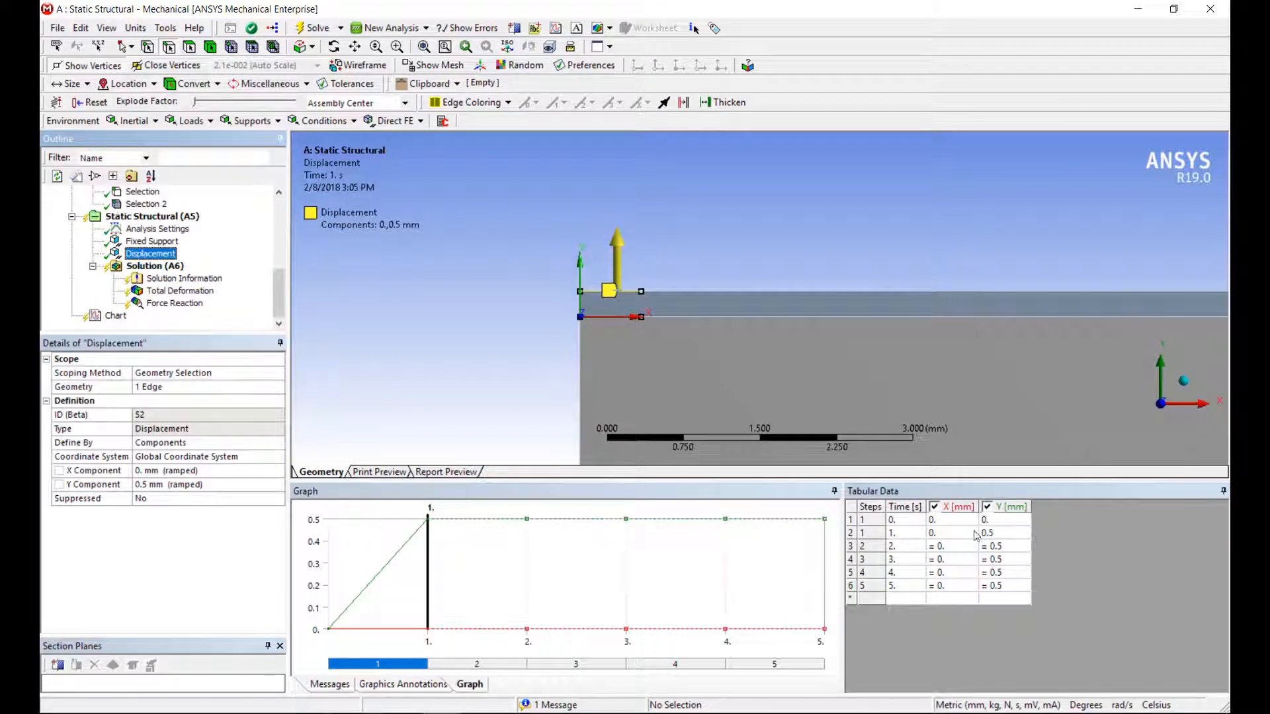
# Step: Enter Y displacements 0.1, 0.05, 0.3, 0.05, 0.5 mm for steps 1–5 and re-solve
pyautogui.click(1004, 532)
pyautogui.write('0.1')
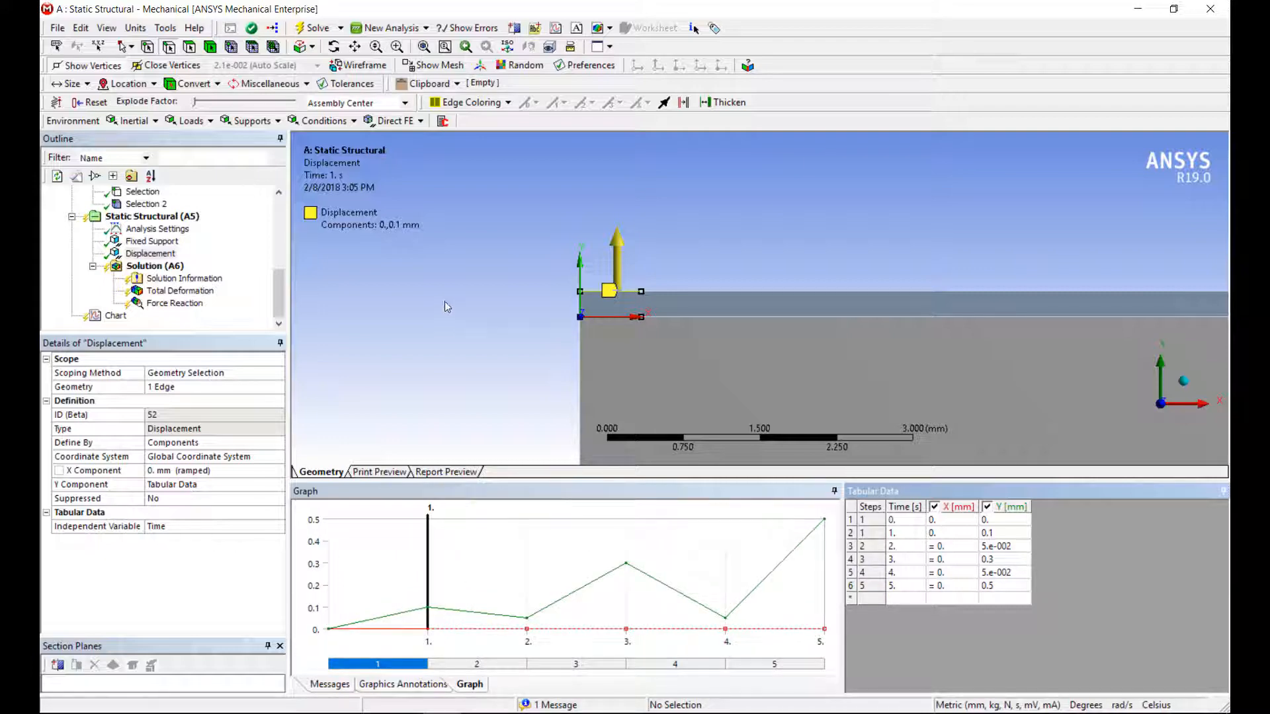
pyautogui.click(316, 27)
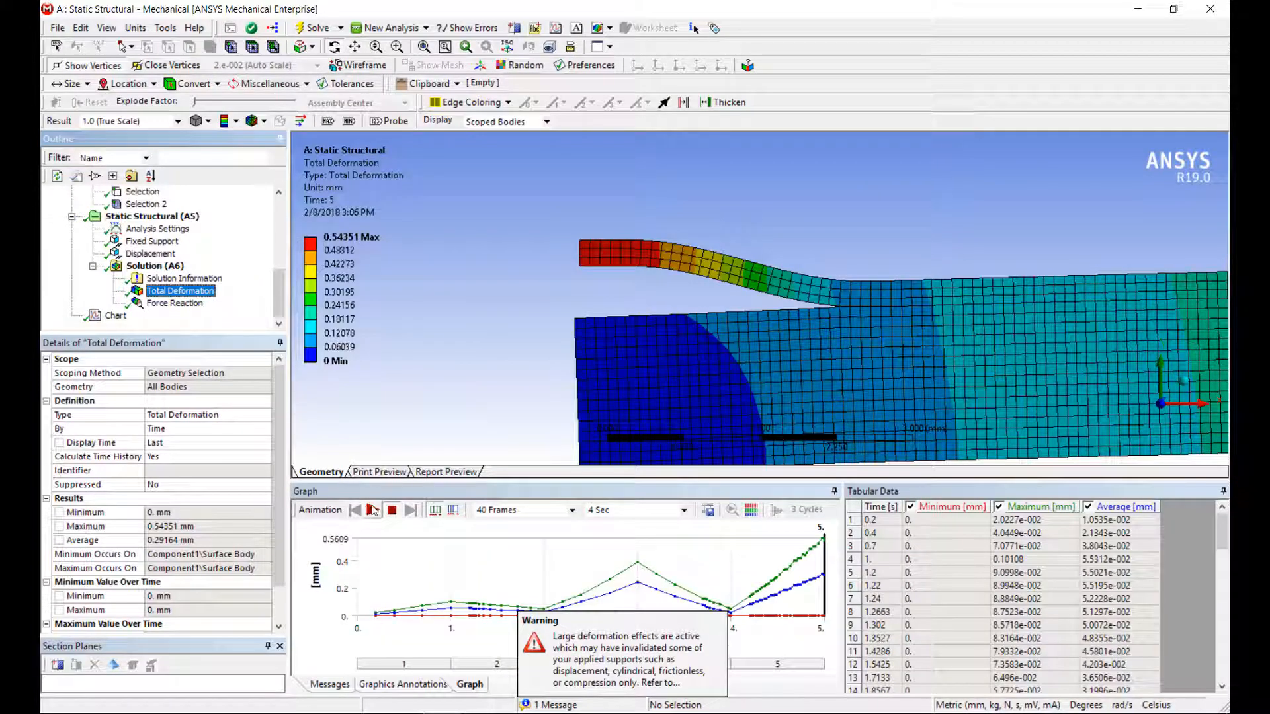
# Step: Play the cyclic deformation animation and view the force–displacement chart peaking at 1117.3 N
pyautogui.click(371, 510)
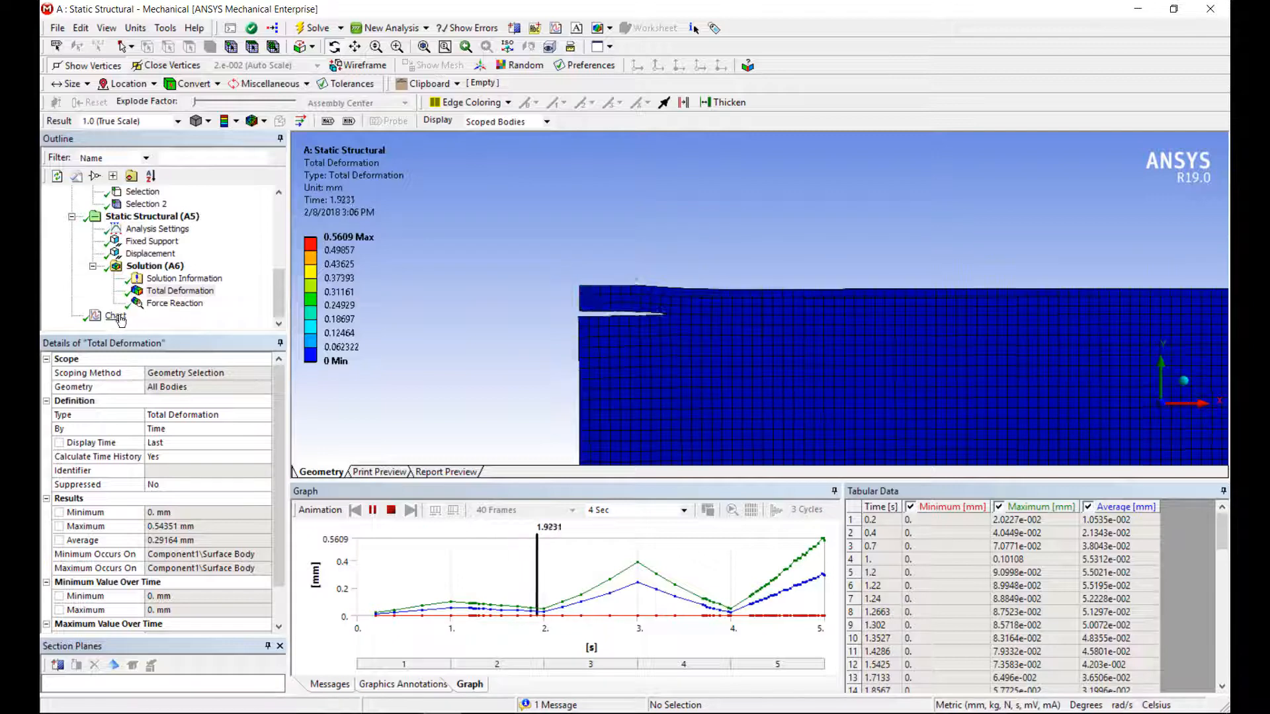
pyautogui.click(116, 315)
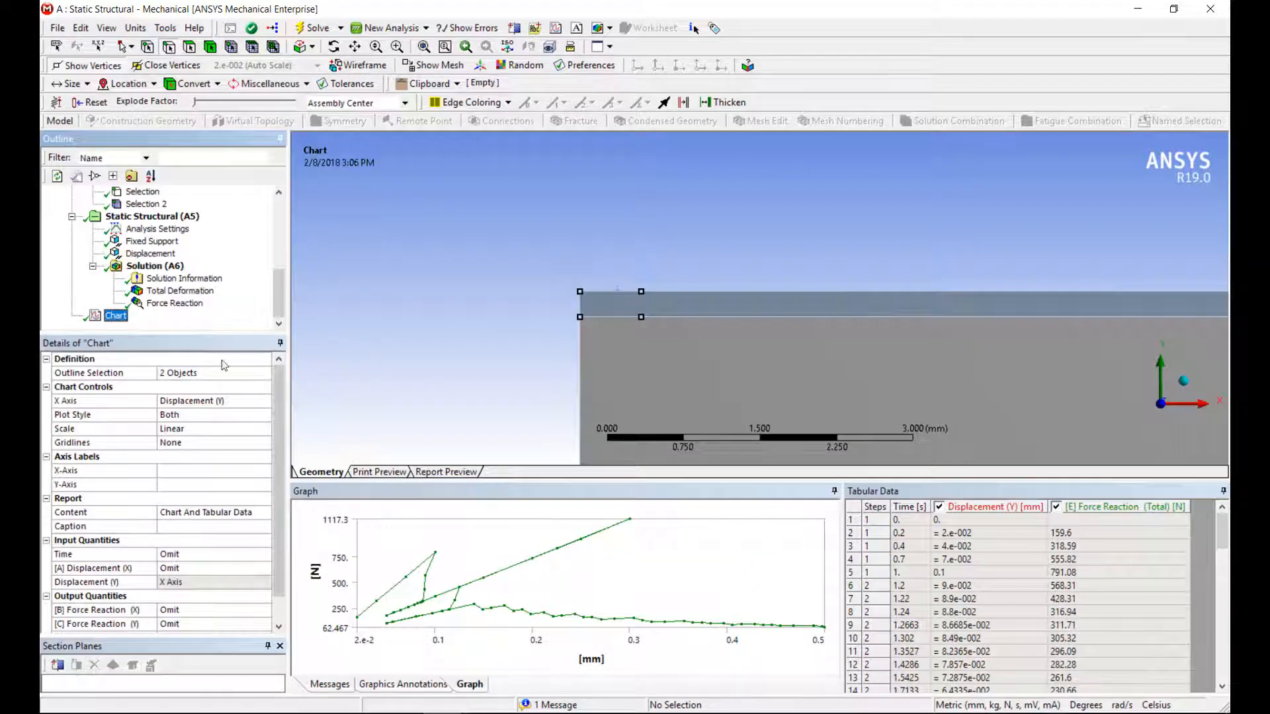
pyautogui.moveTo(369, 606)
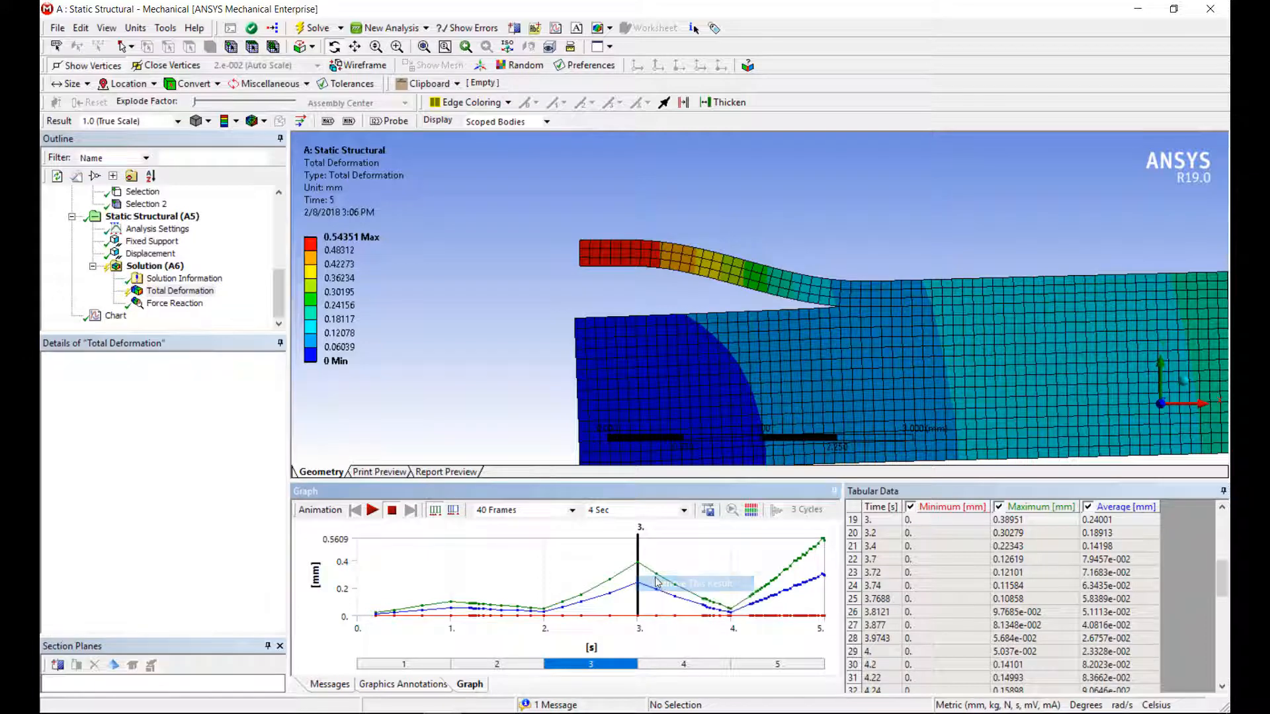
# Step: Retrieve the 3 s deformation result (0.38951 mm max) and show the Interface Delamination definition
pyautogui.click(640, 563)
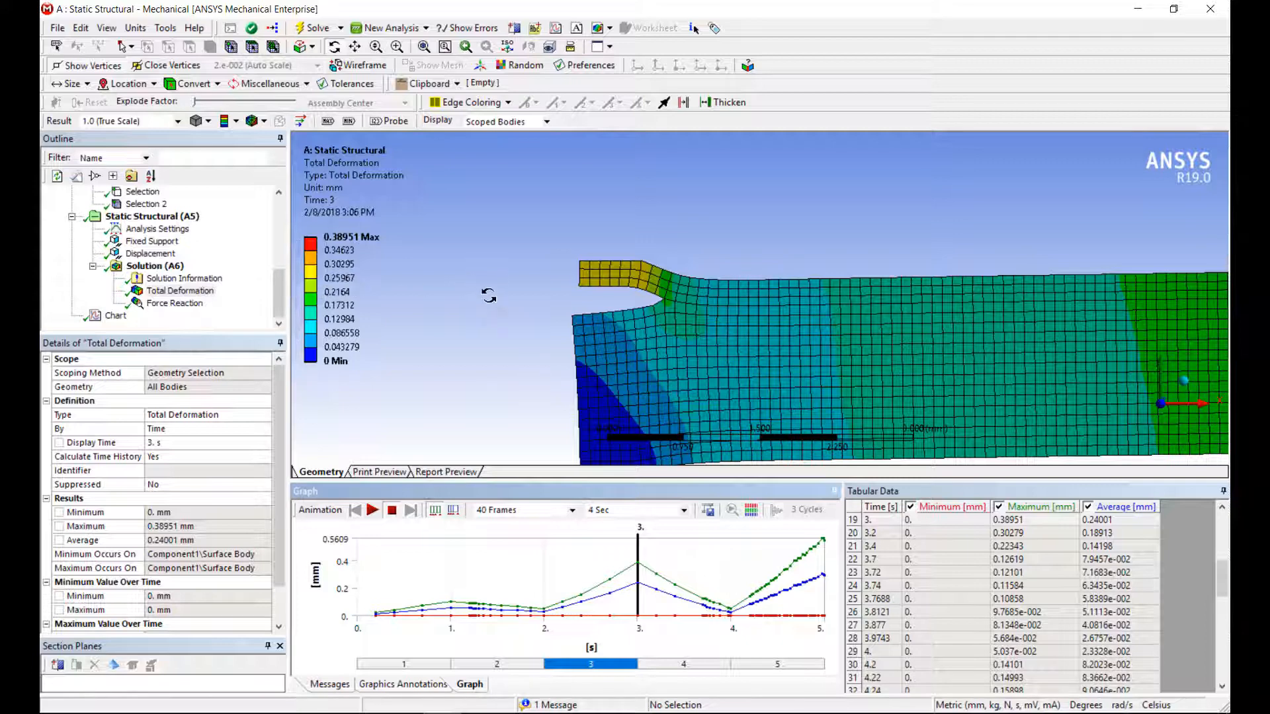
pyautogui.moveTo(488, 329)
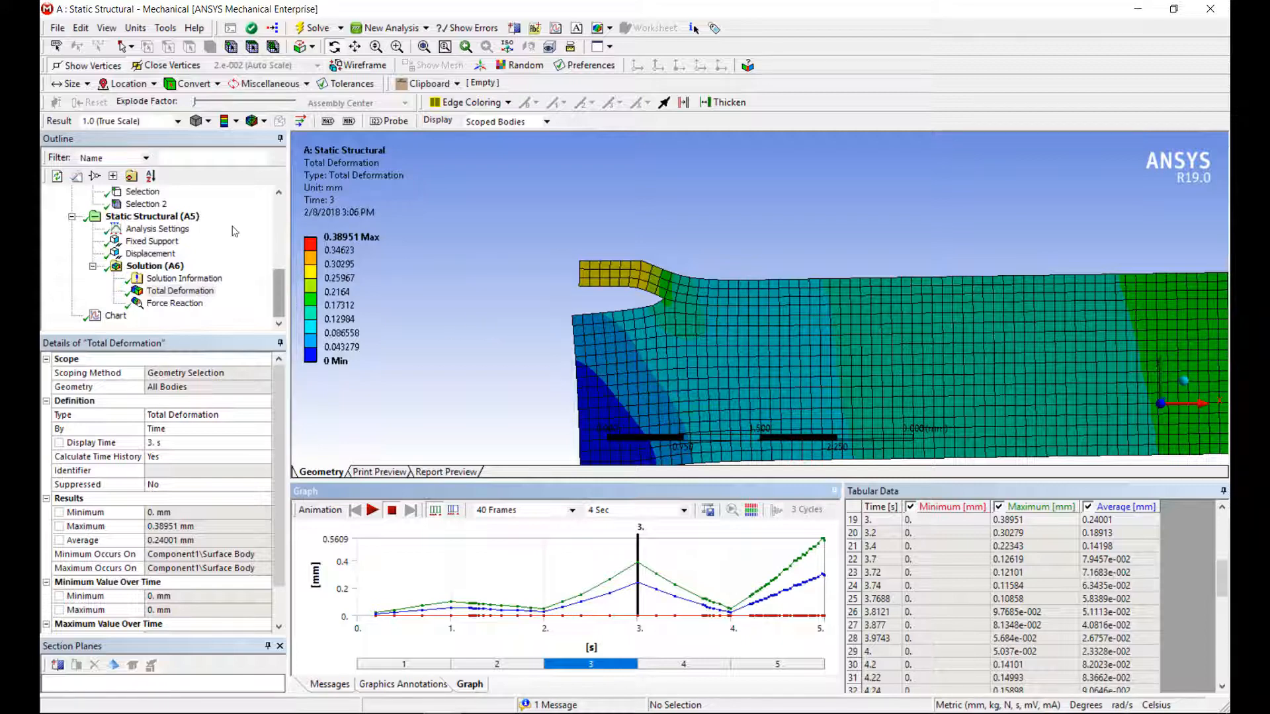
pyautogui.click(169, 266)
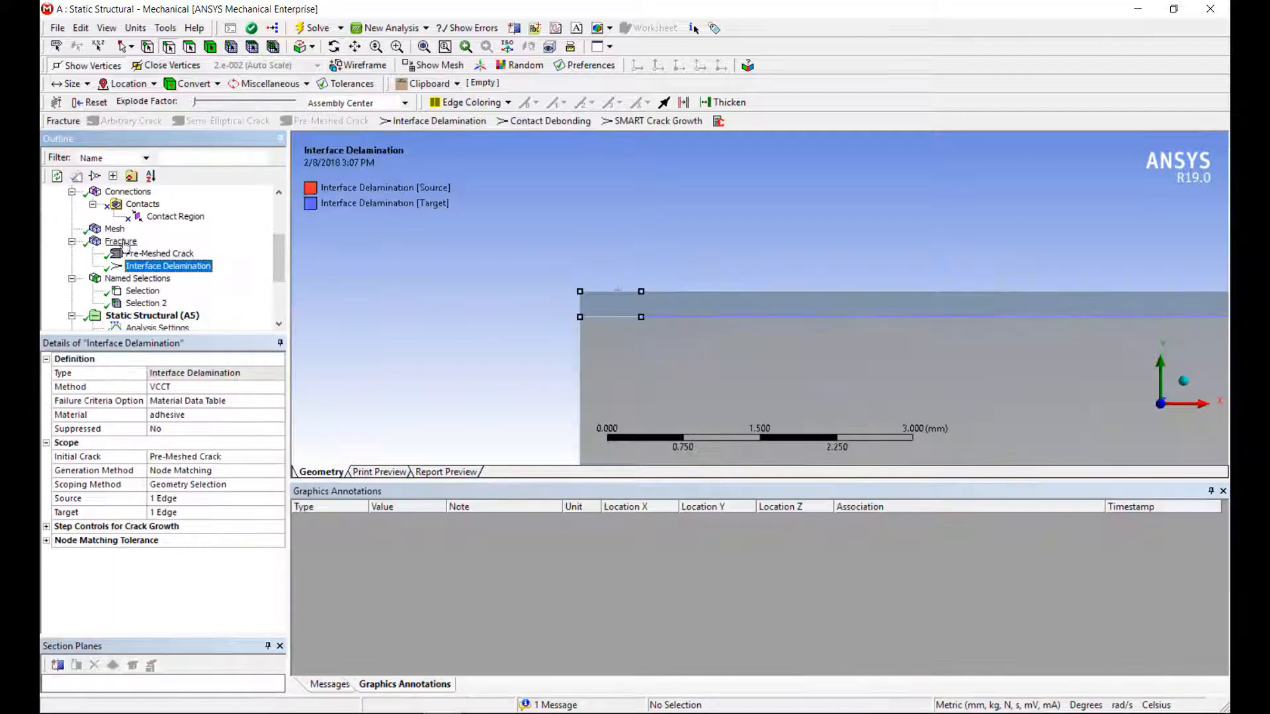